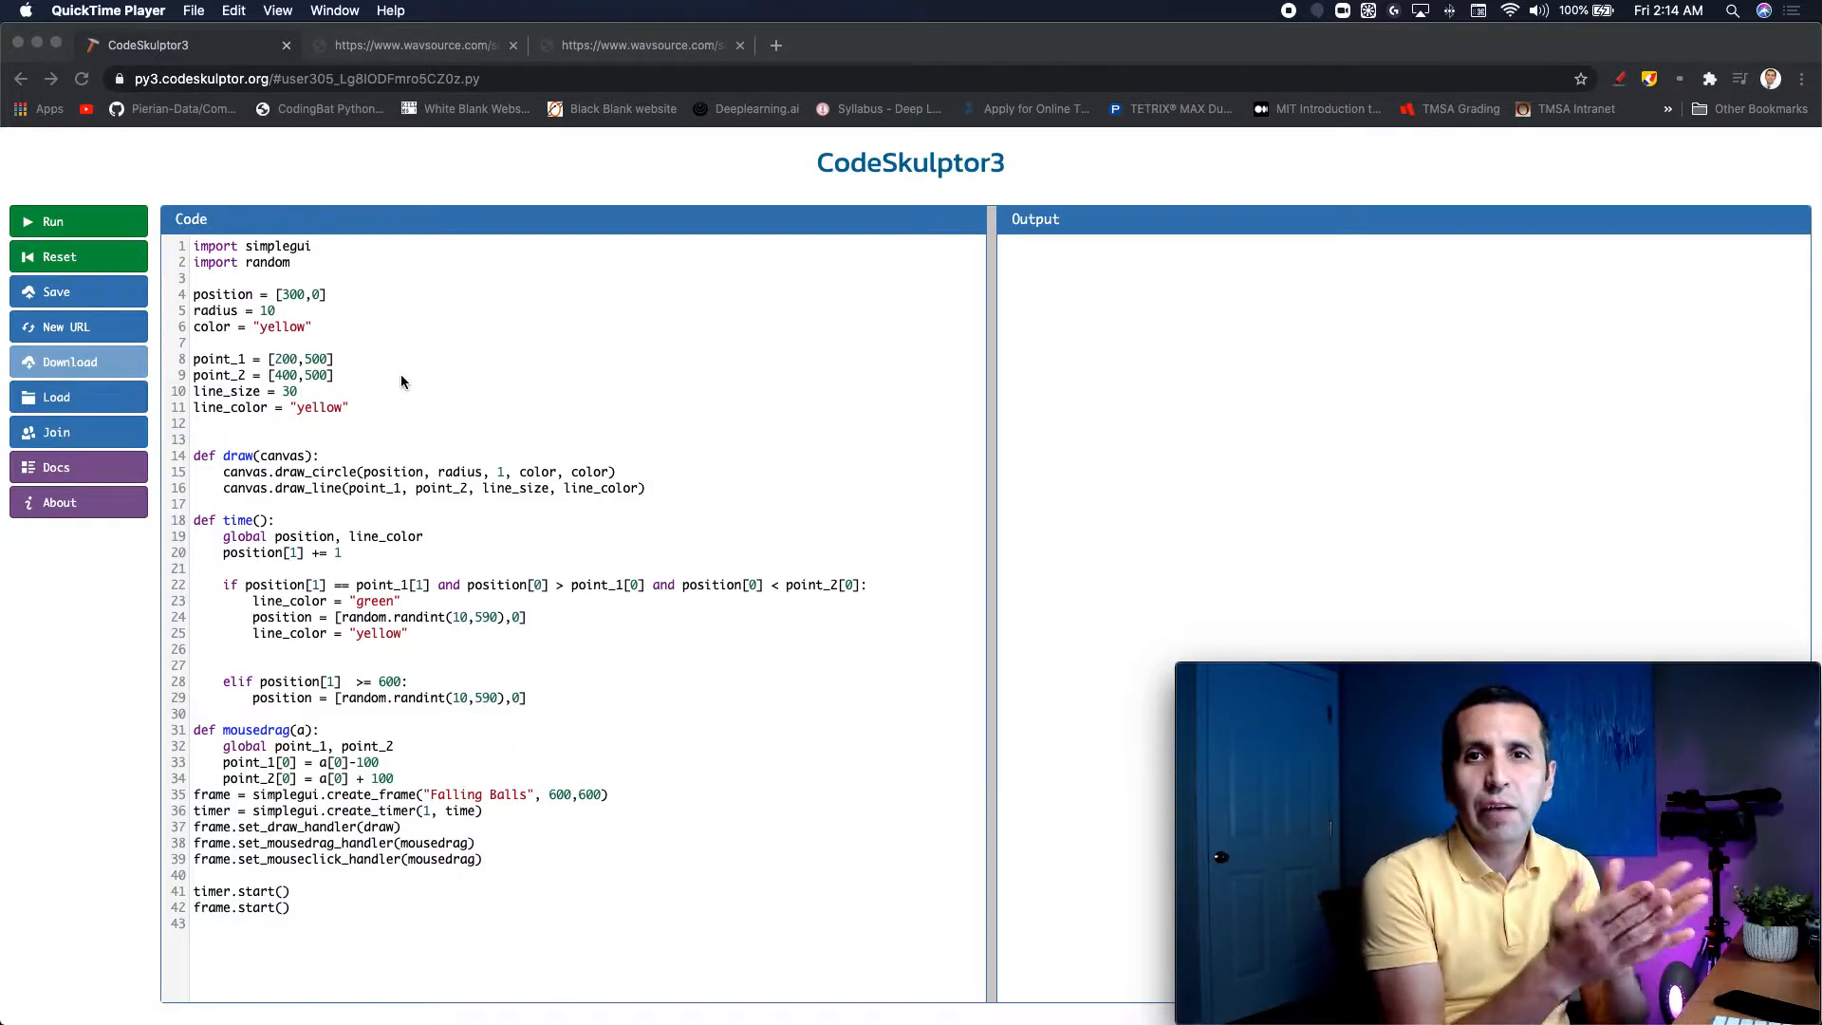
mouse_move(239, 359)
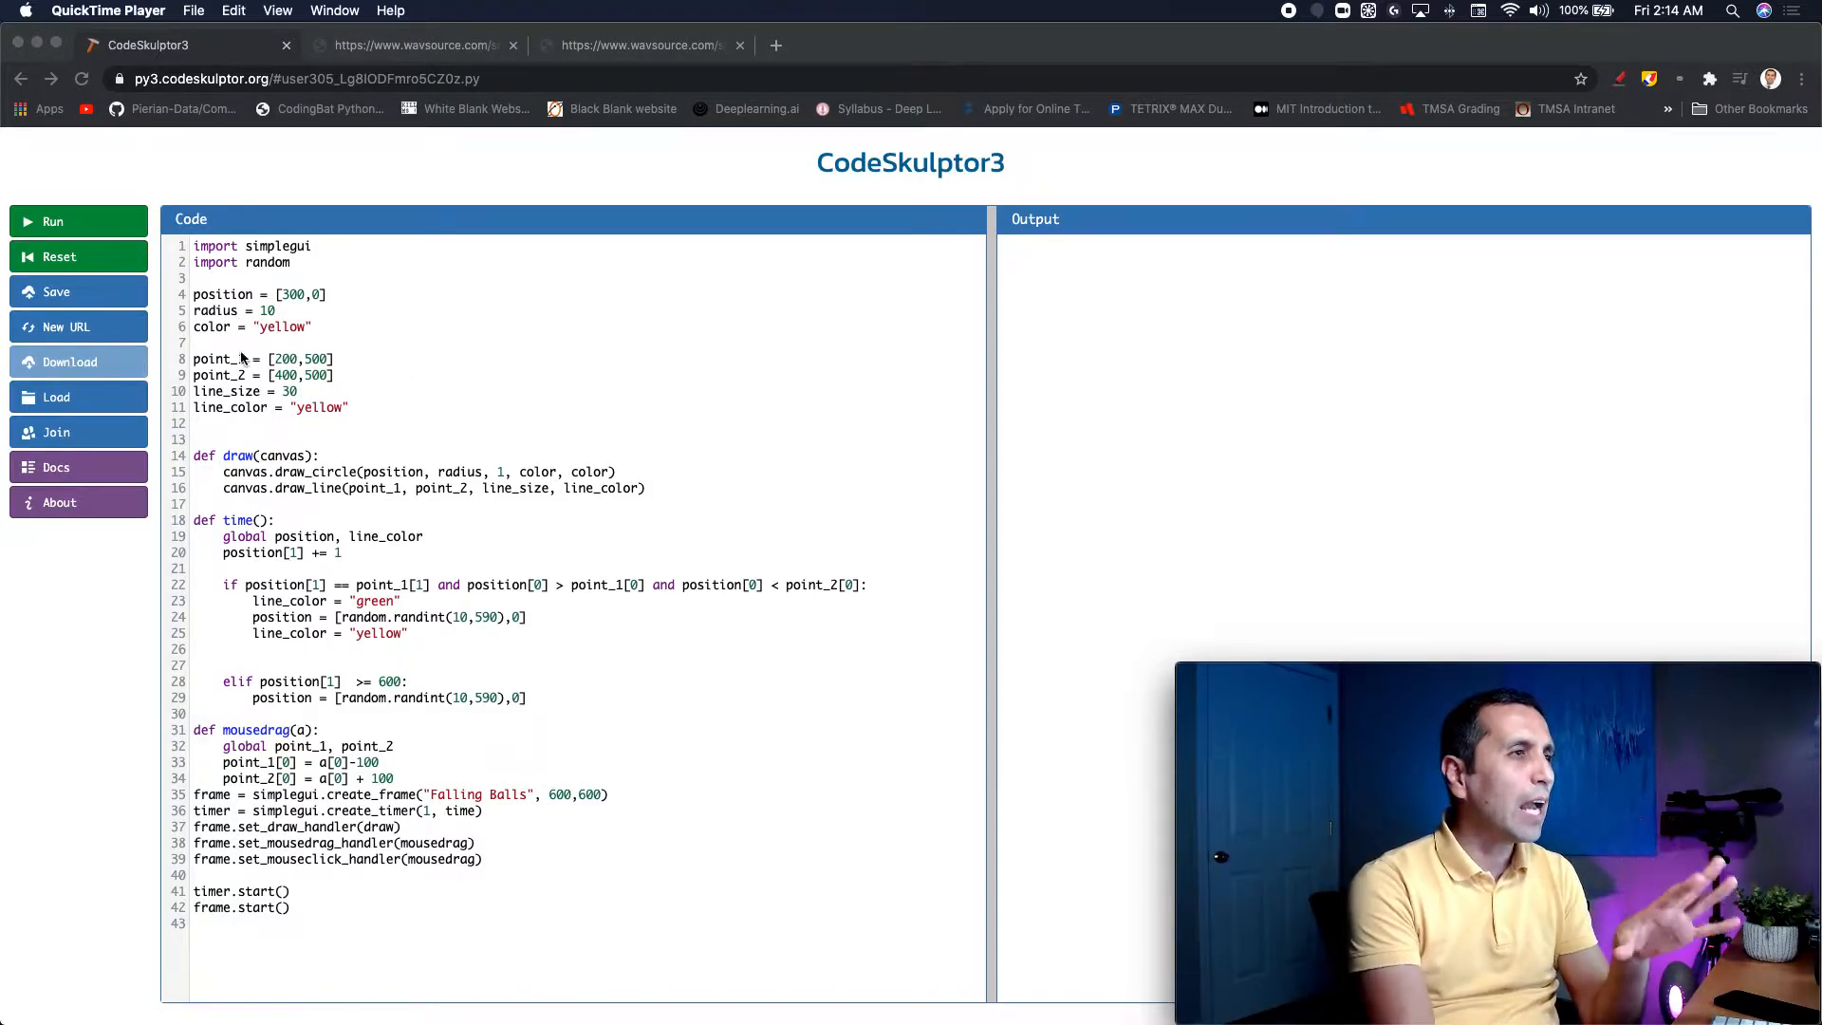
Step: Run the Falling Balls game and move the yellow catching bar by clicking in the canvas
left_click(51, 220)
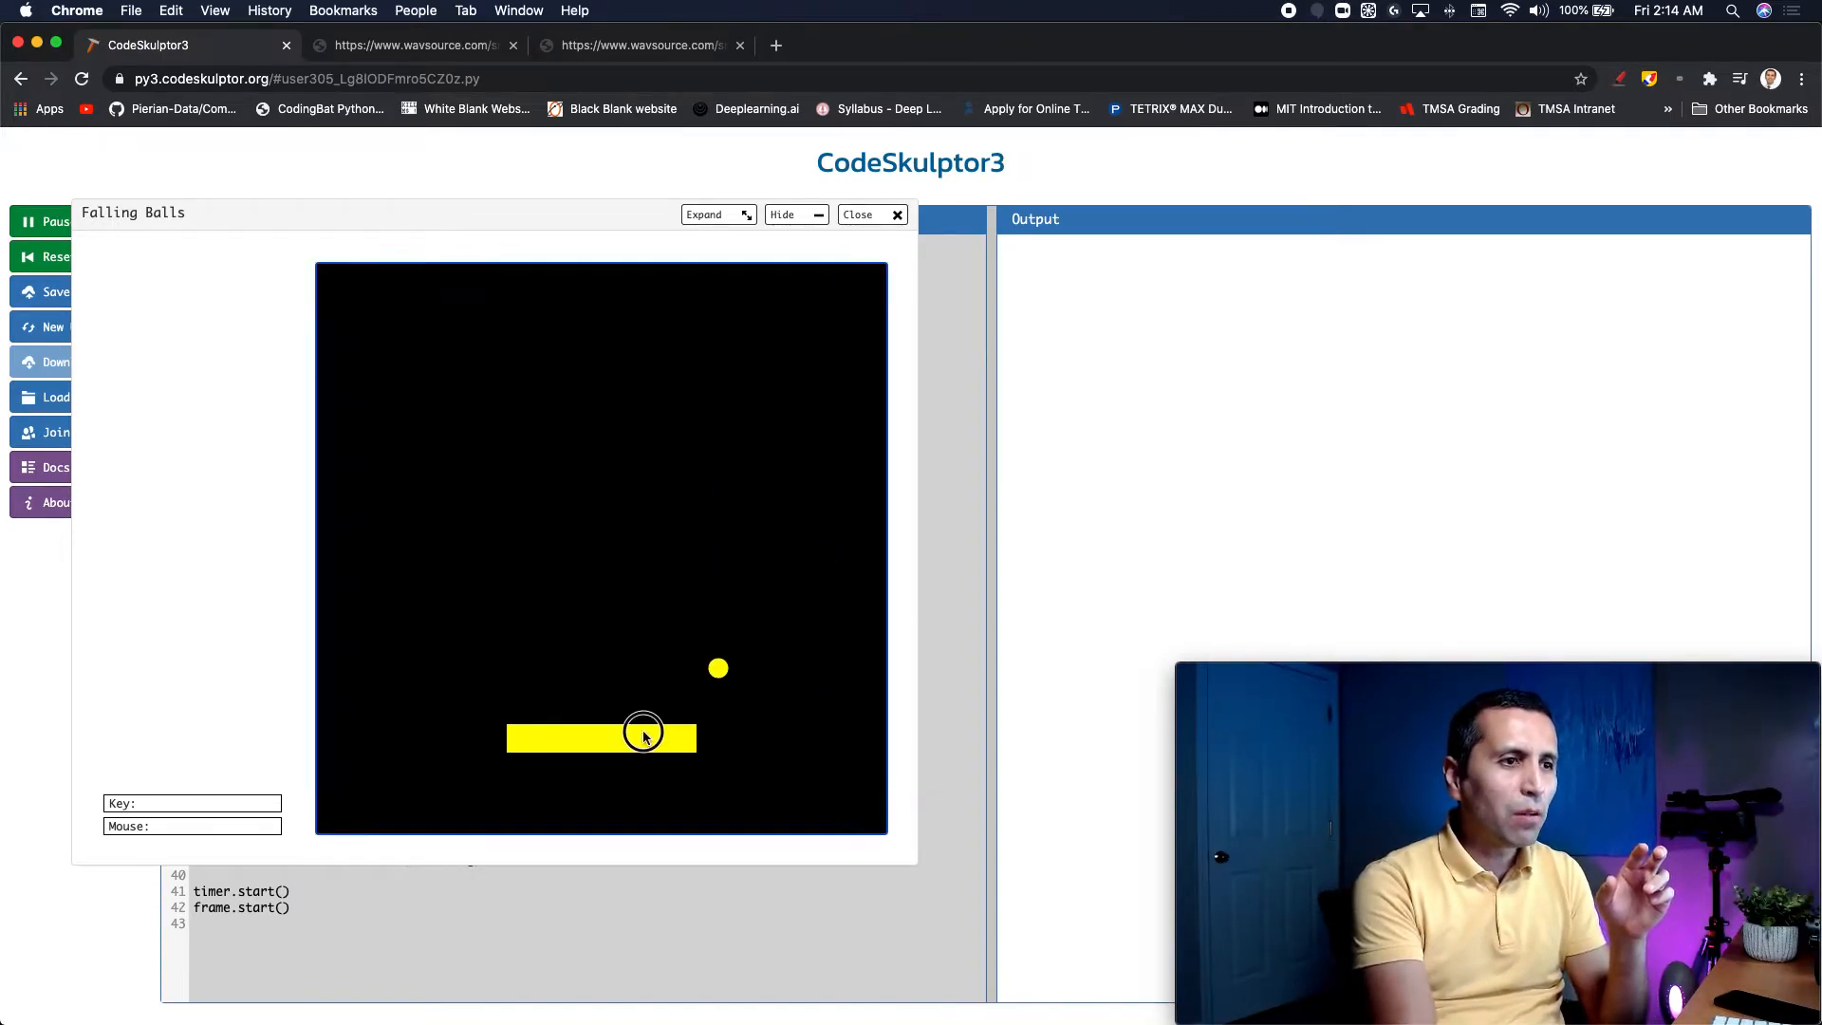
mouse_move(594, 695)
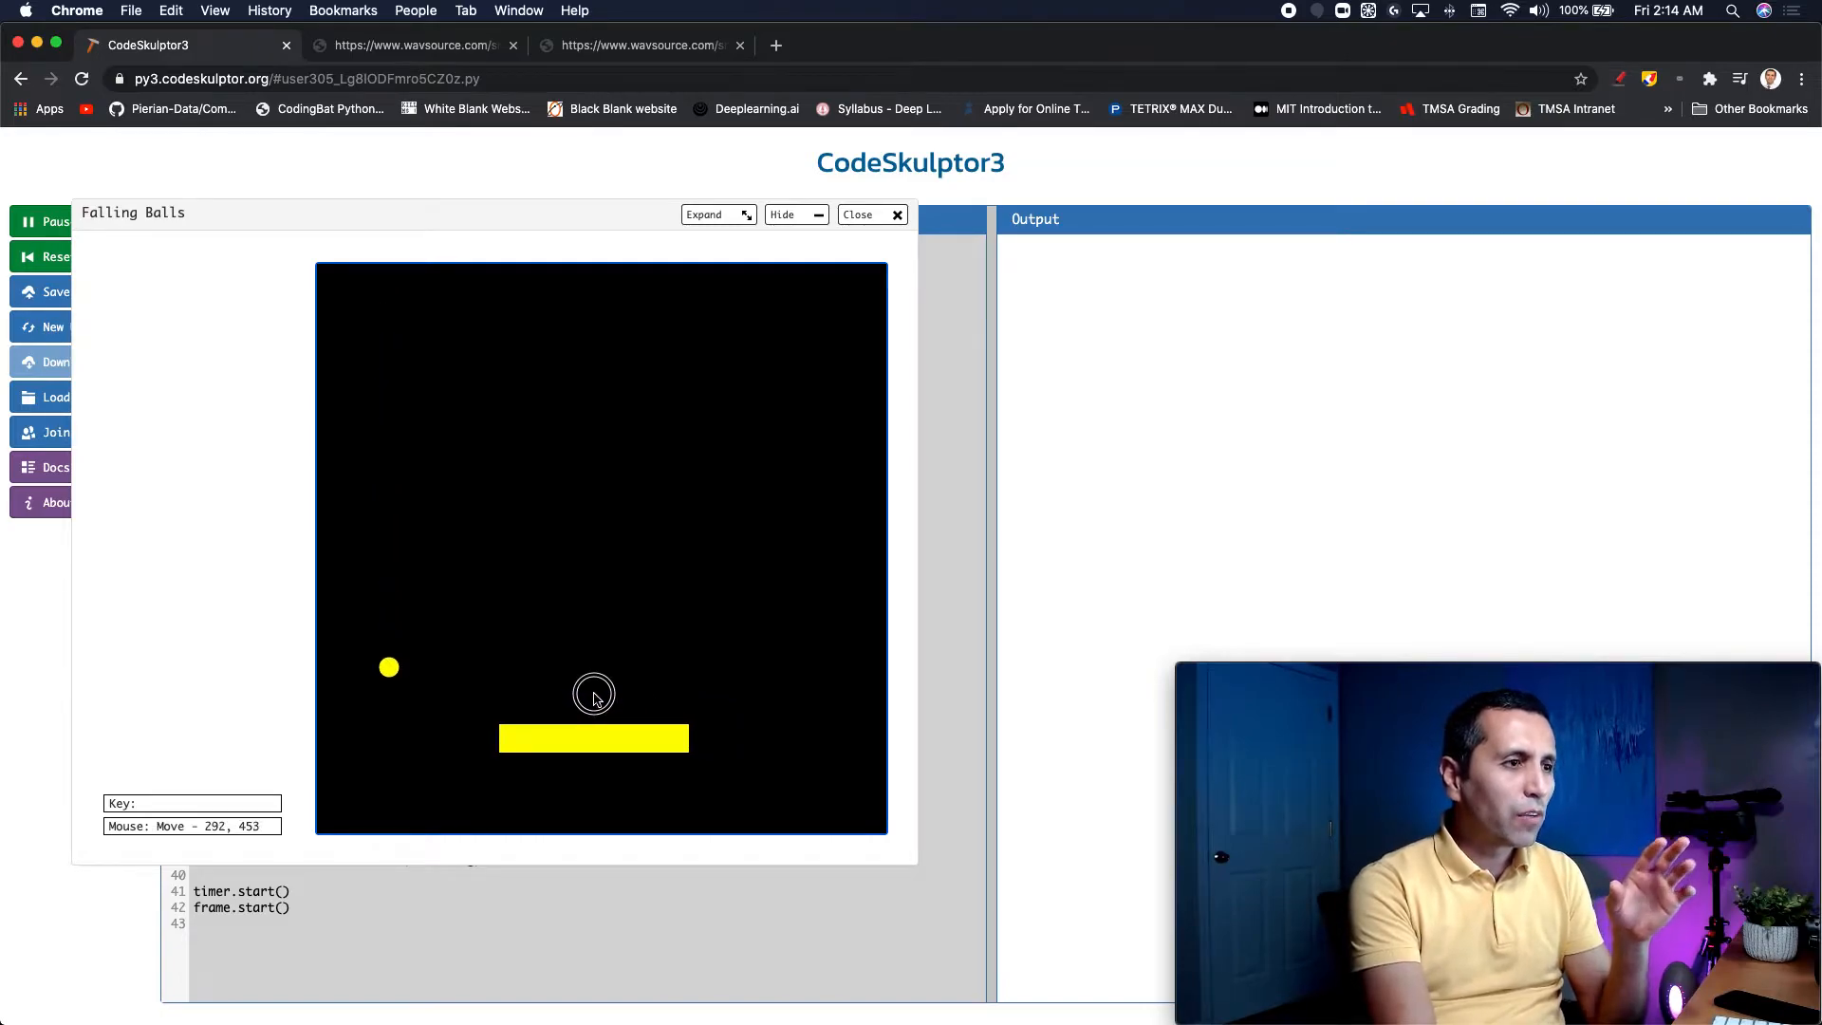
mouse_move(608, 706)
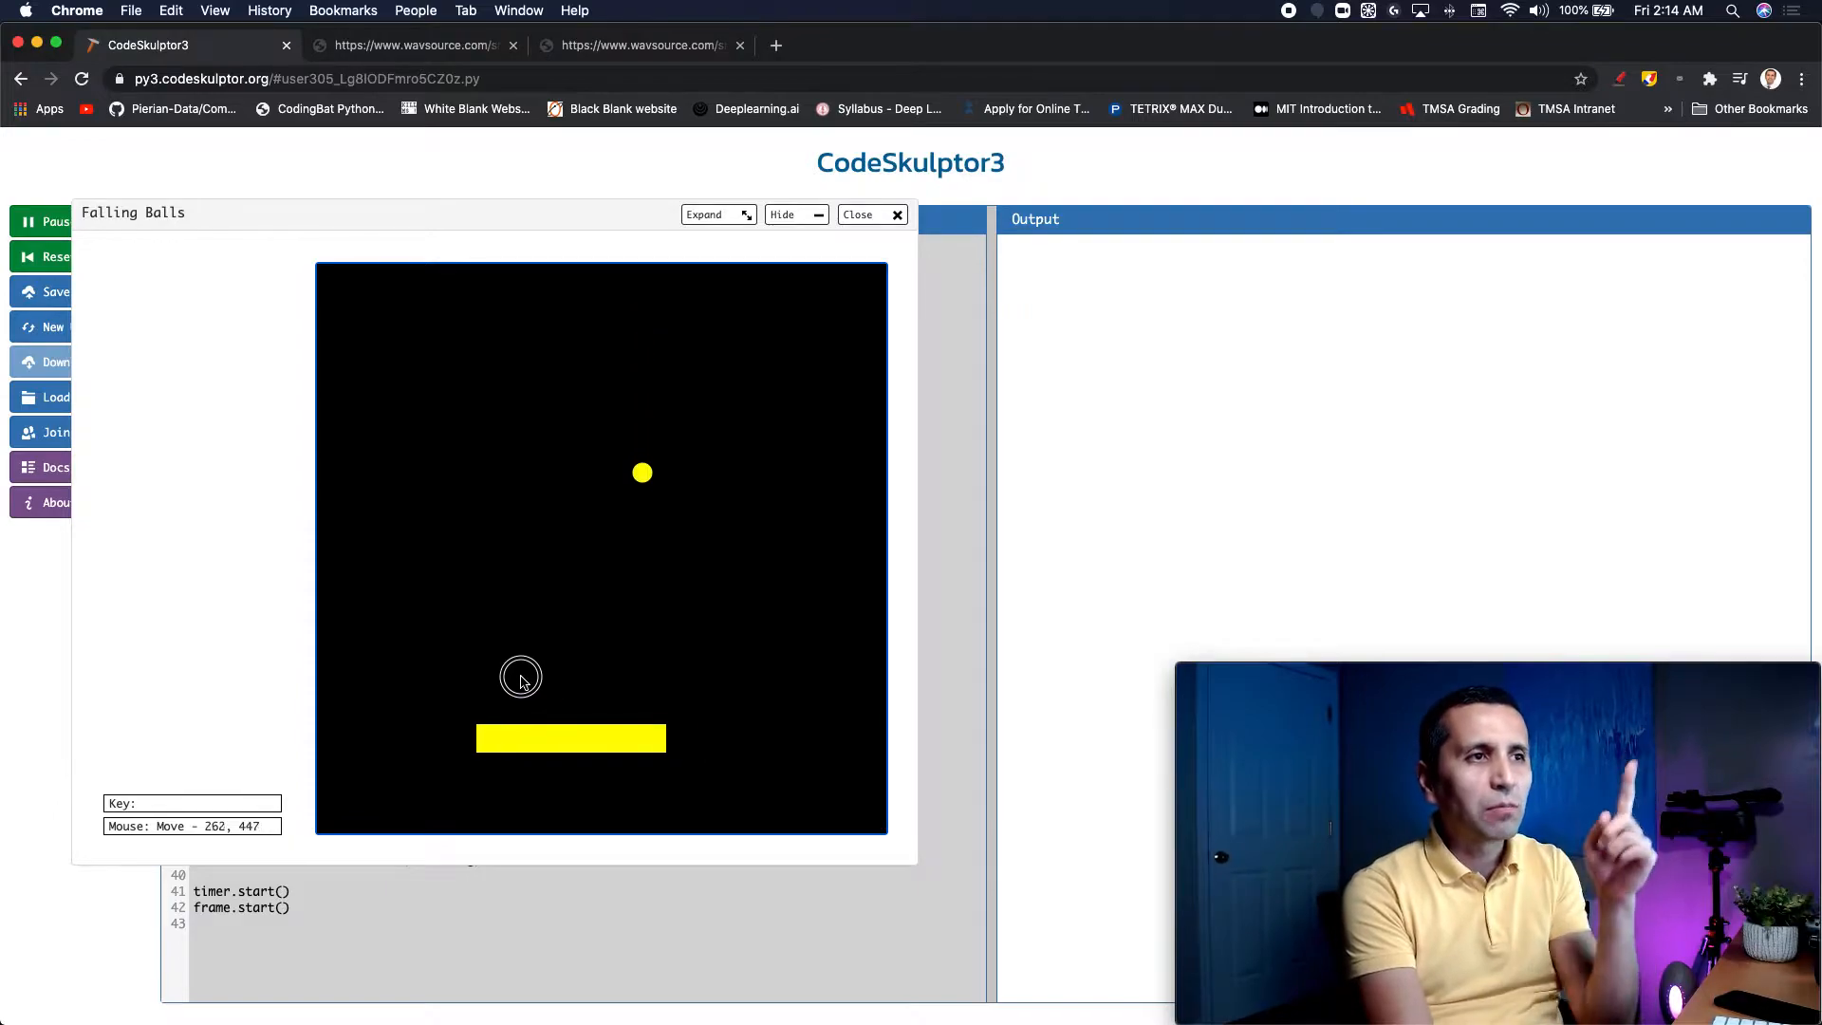
mouse_move(750, 695)
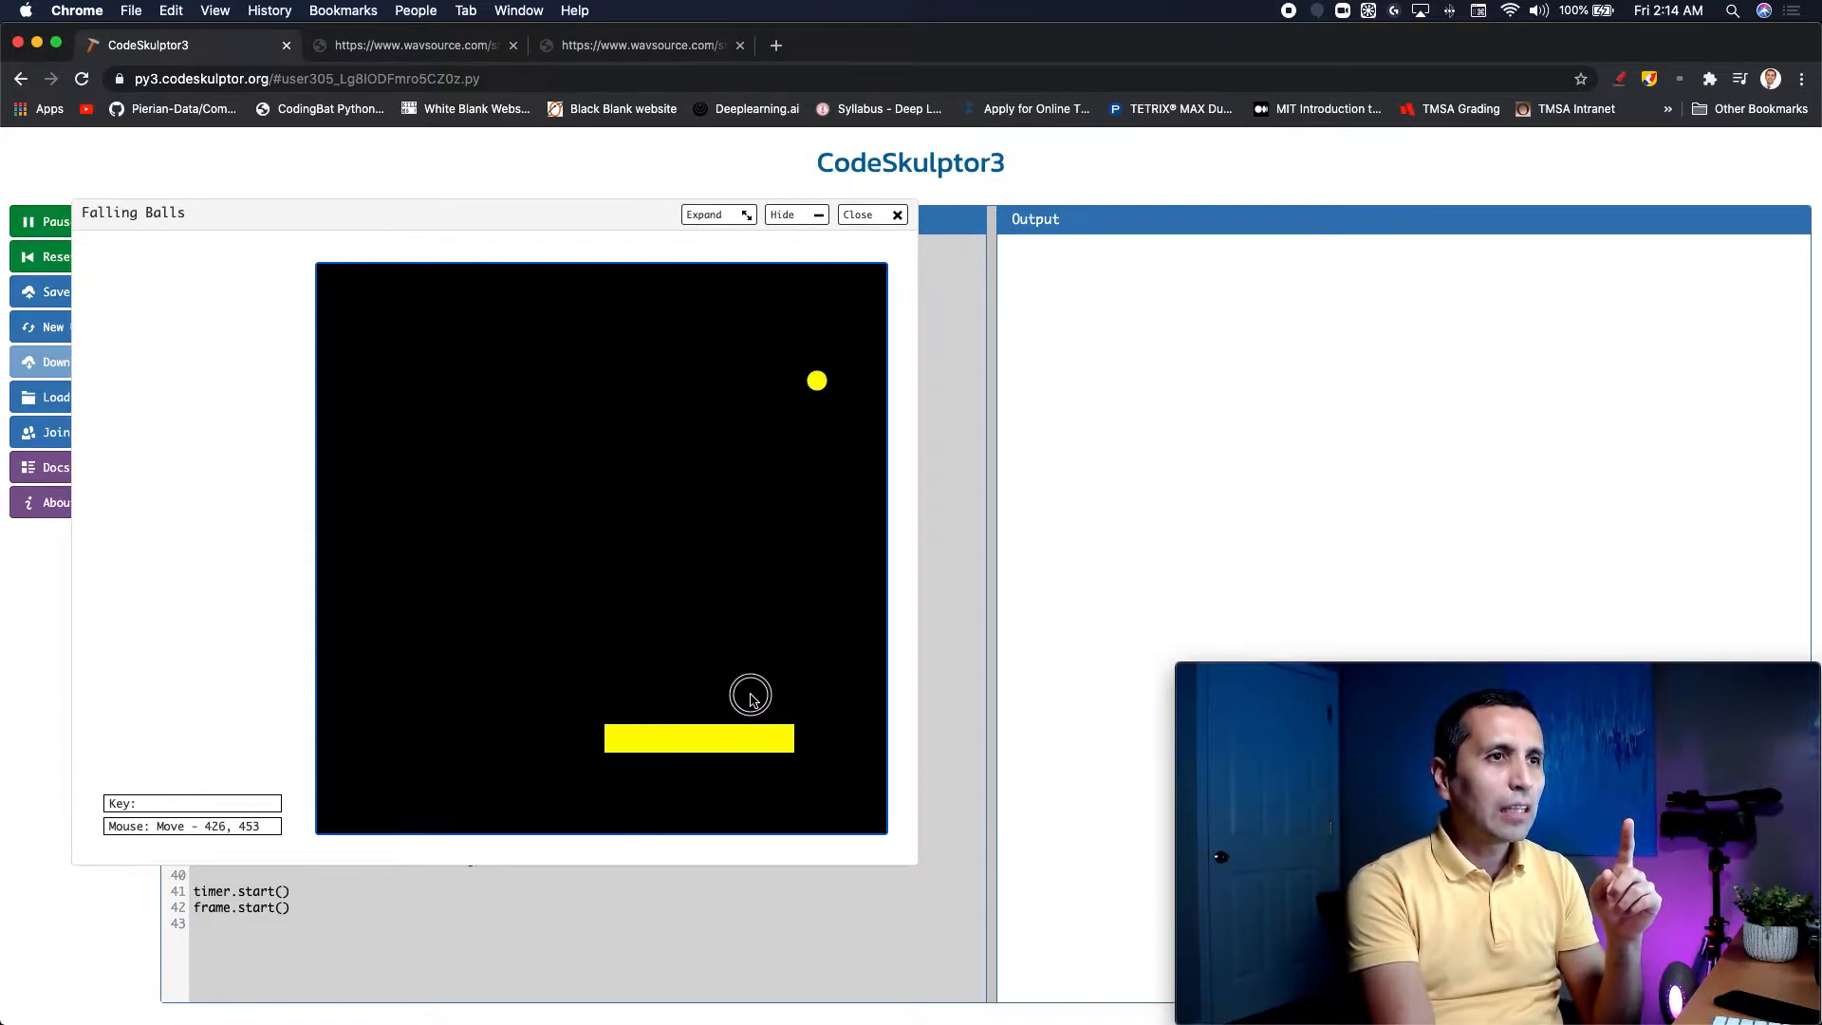
mouse_move(782, 697)
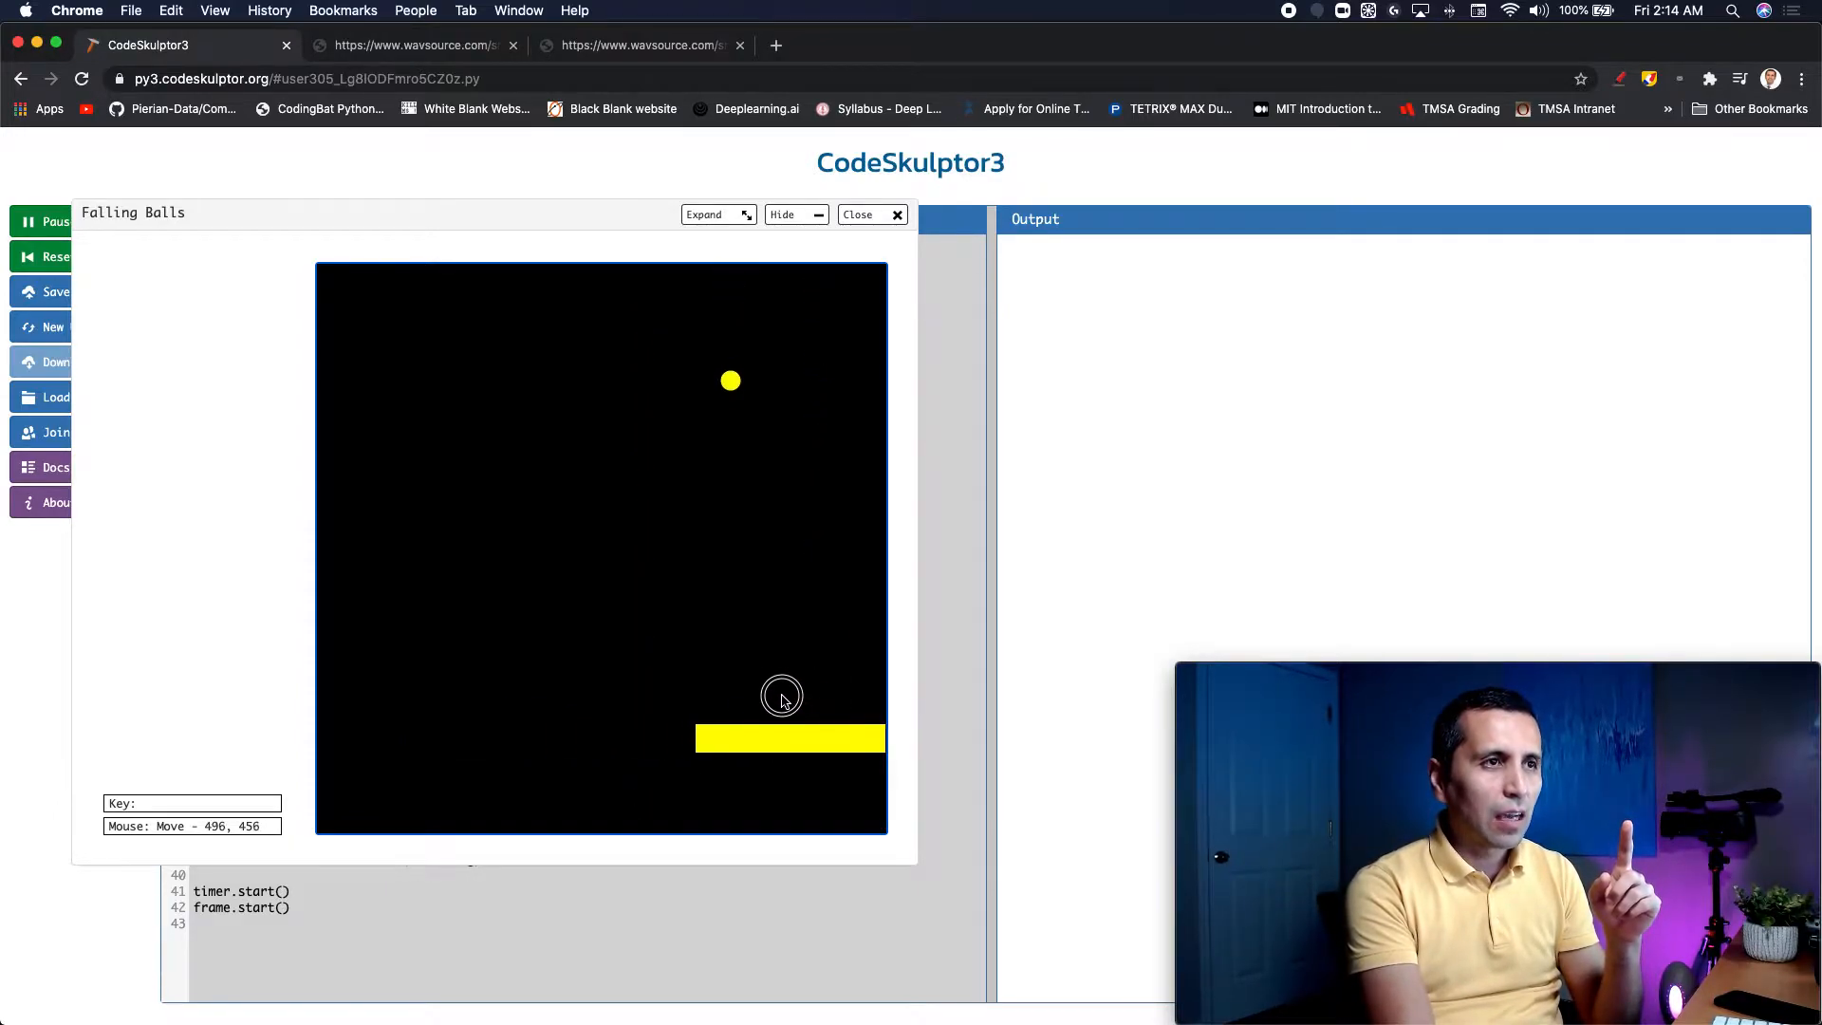
mouse_move(723, 678)
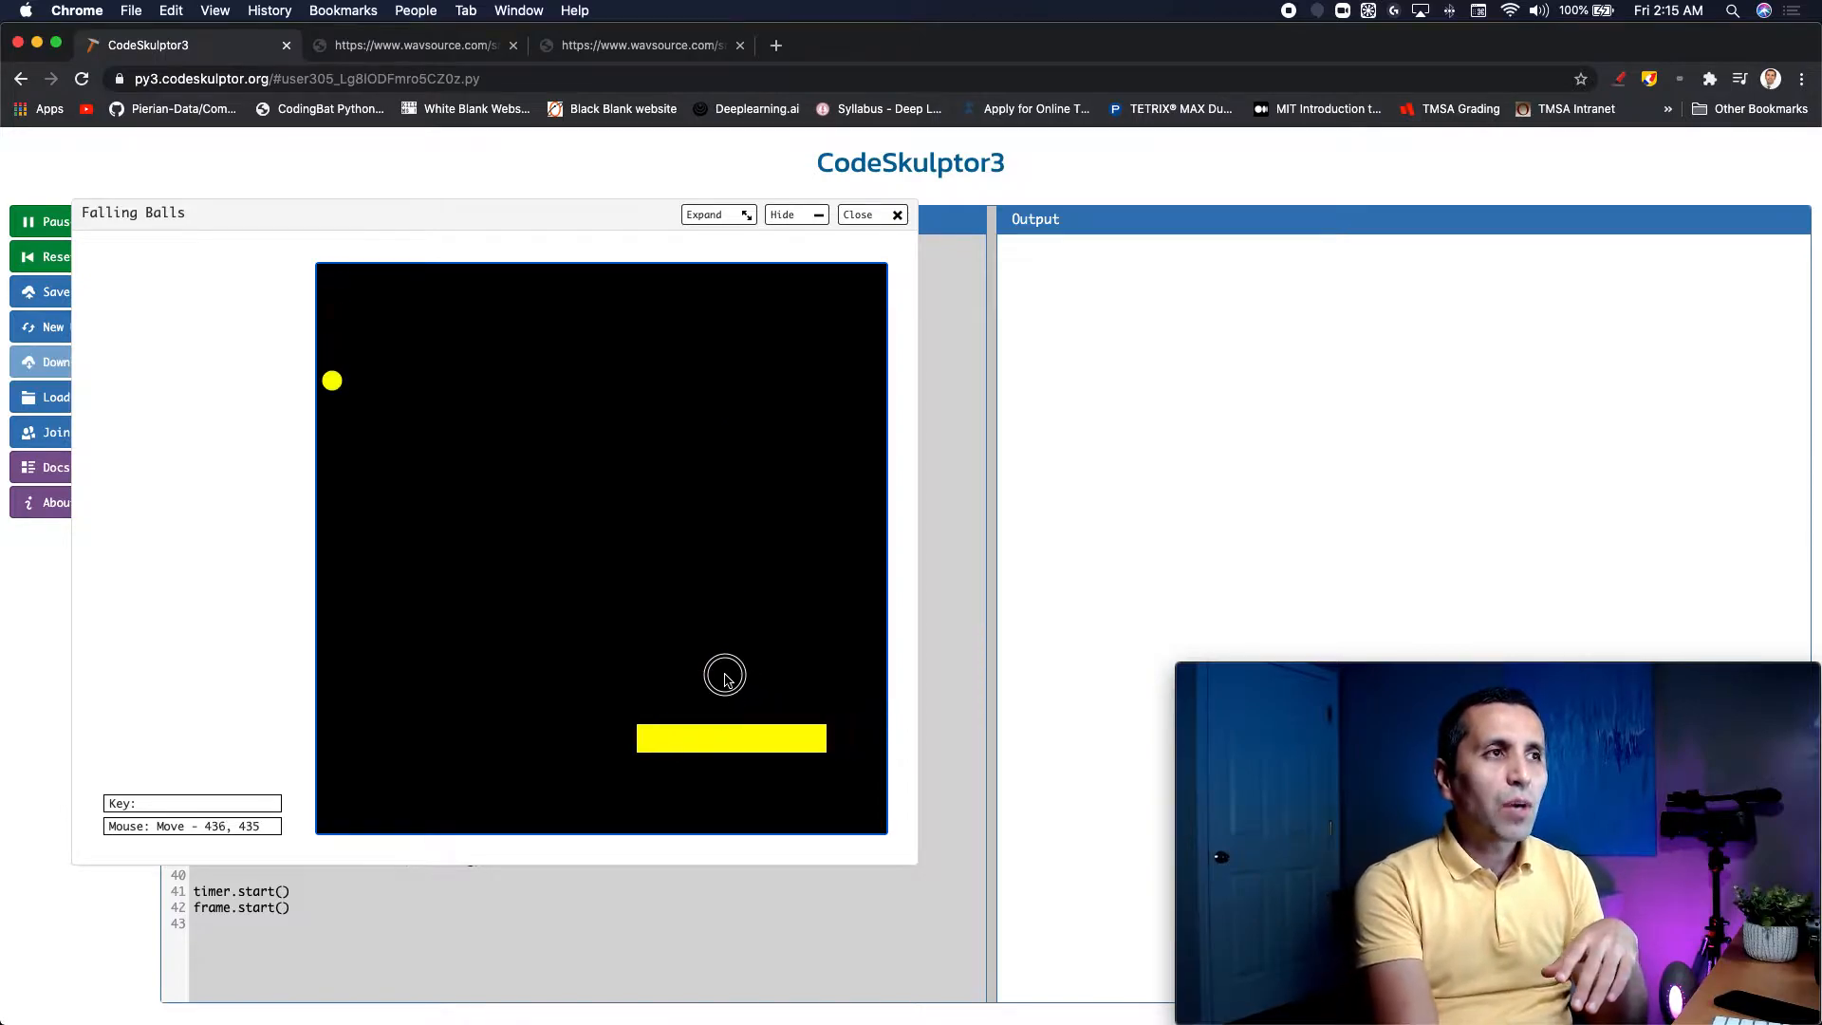
left_click(723, 676)
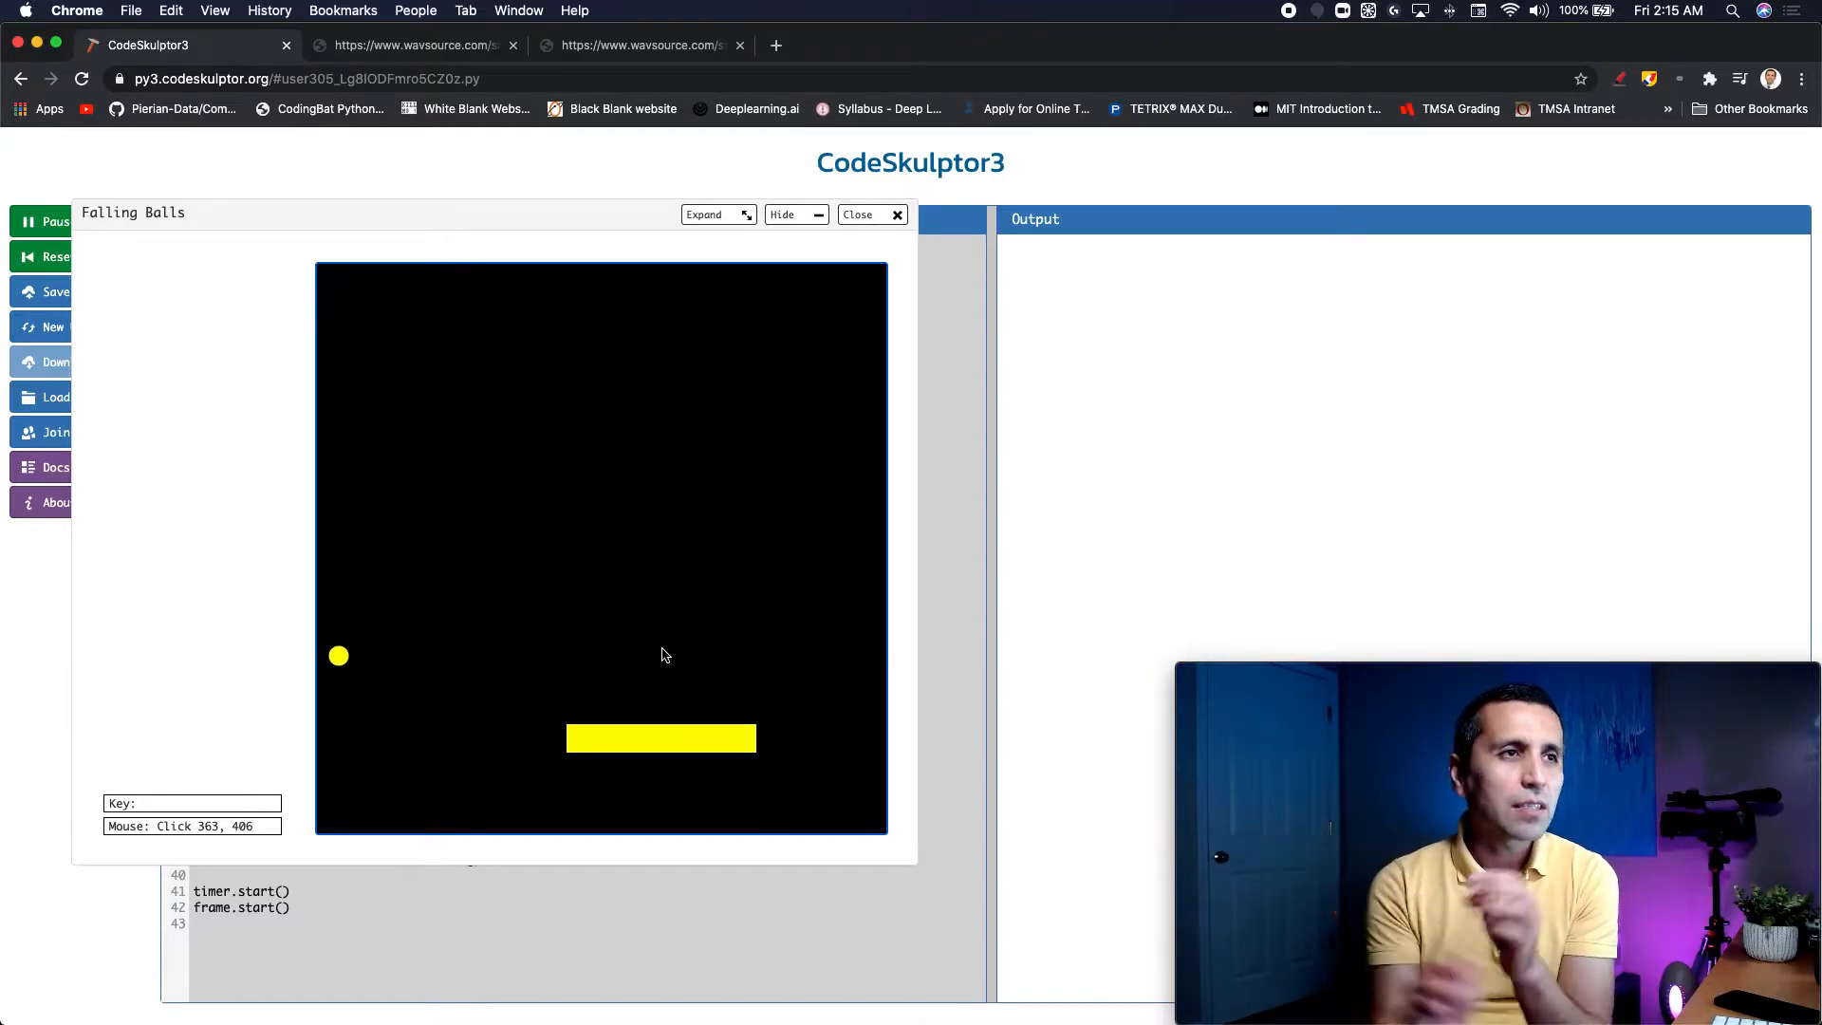
Step: Close the game frame, view the click_x.wav and bloop_x.wav pages, then return to the code
left_click(865, 214)
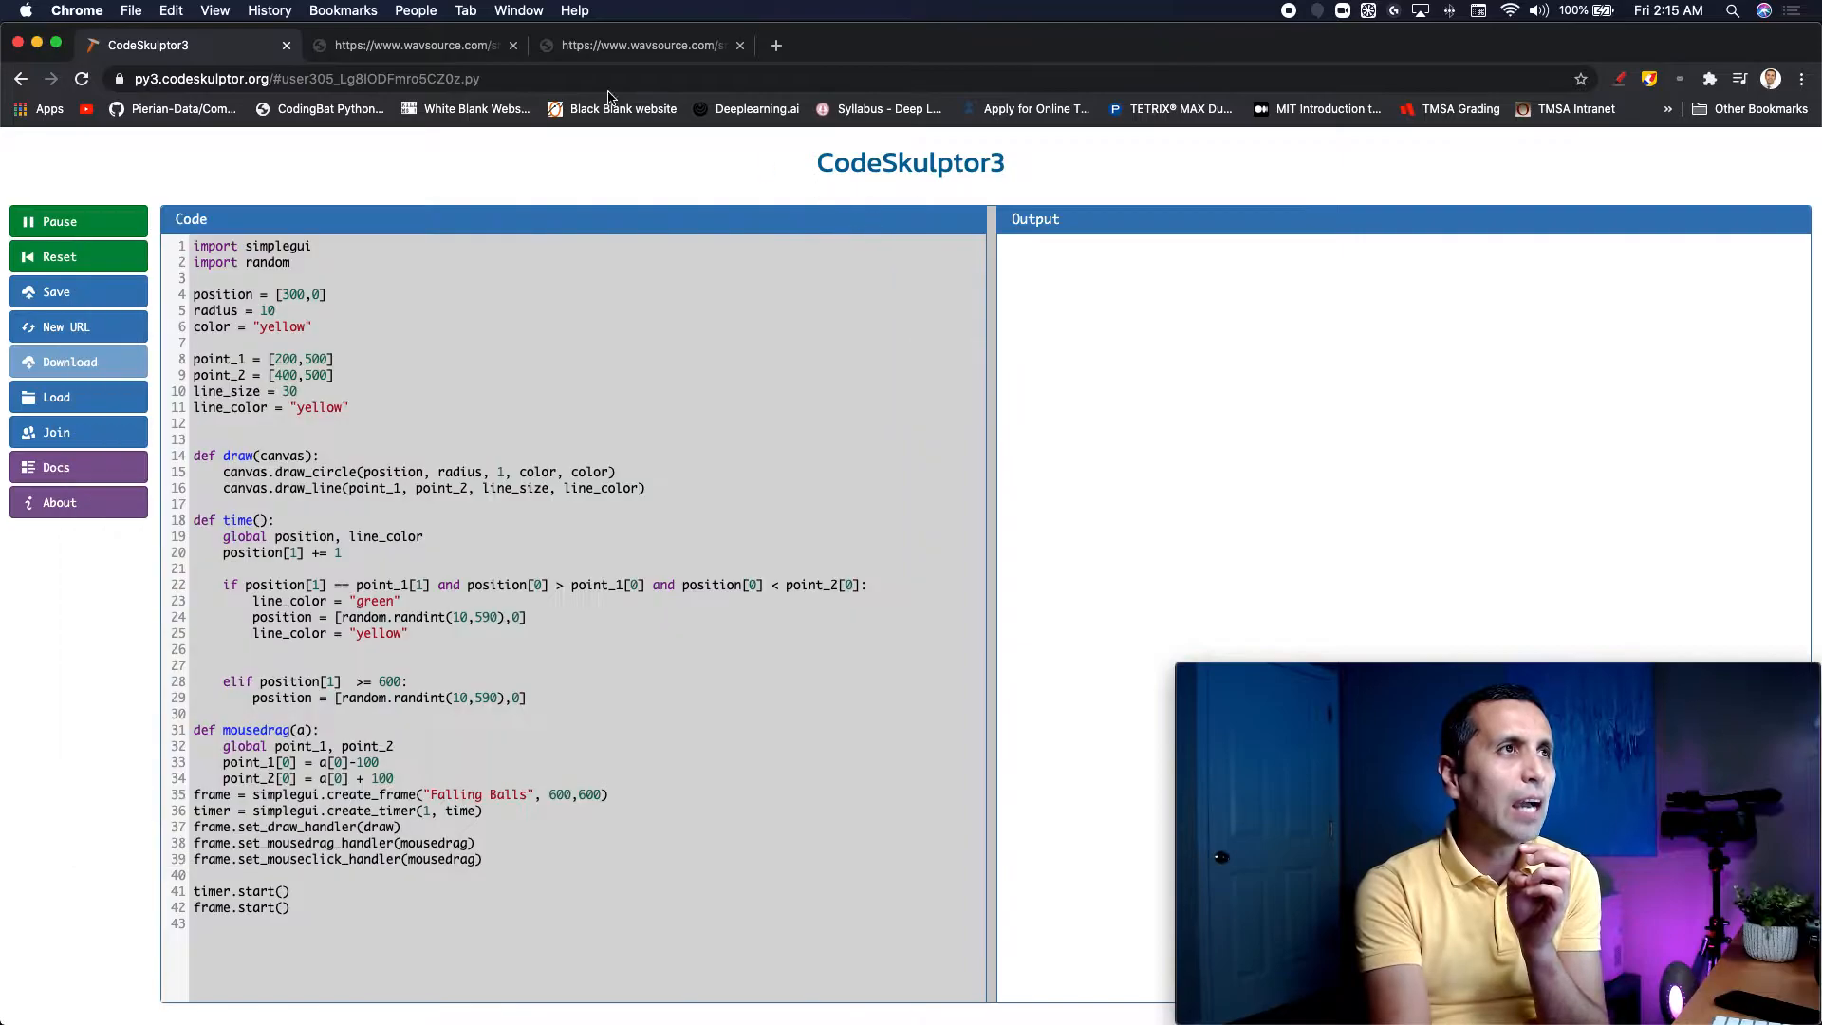
left_click(406, 44)
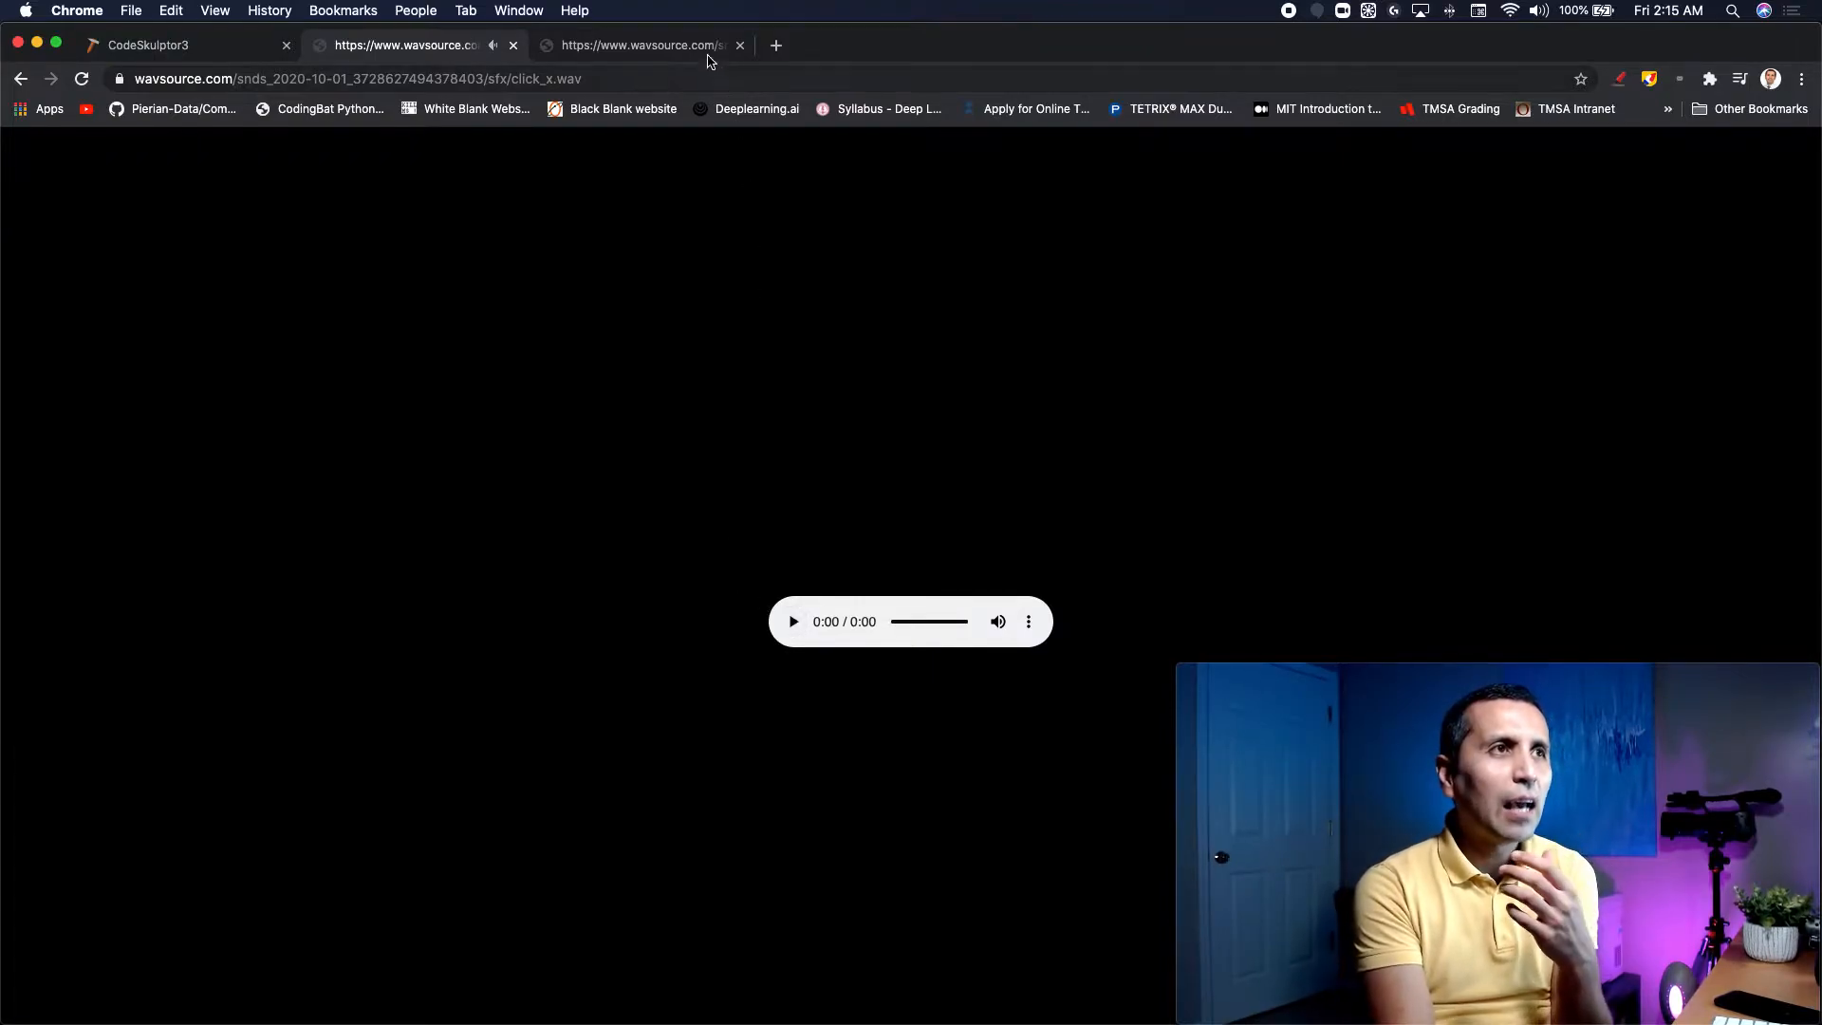
left_click(640, 46)
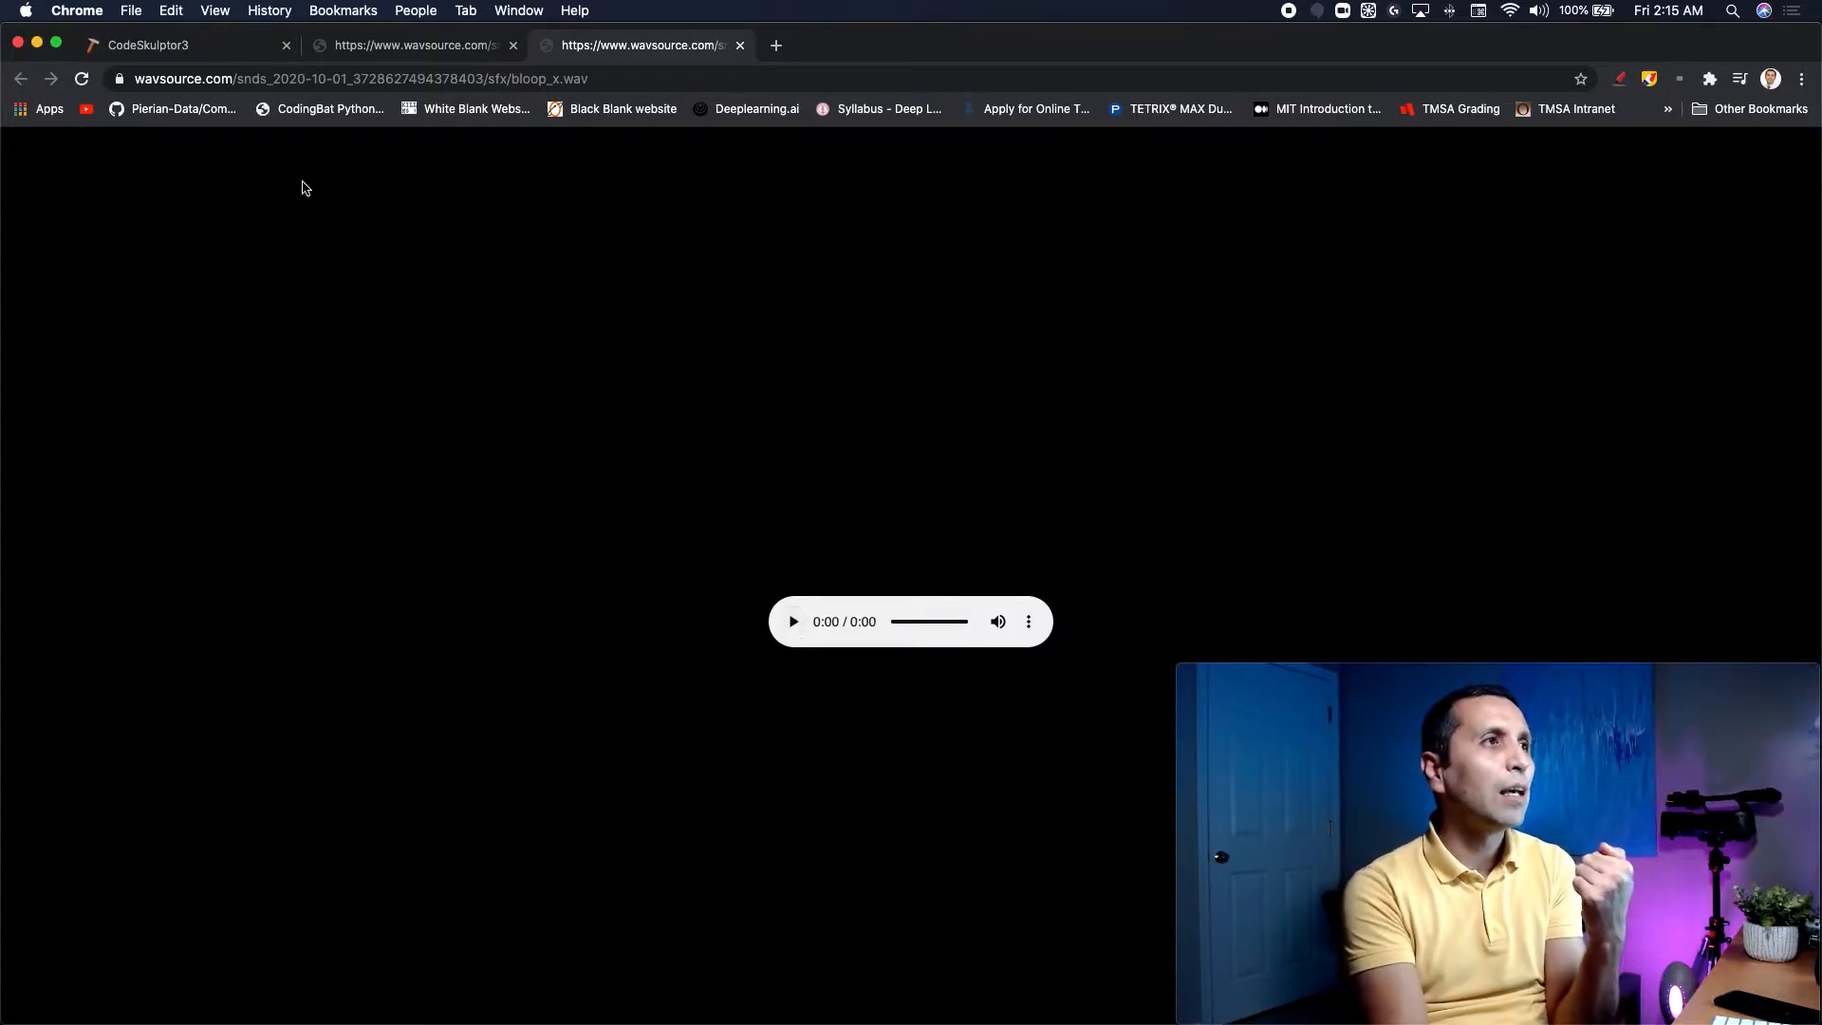
left_click(148, 44)
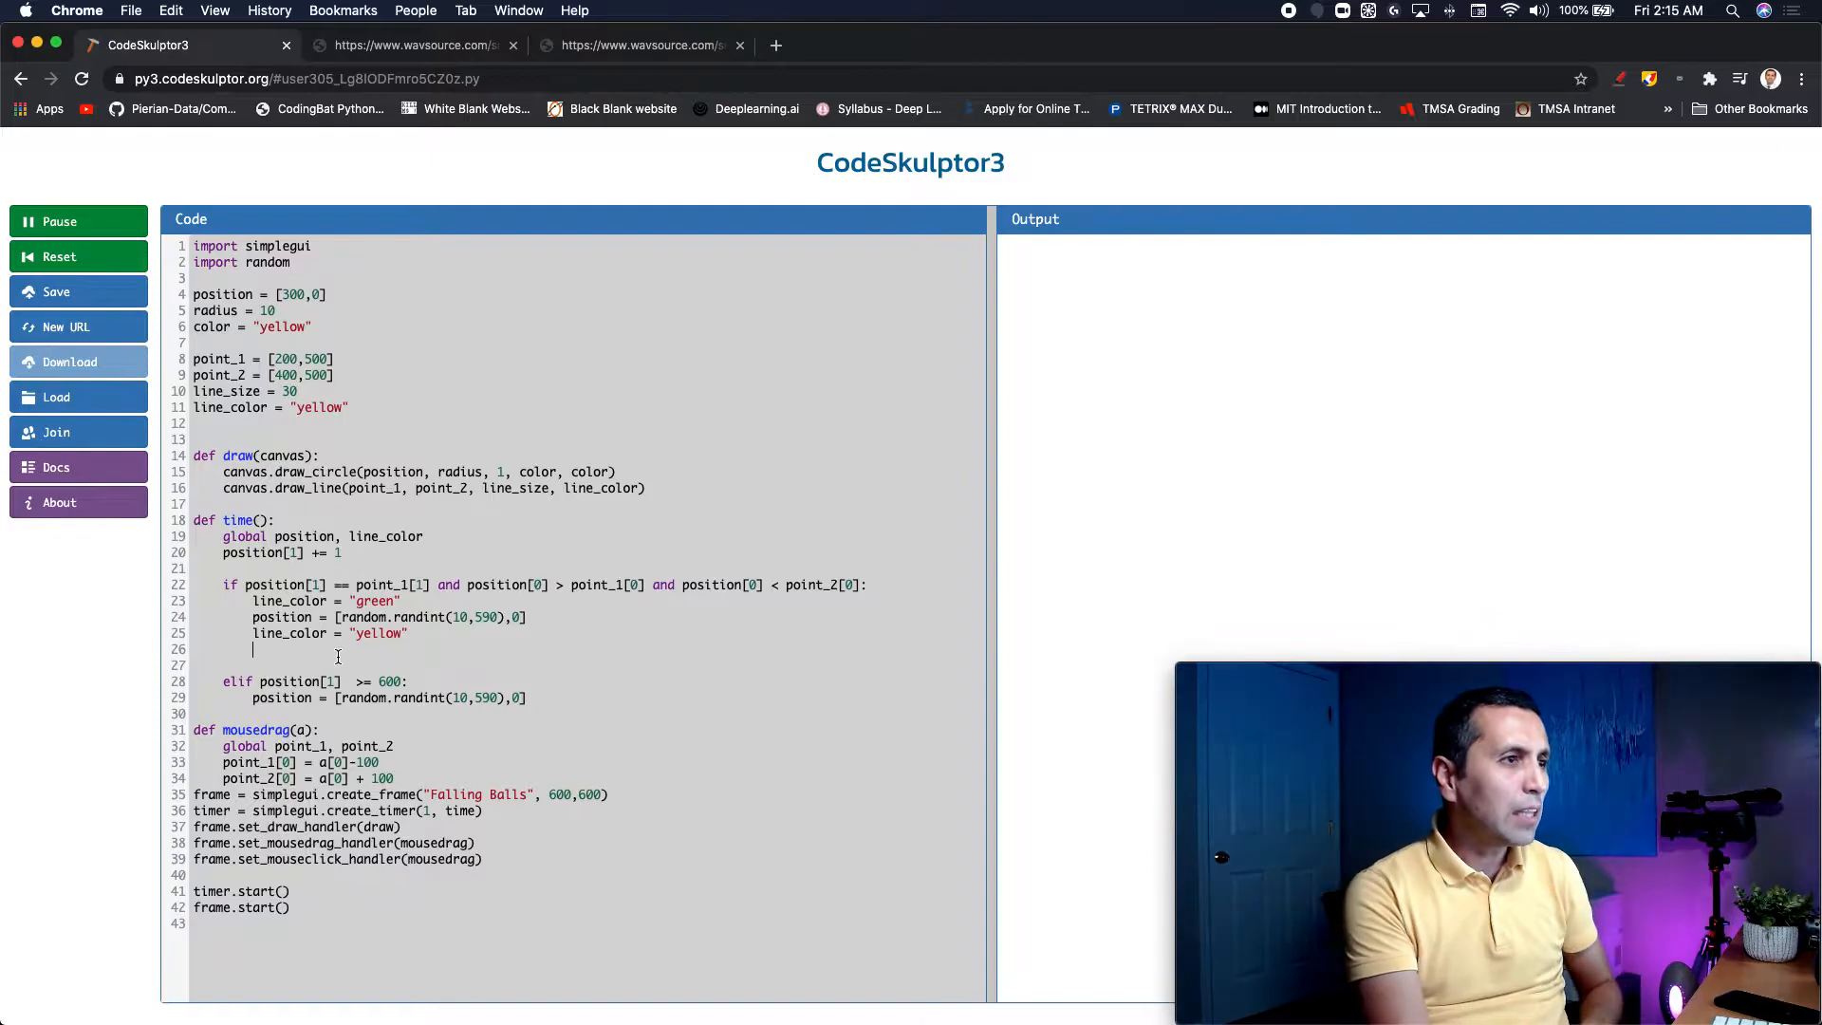
Step: Insert blank lines on line 13 below line_color to make room for sound code
left_click(59, 220)
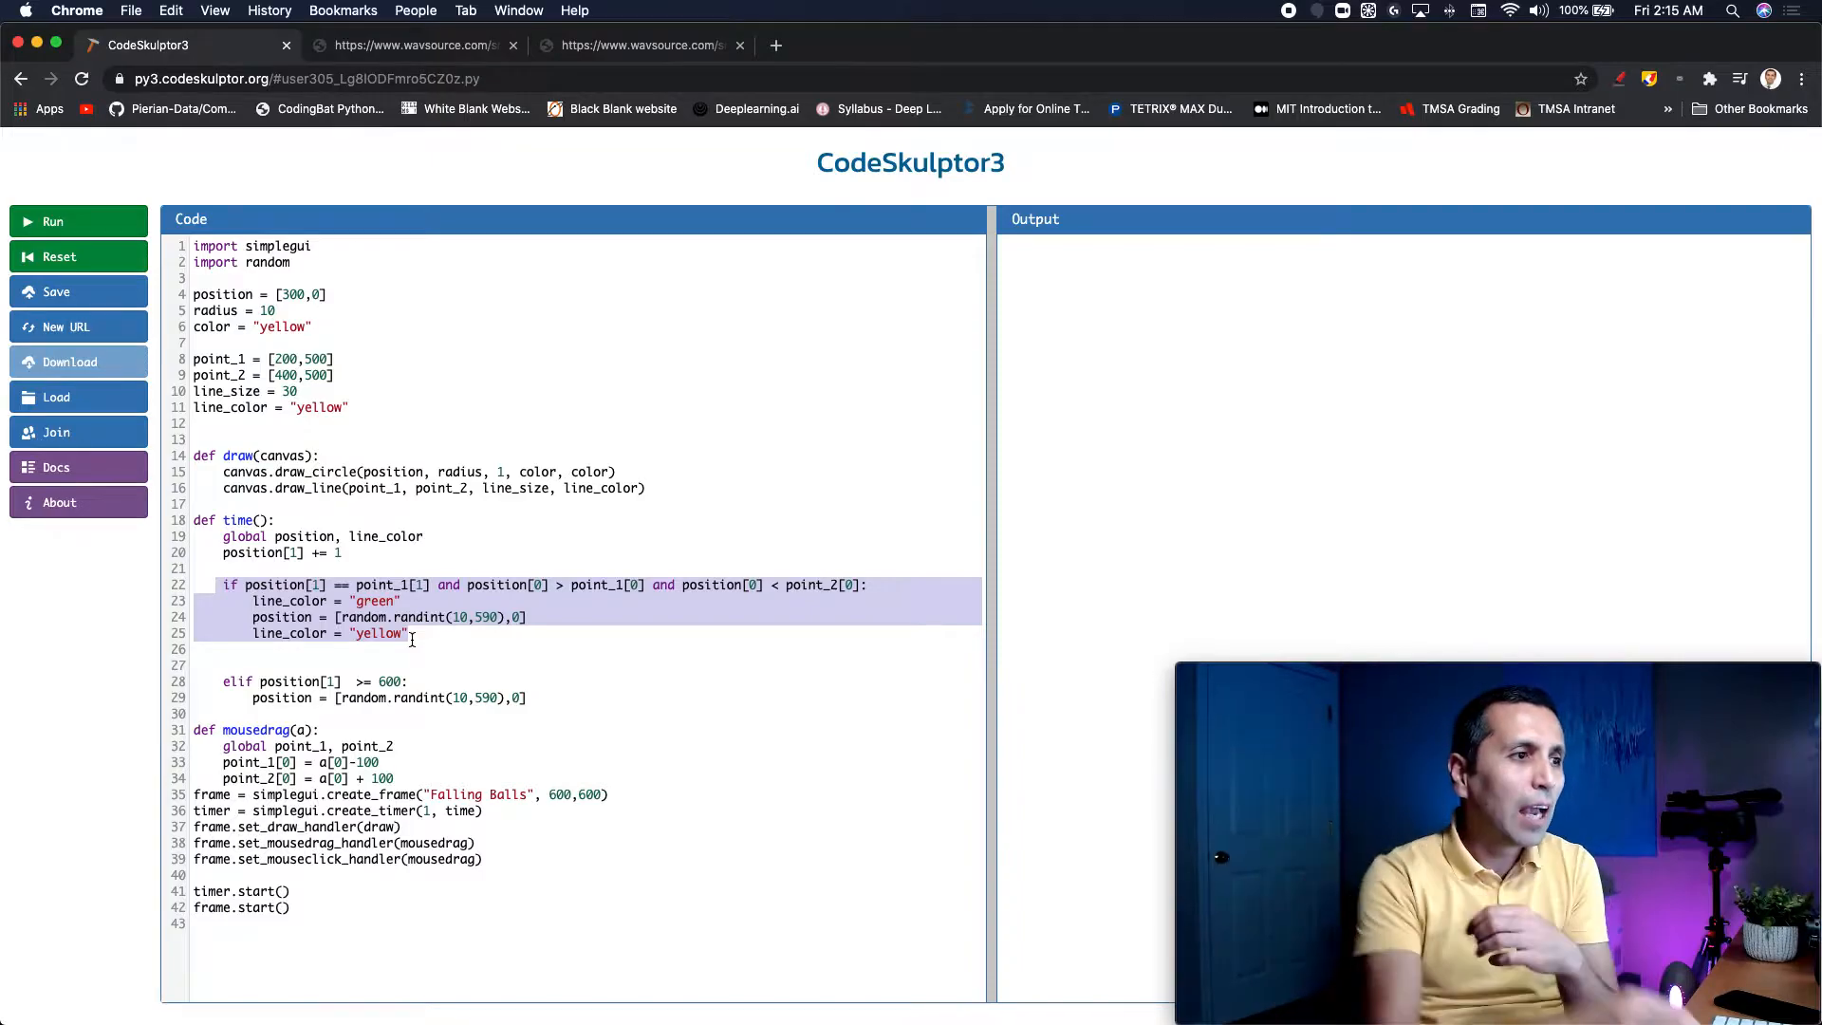
right_click(287, 672)
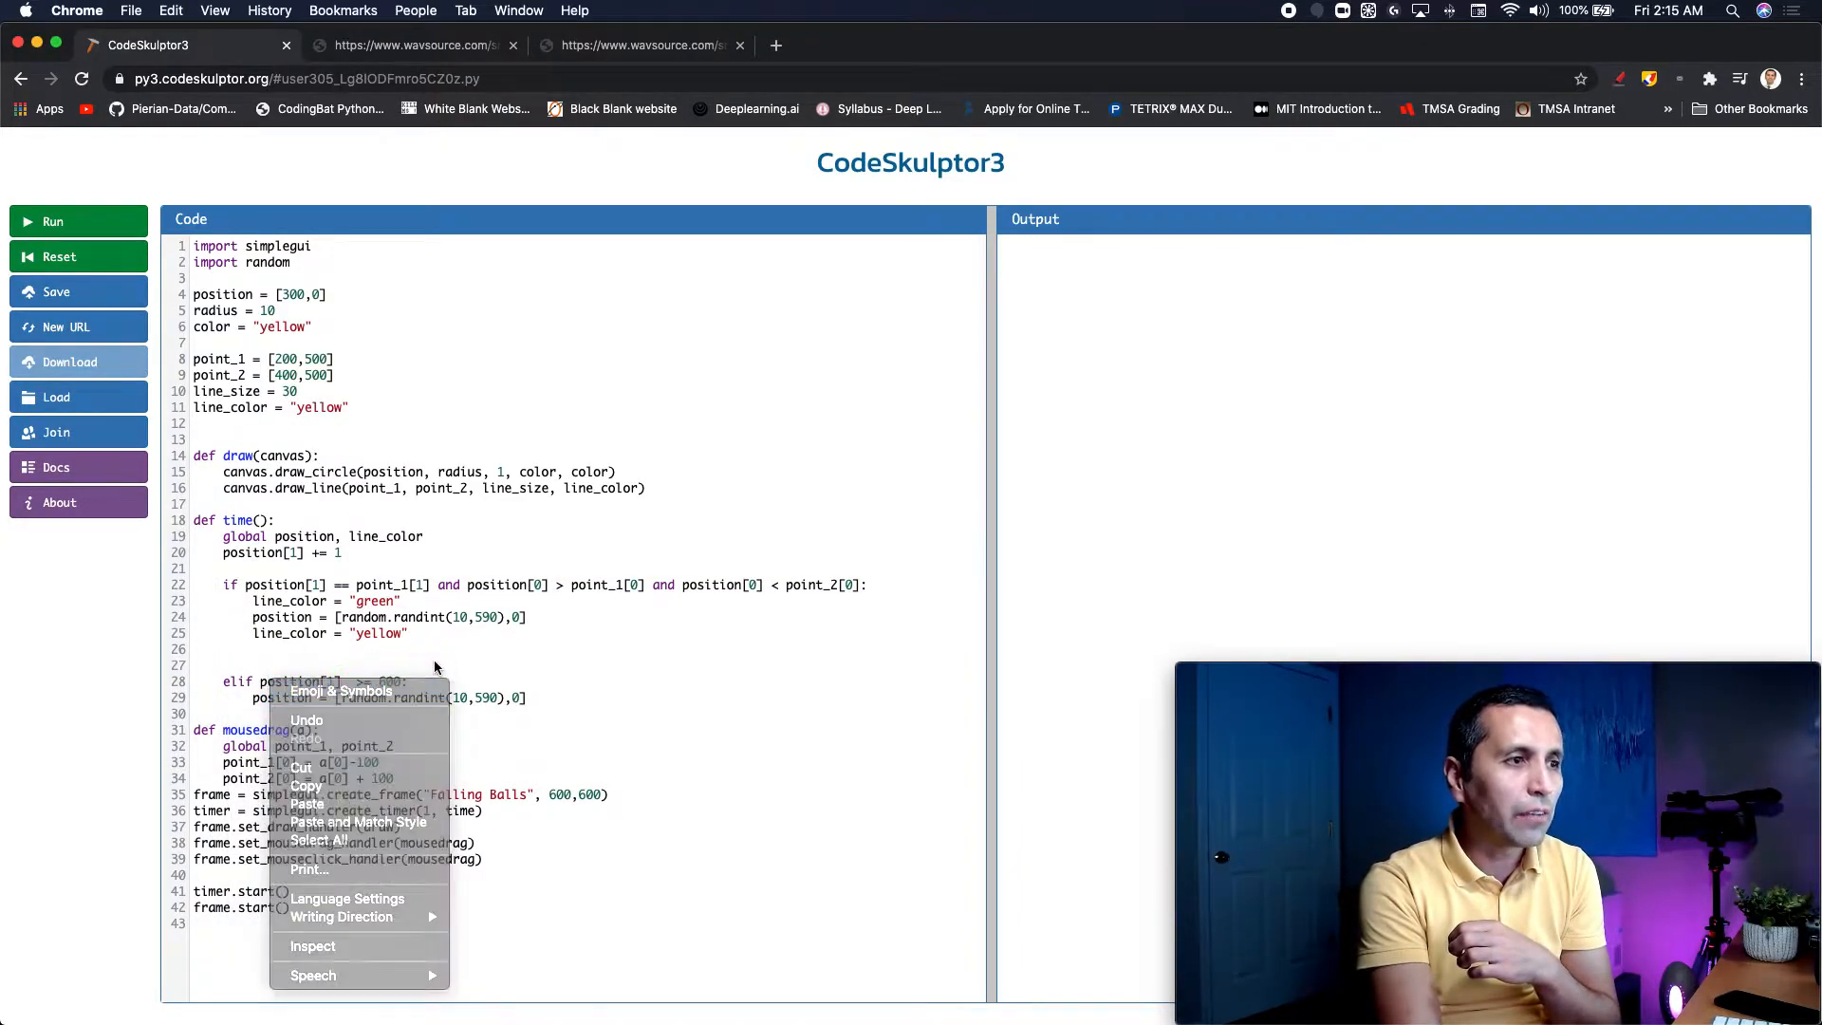
left_click(433, 660)
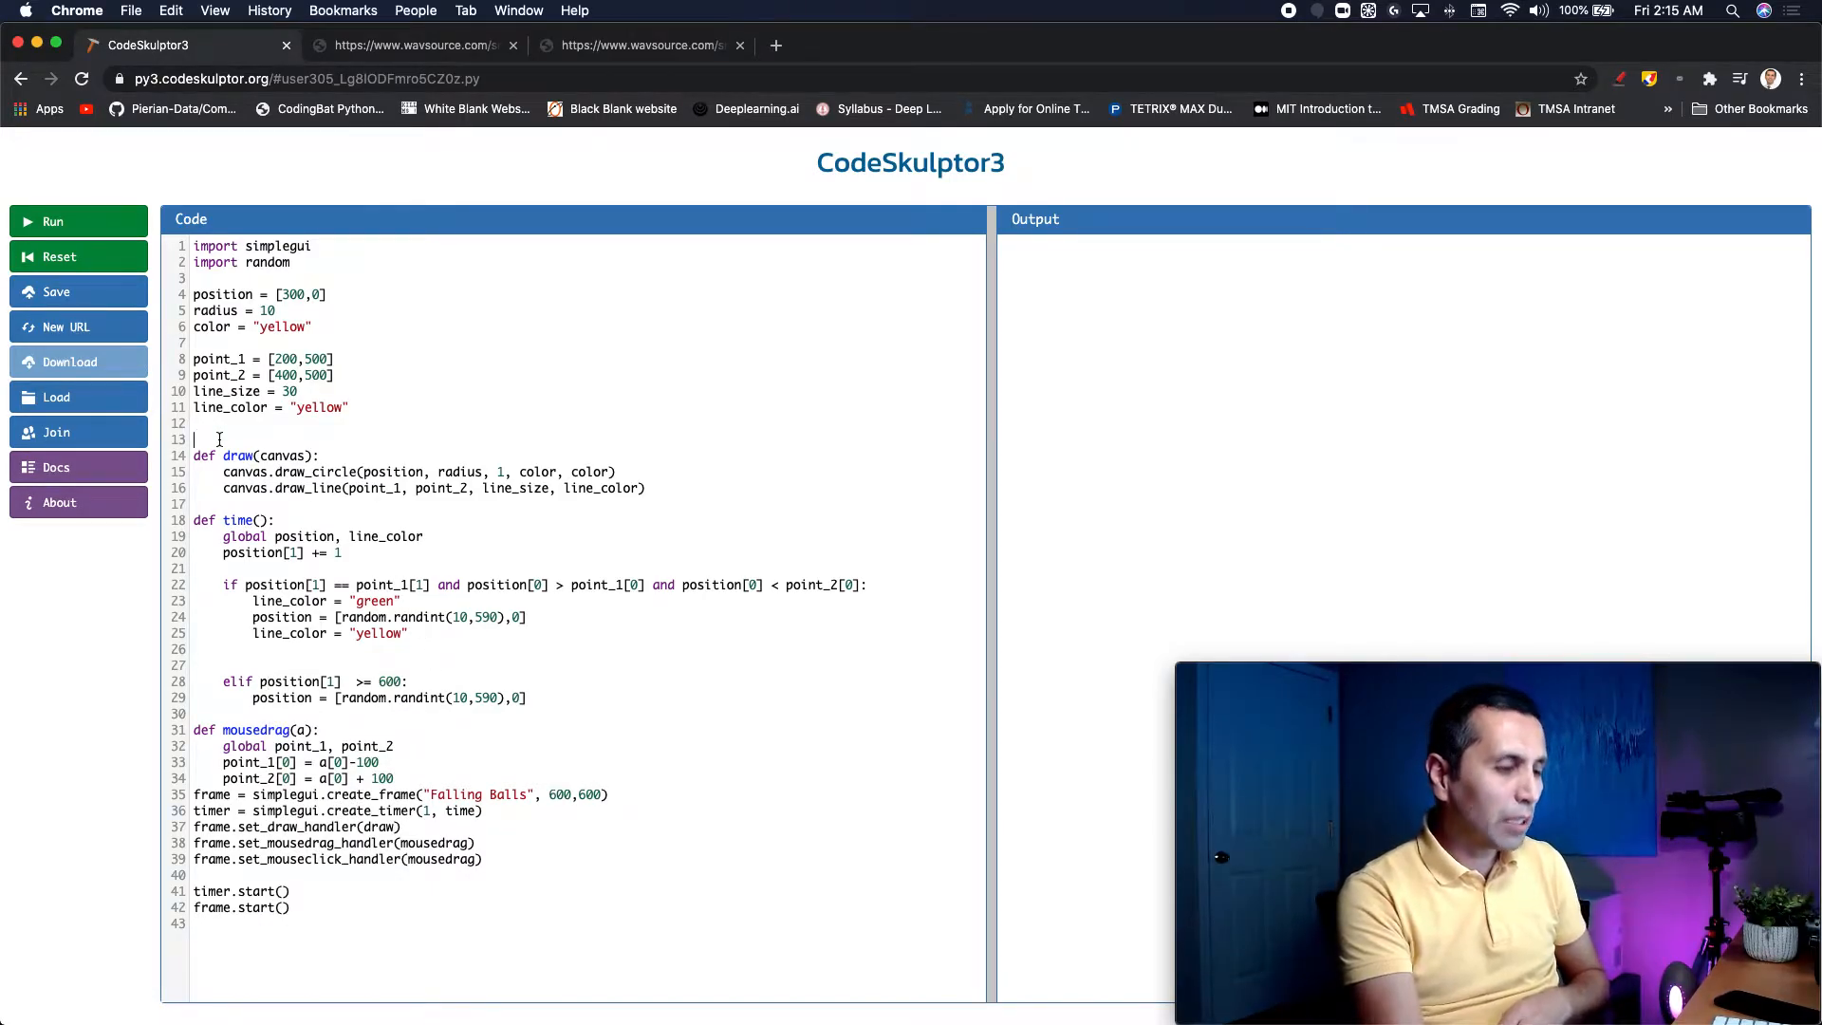
key("enter")
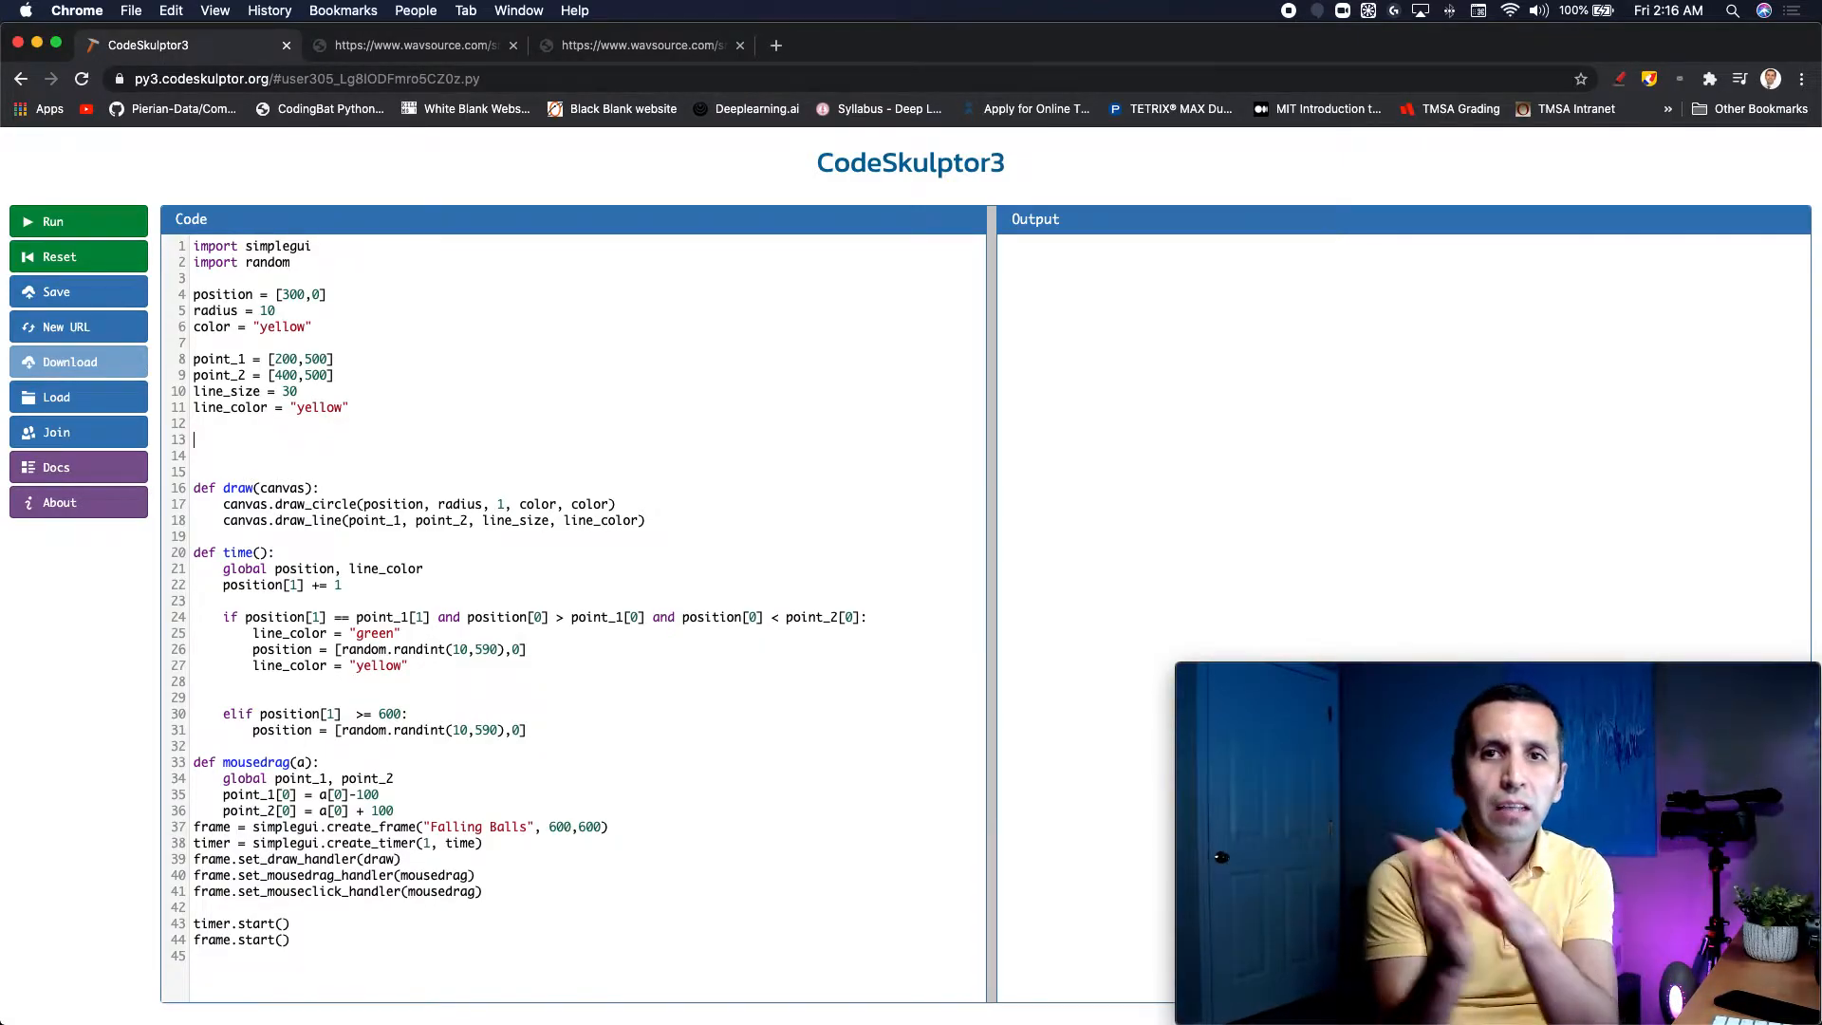
Step: Define sound1 = simplegui.load_sound('') with an empty address on line 13
type("sq")
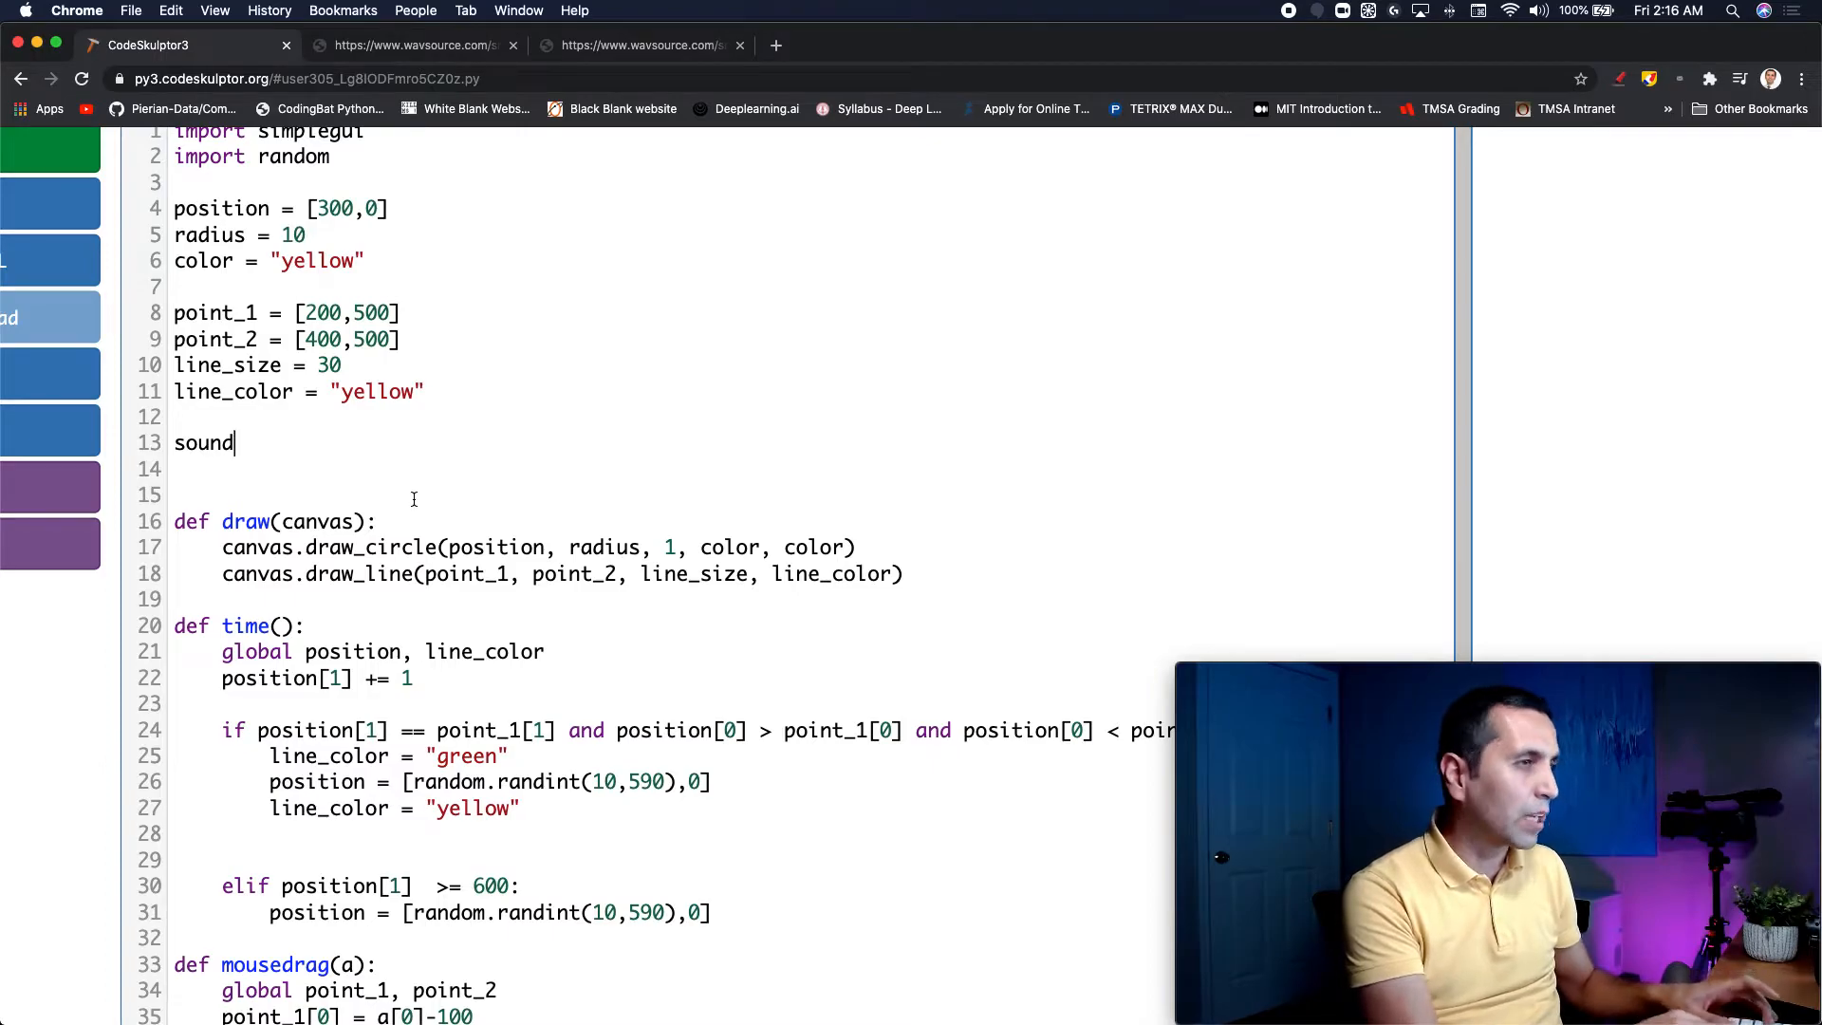
type("1 =")
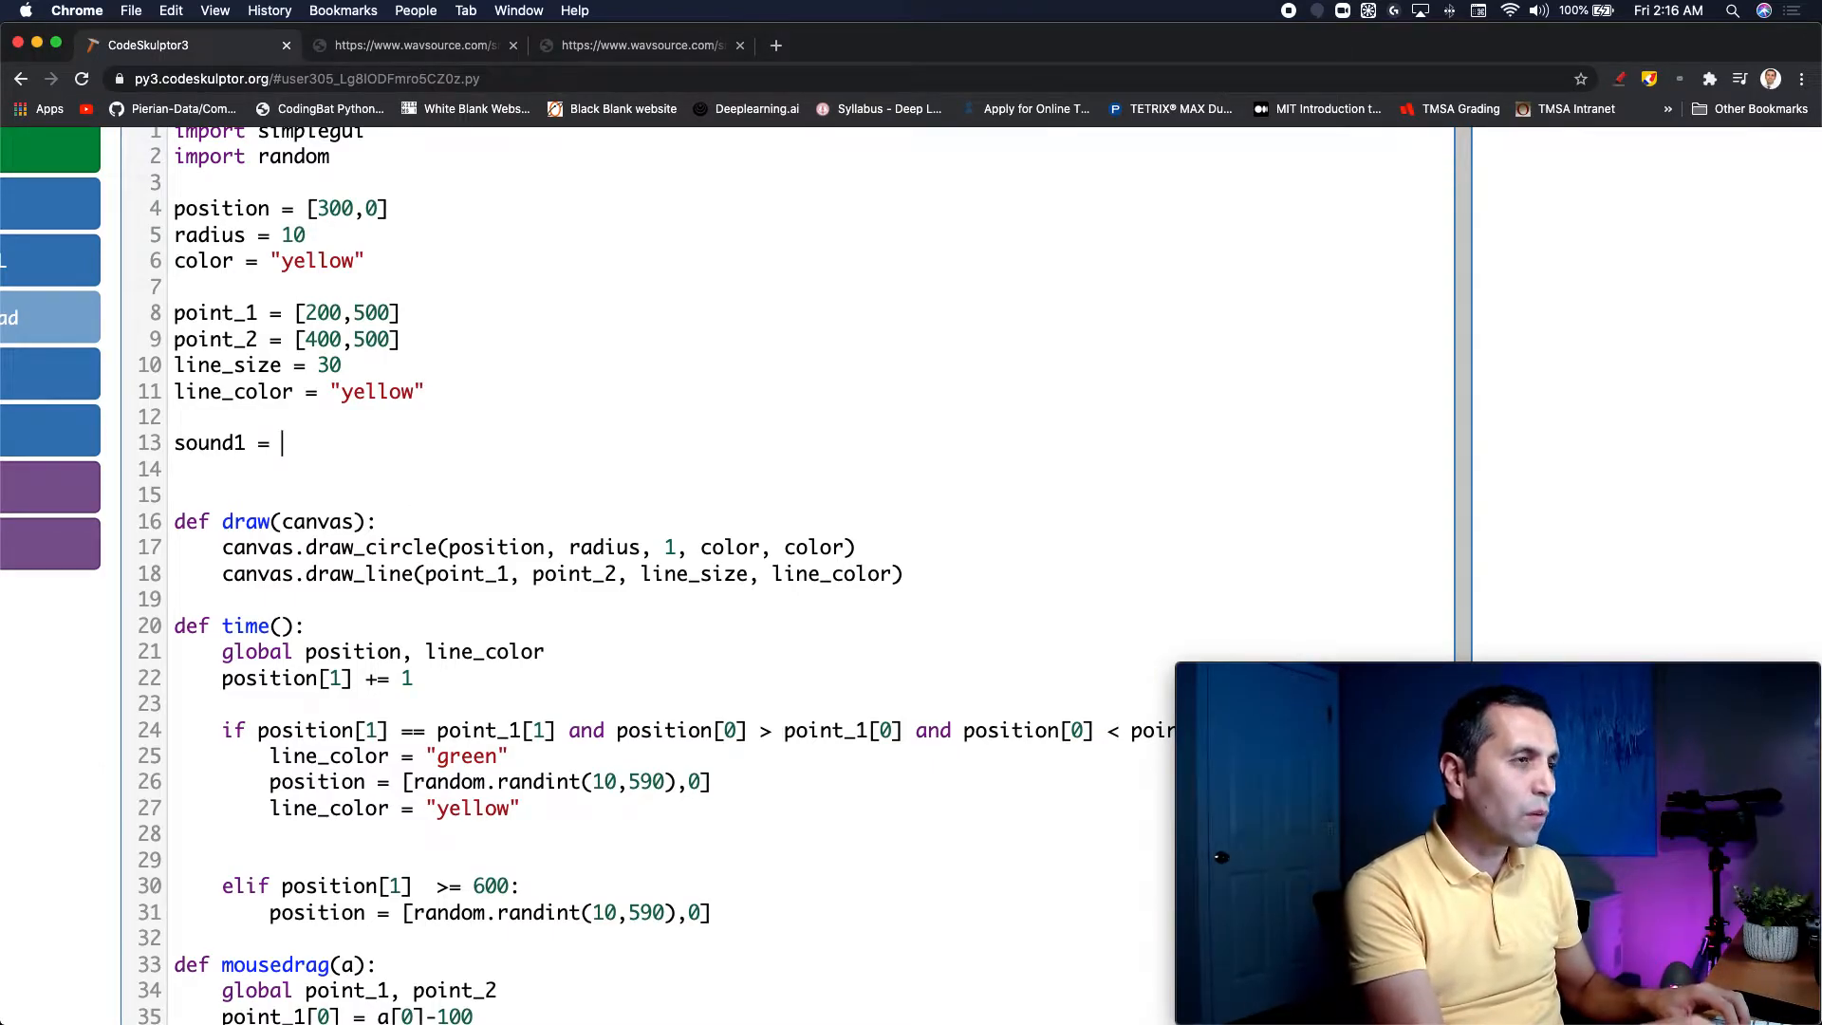
type("simplgeui")
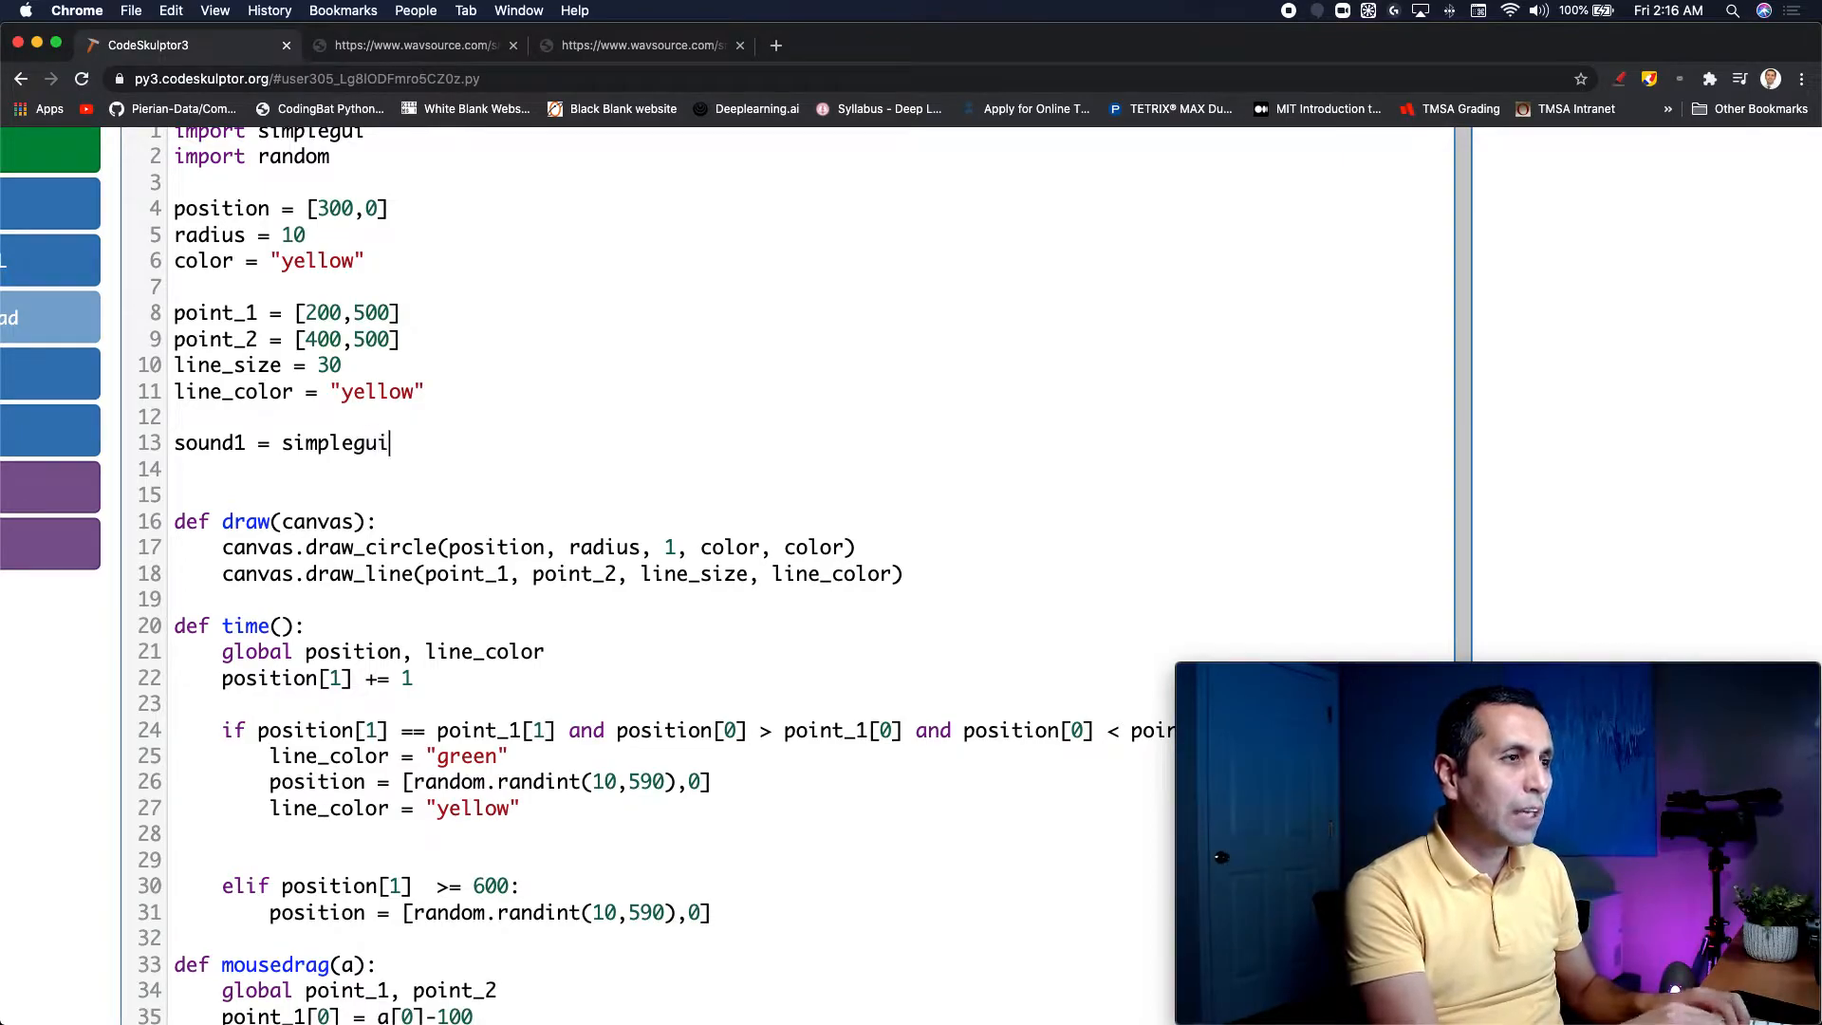
type(".")
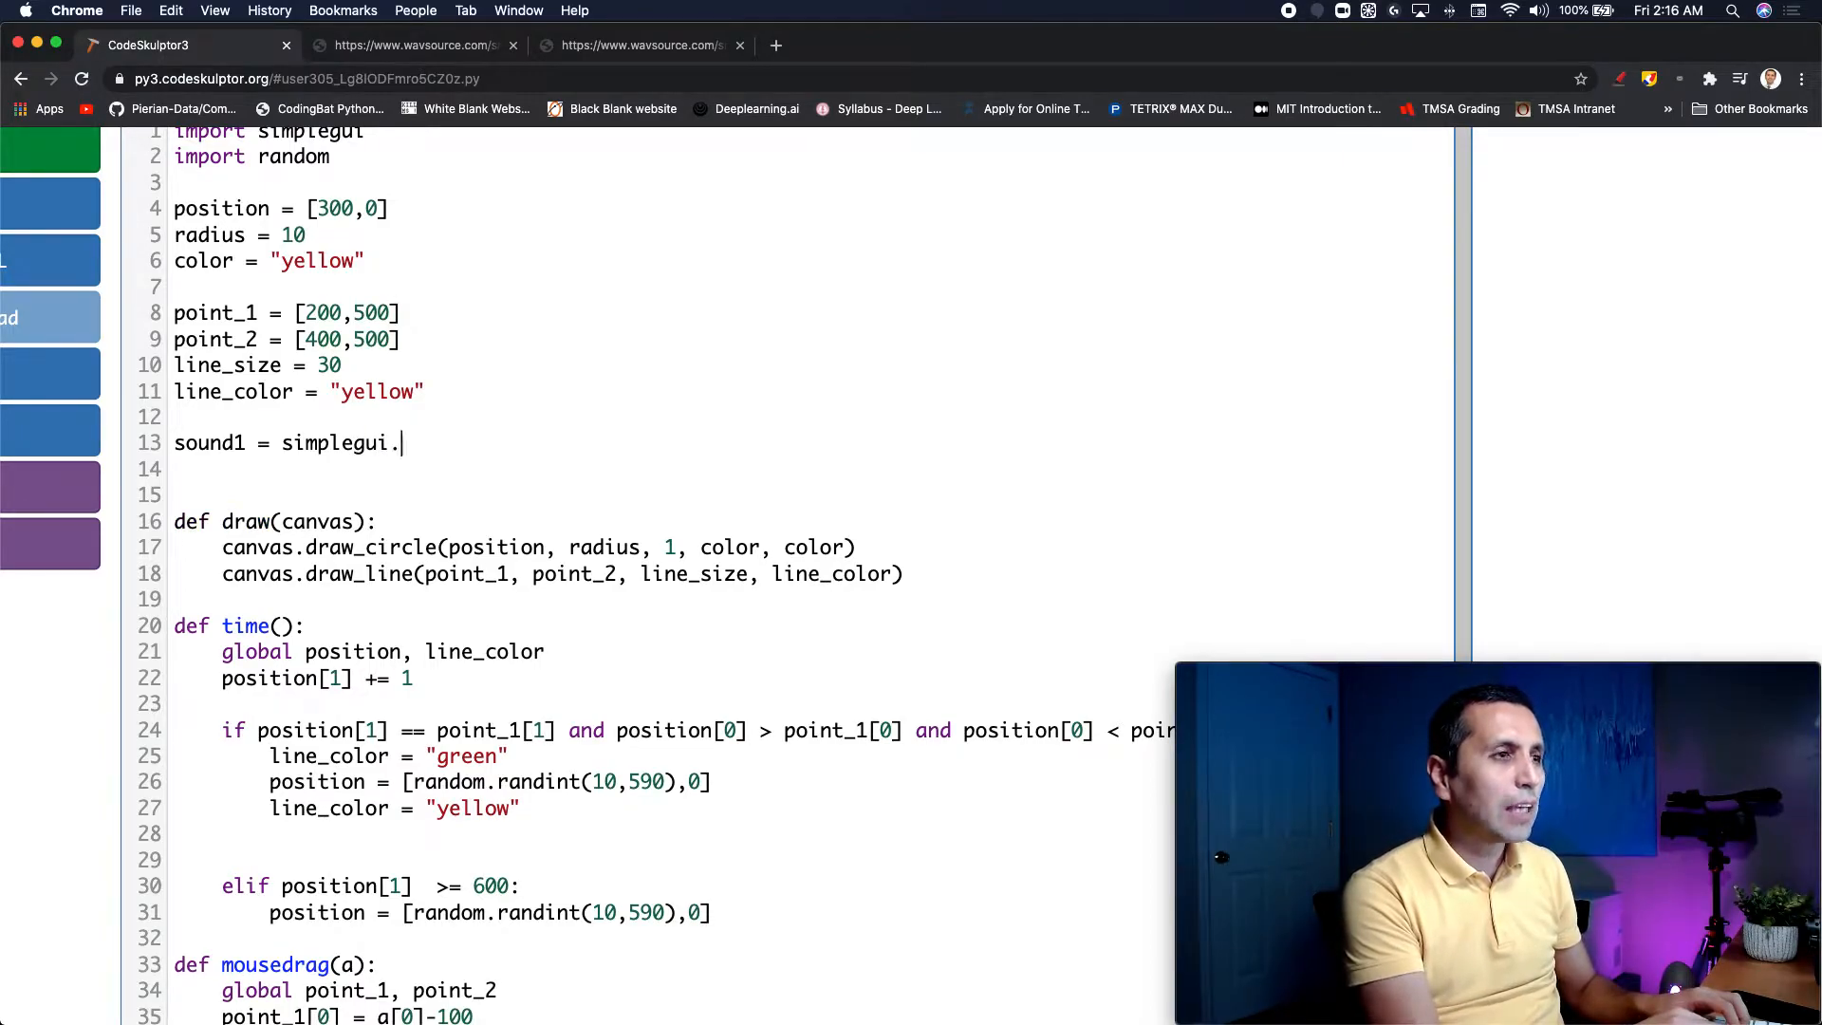
type("load_soun")
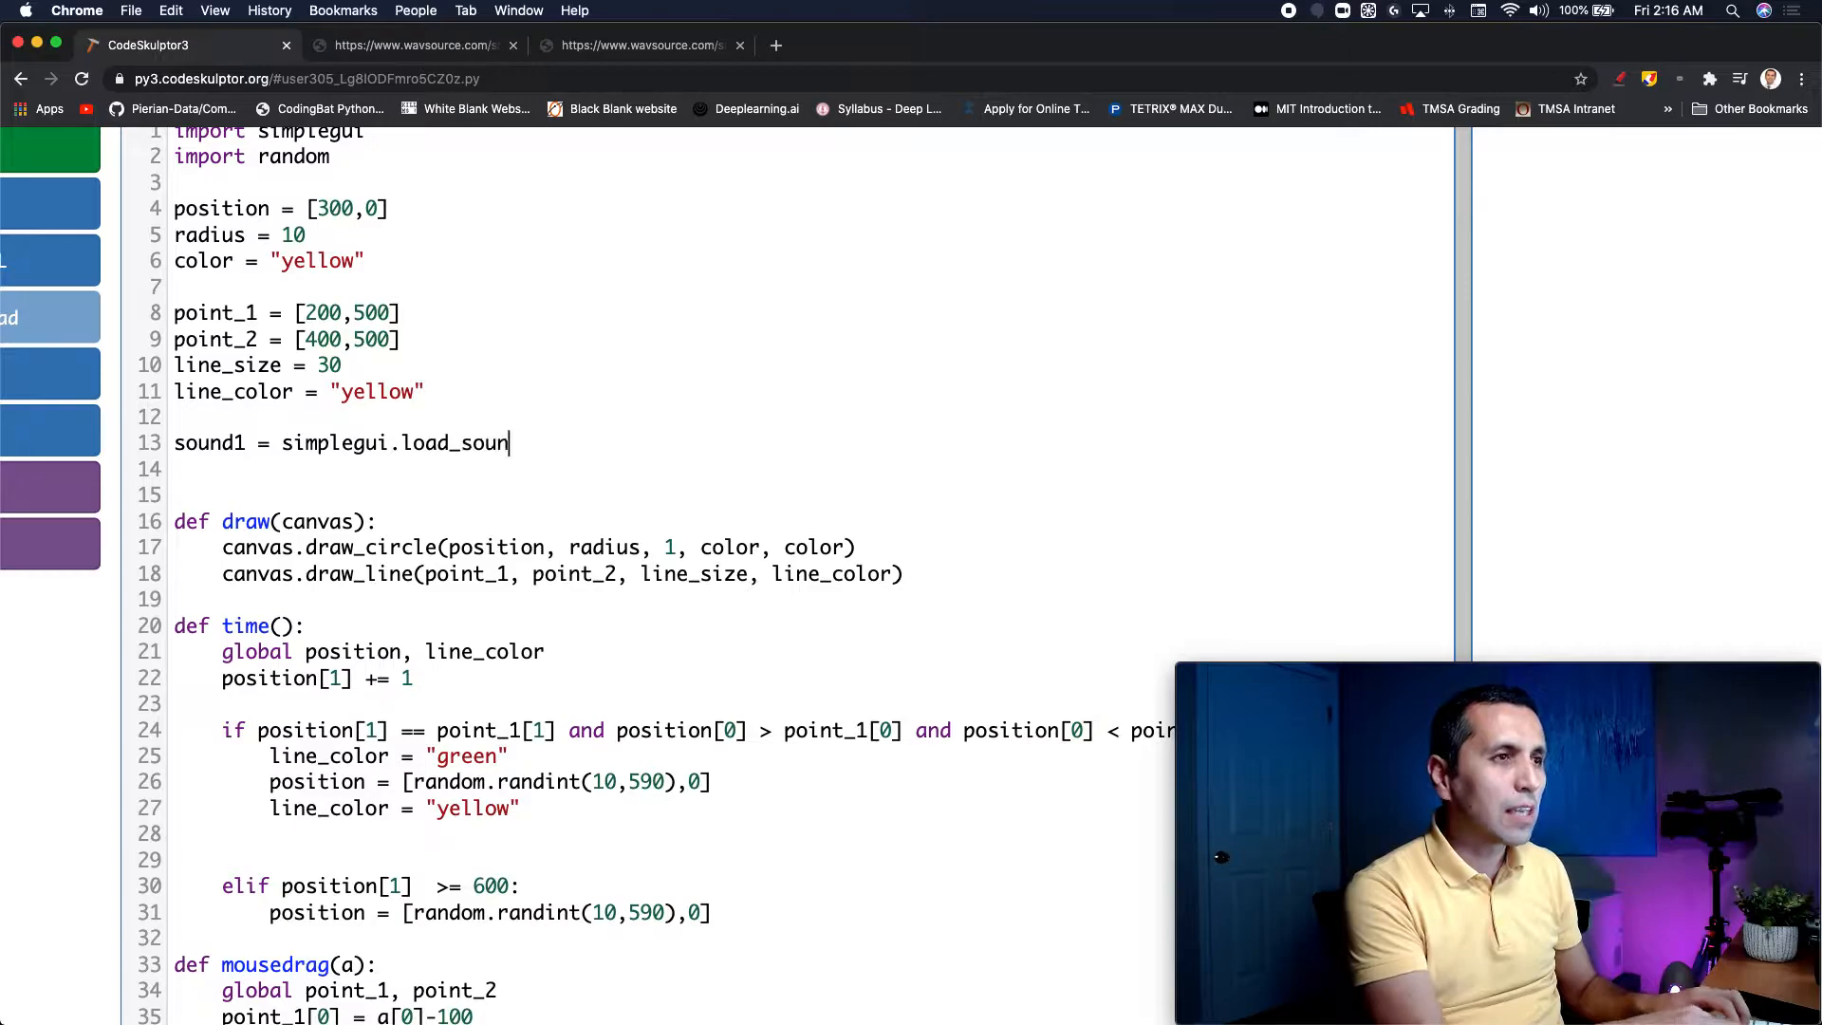
type("d('')")
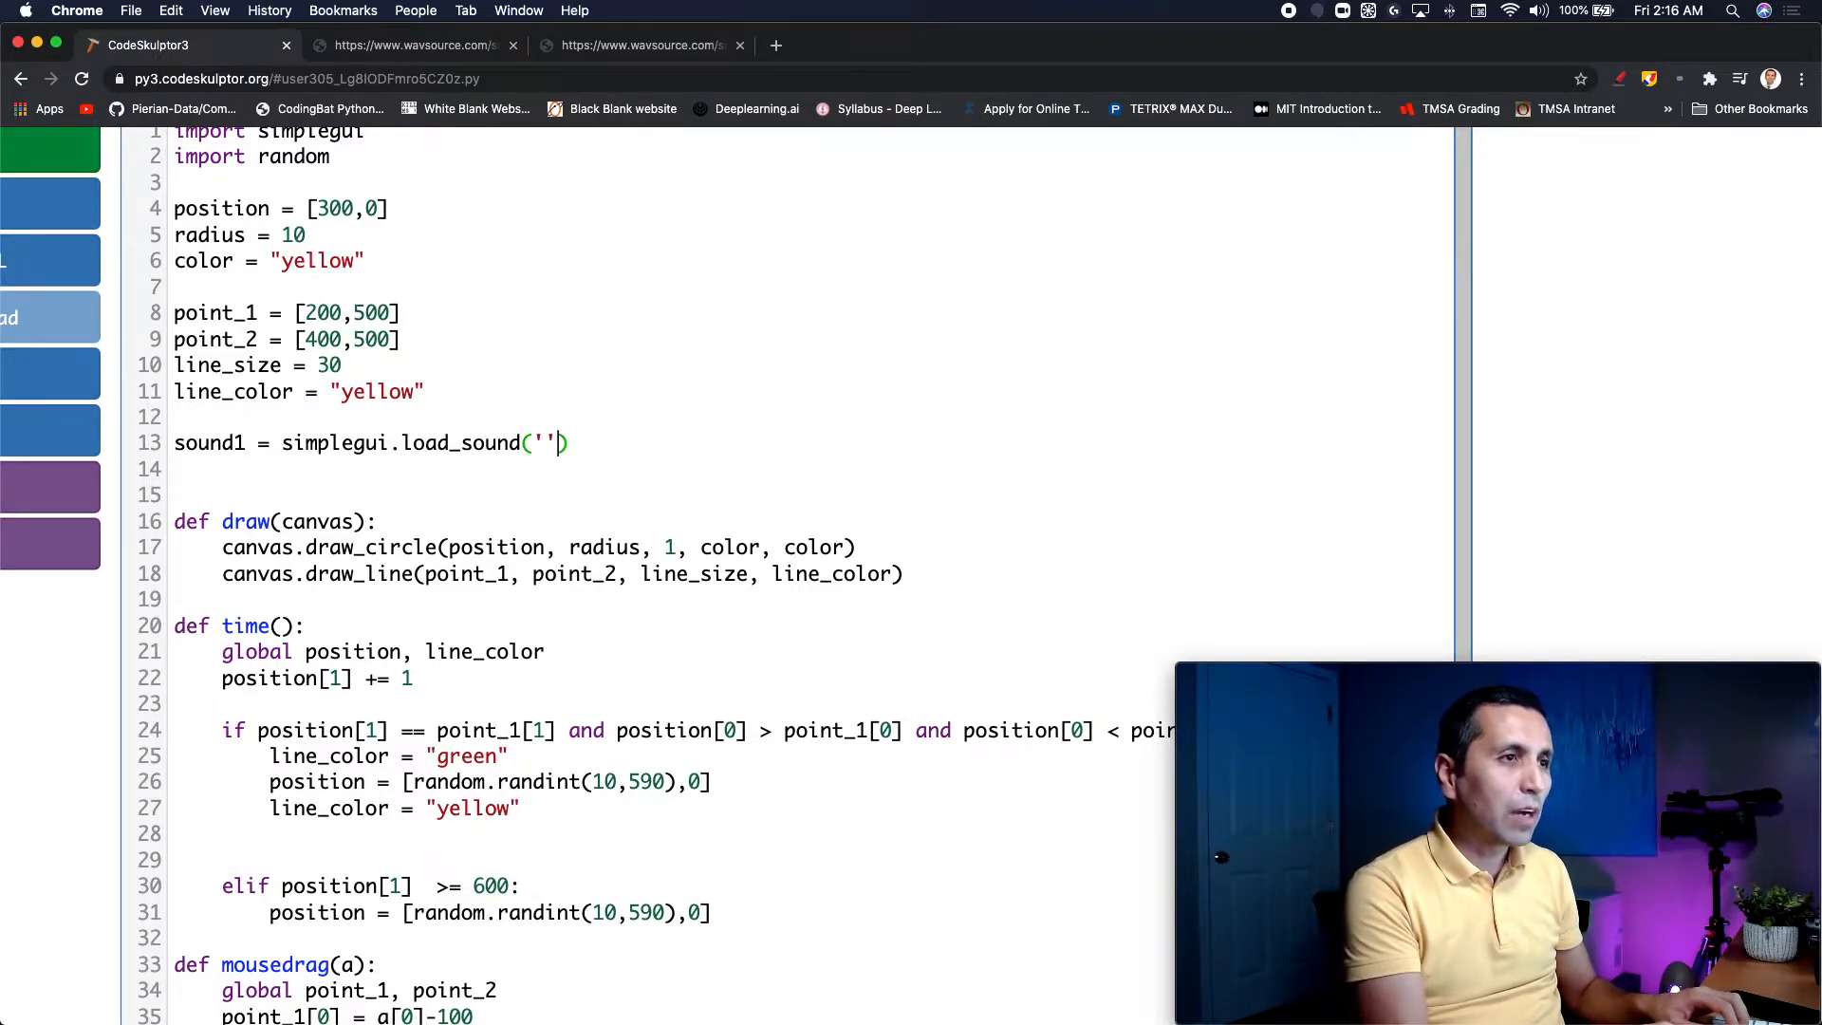
Step: Define sound2 = simplegui.load_sound('') on line 14 and bring up the click_x.wav page
type("sou")
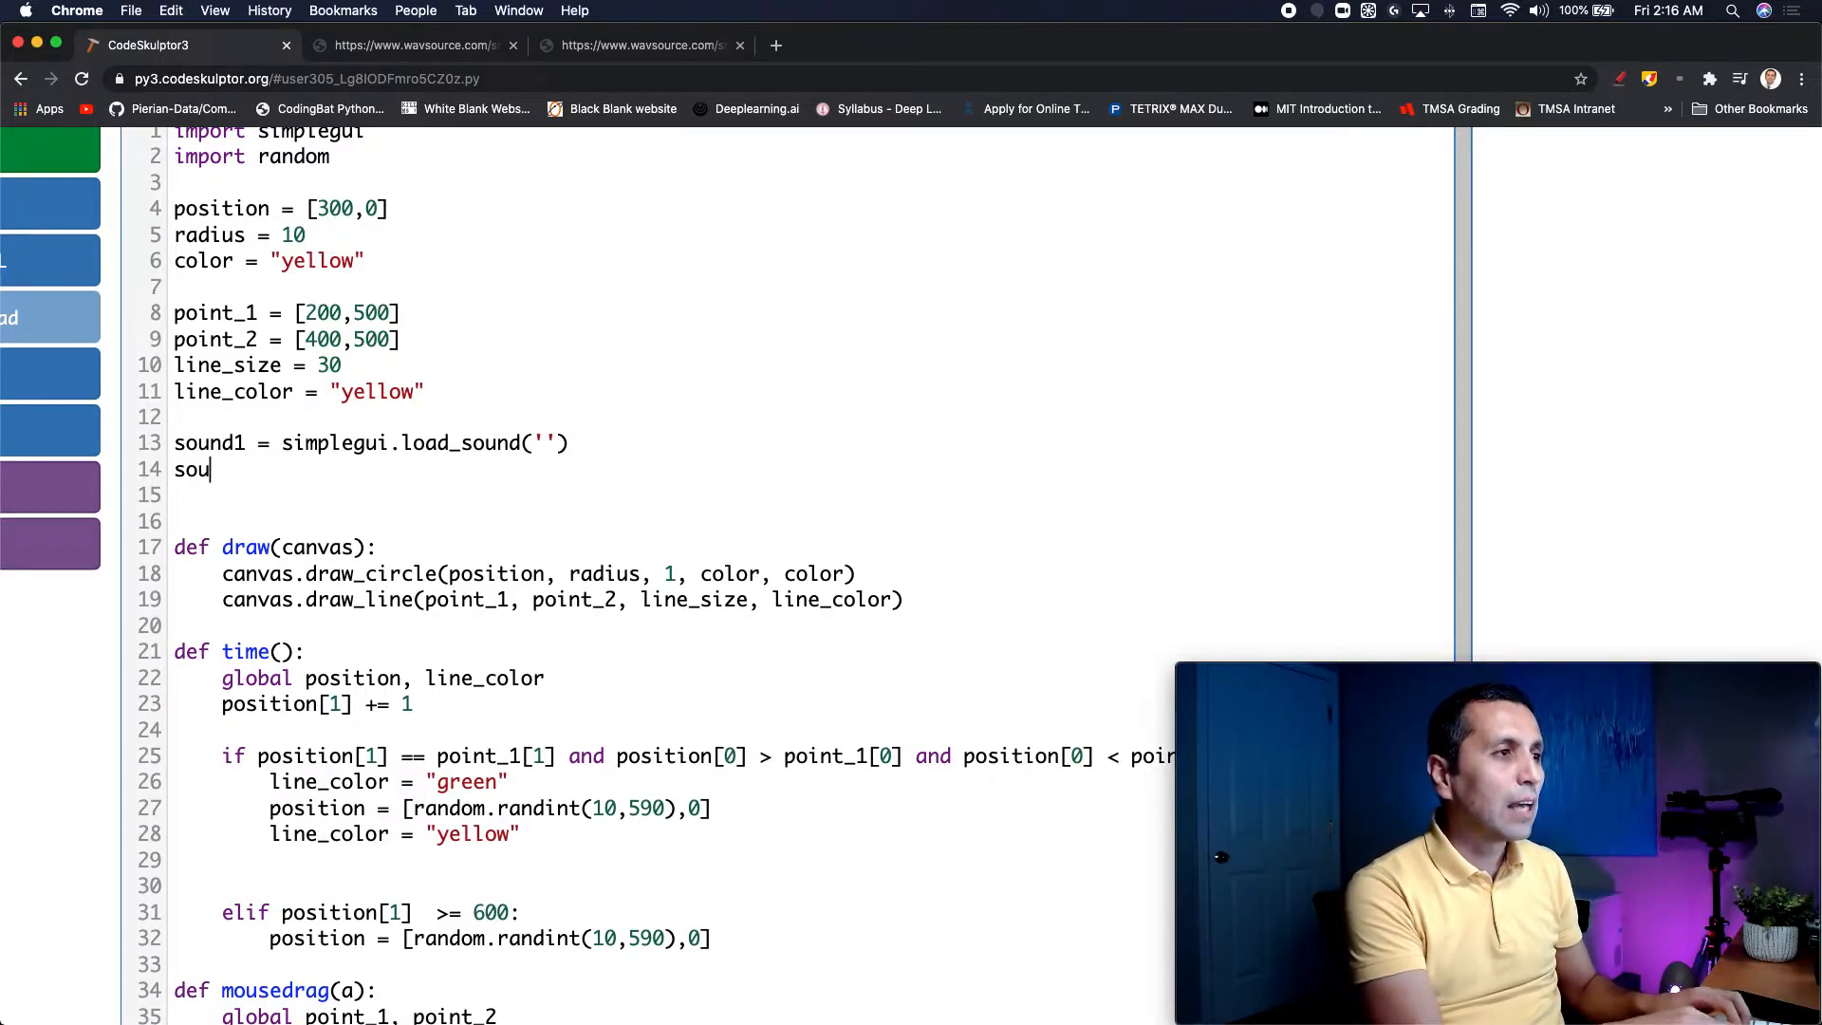
type("nd2 = s")
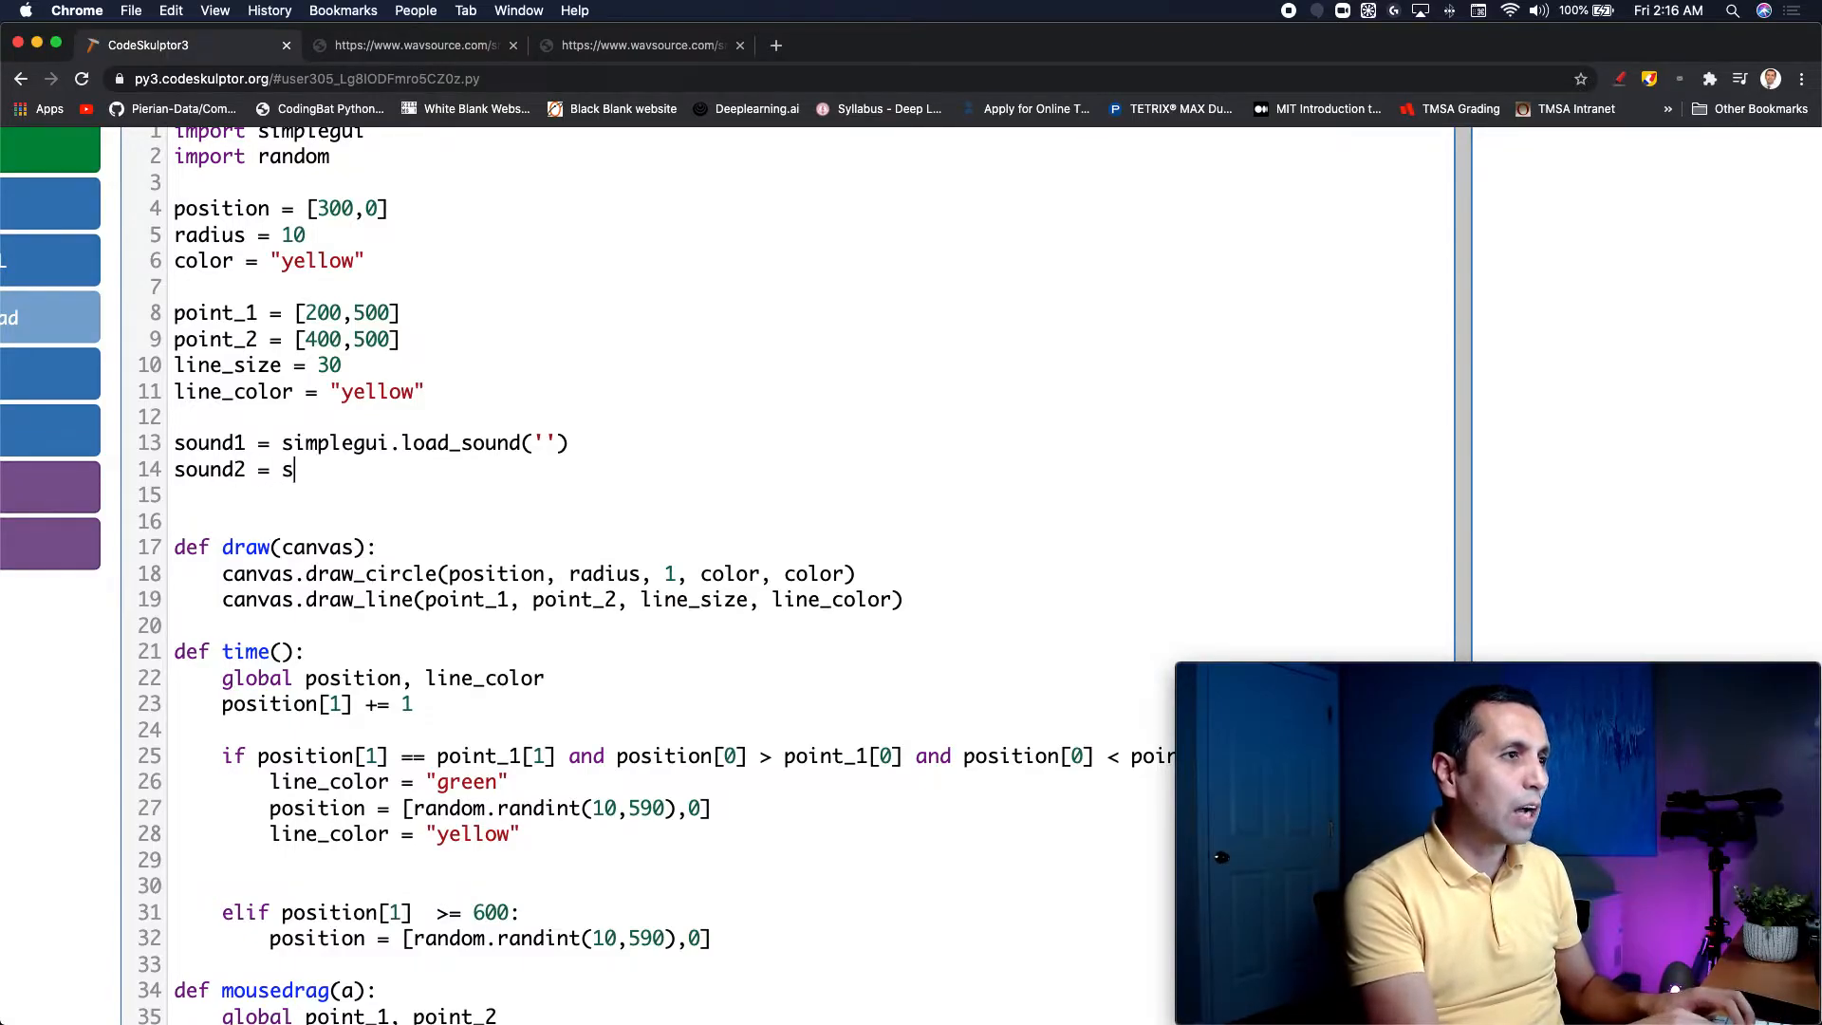
type("implegui.sl")
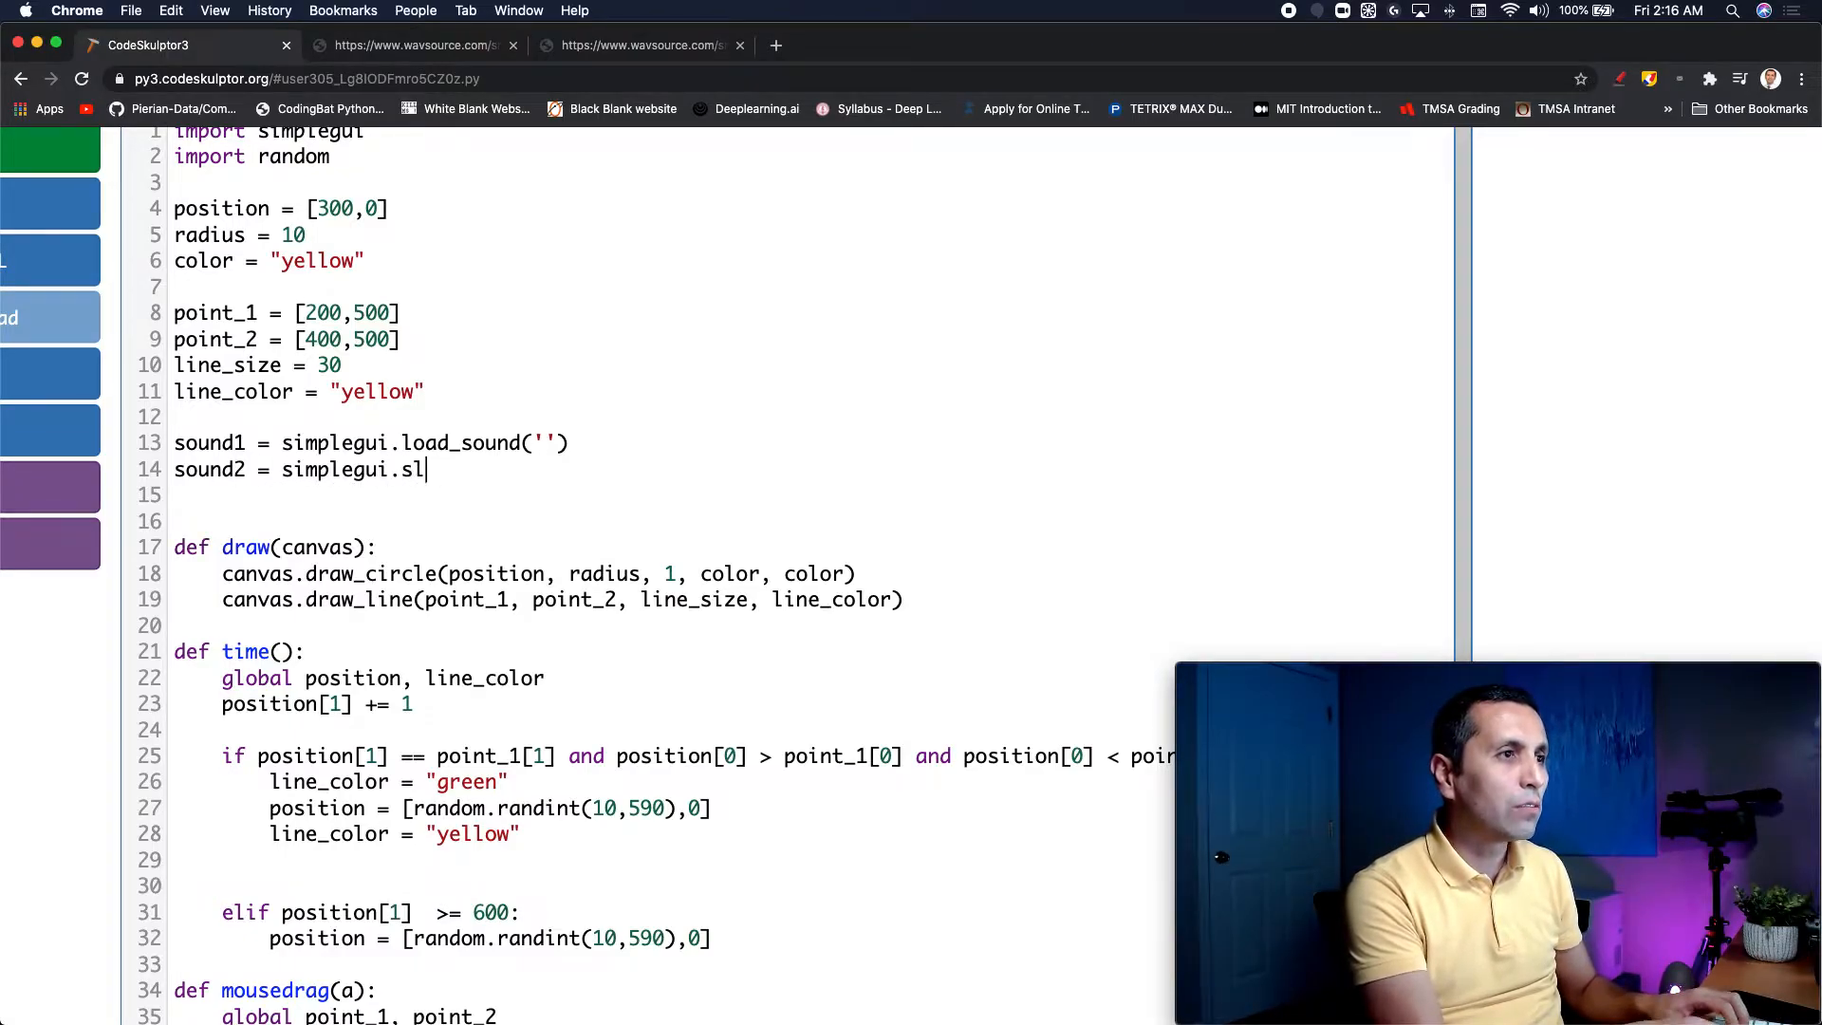
type("oad_sound")
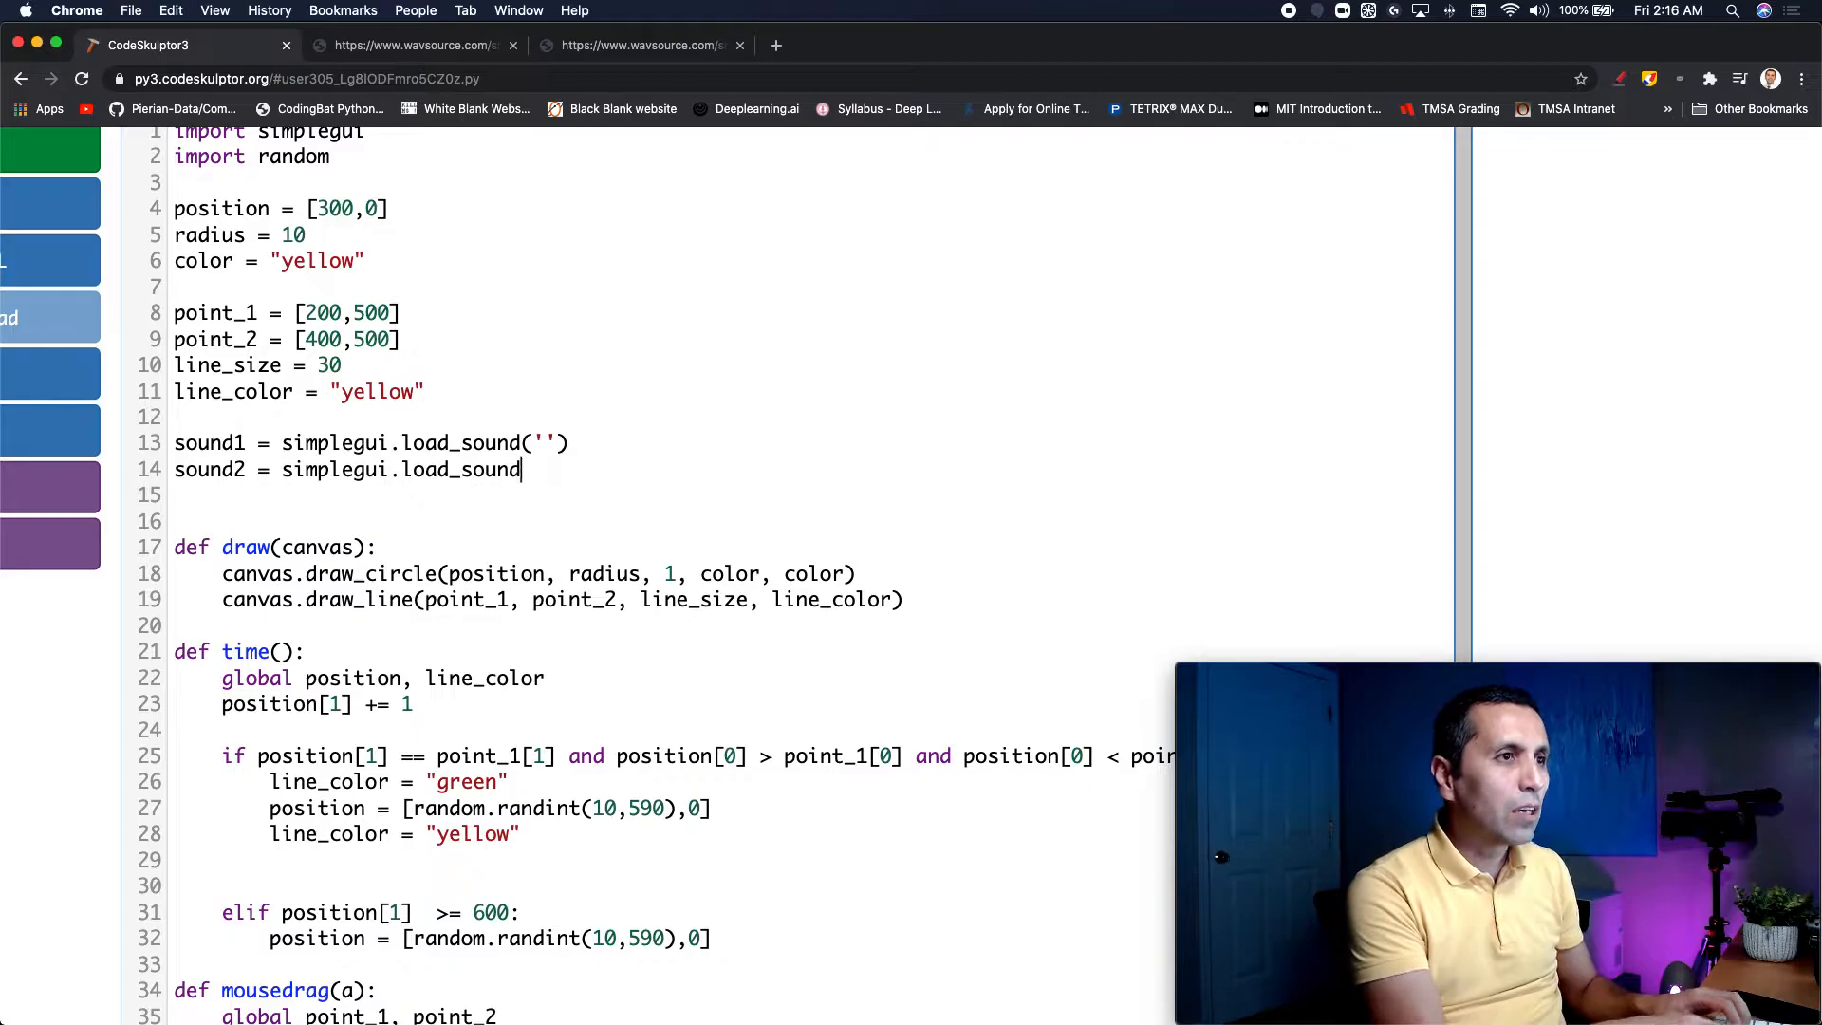
type("('')")
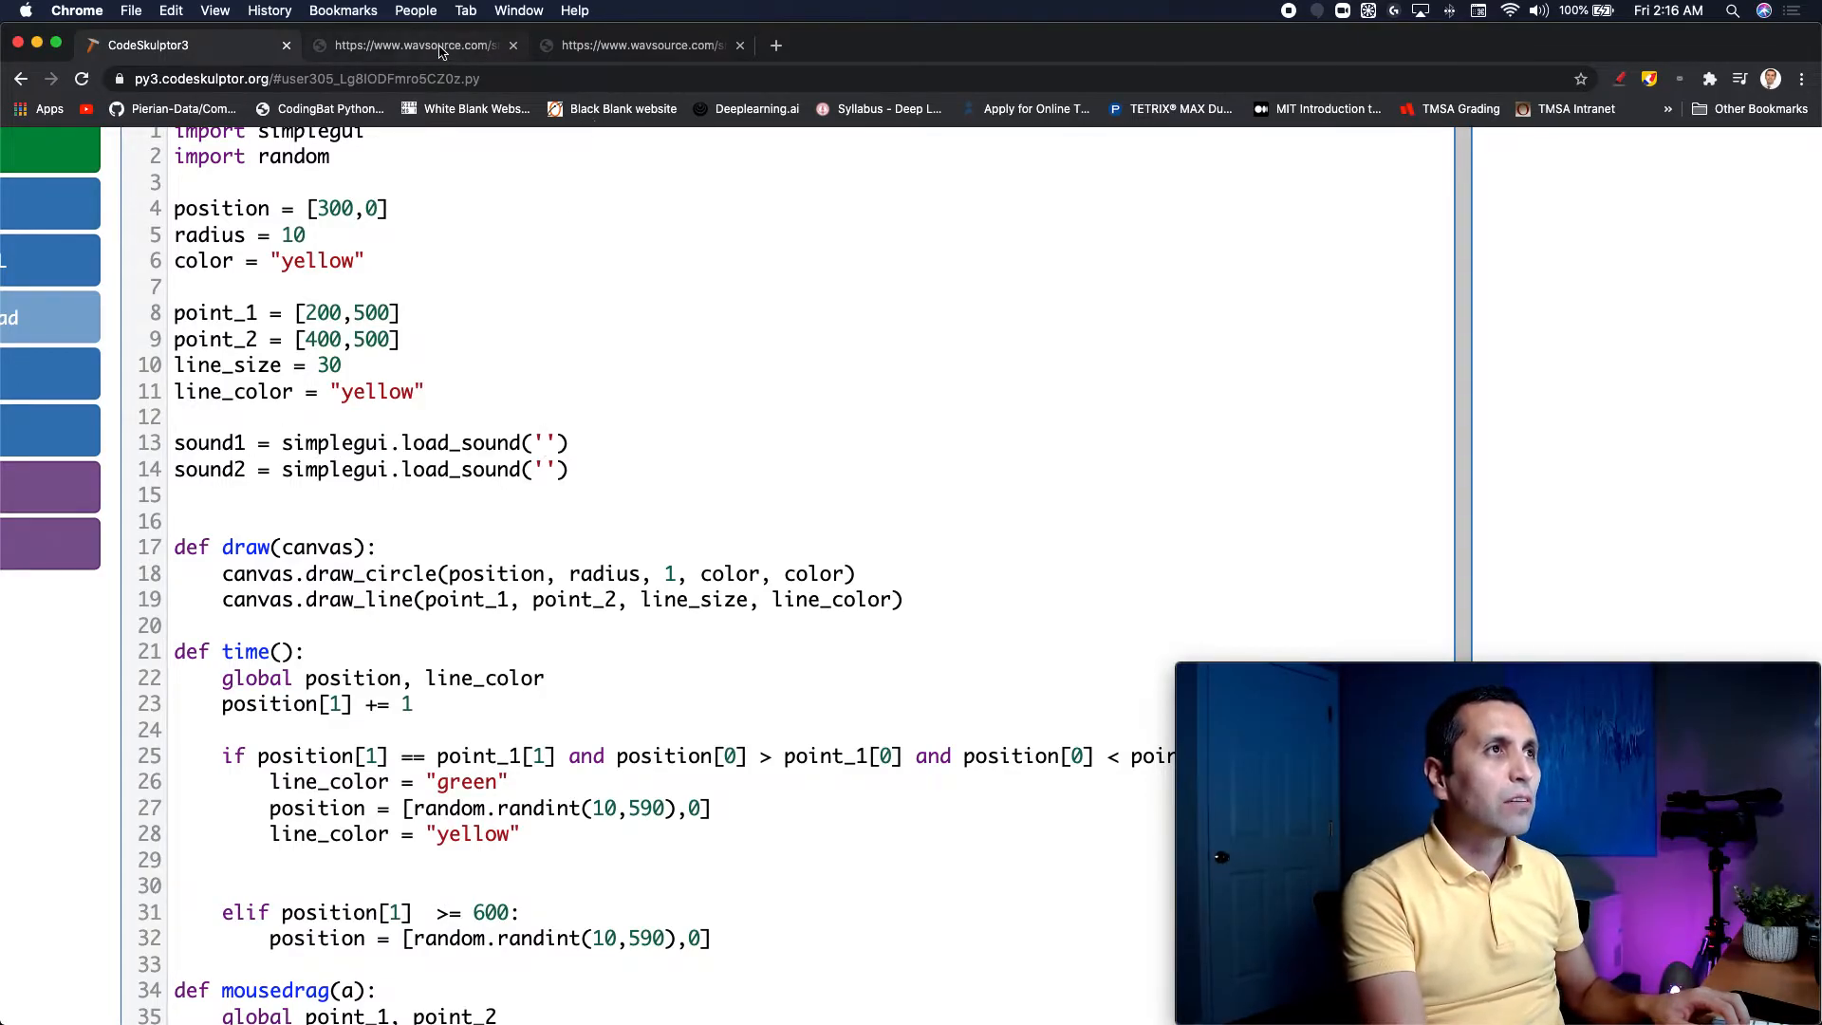
left_click(412, 45)
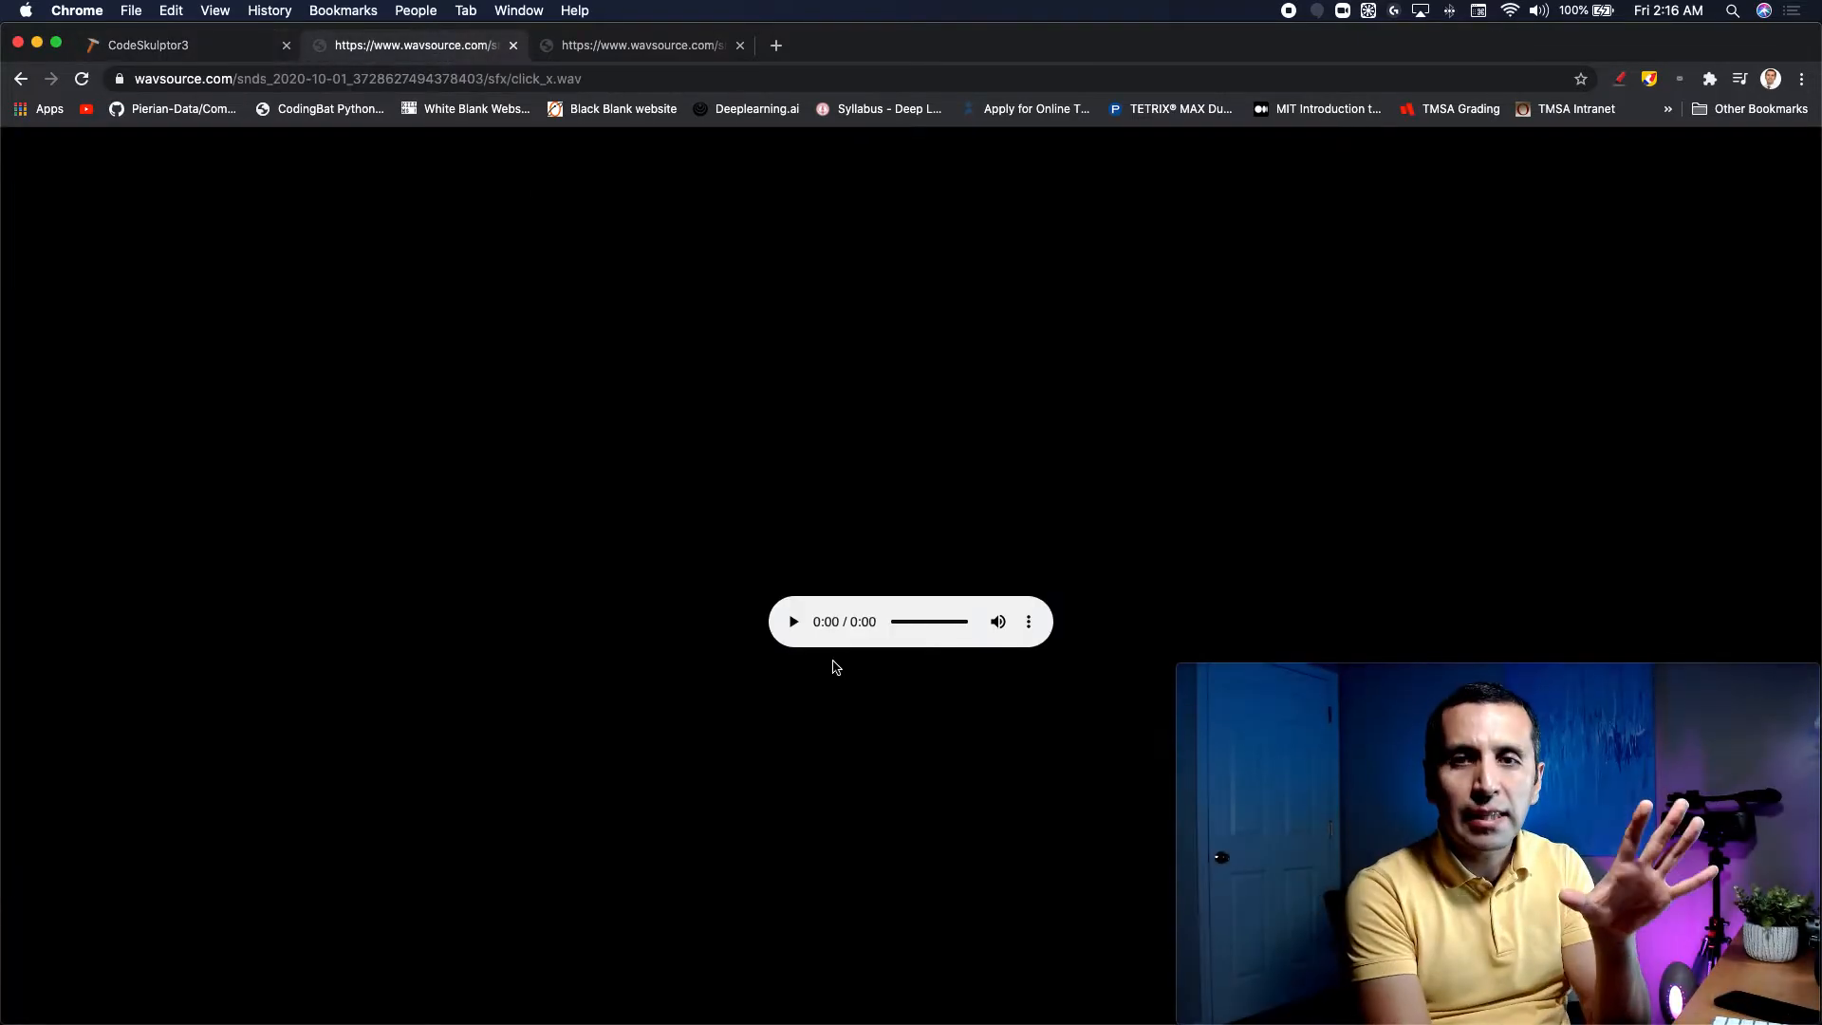
Step: Copy the click_x.wav URL and paste it into sound1's load_sound quotes
right_click(349, 78)
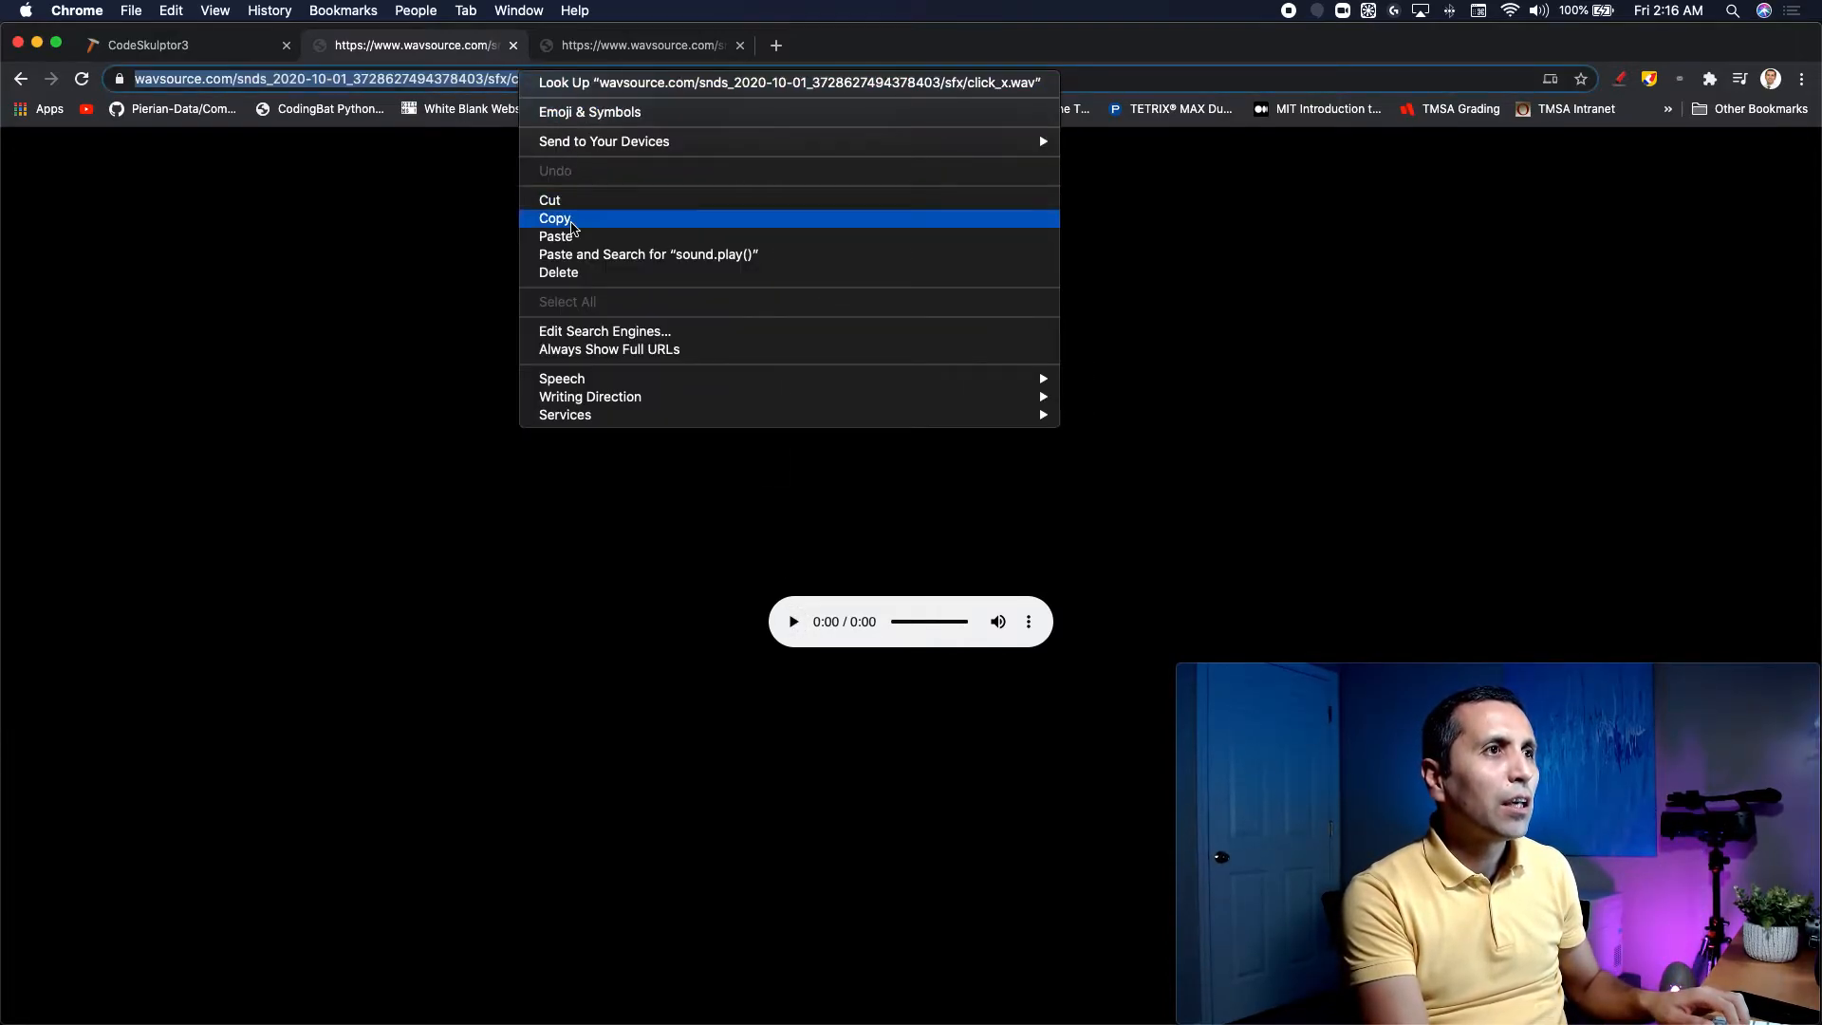
left_click(148, 44)
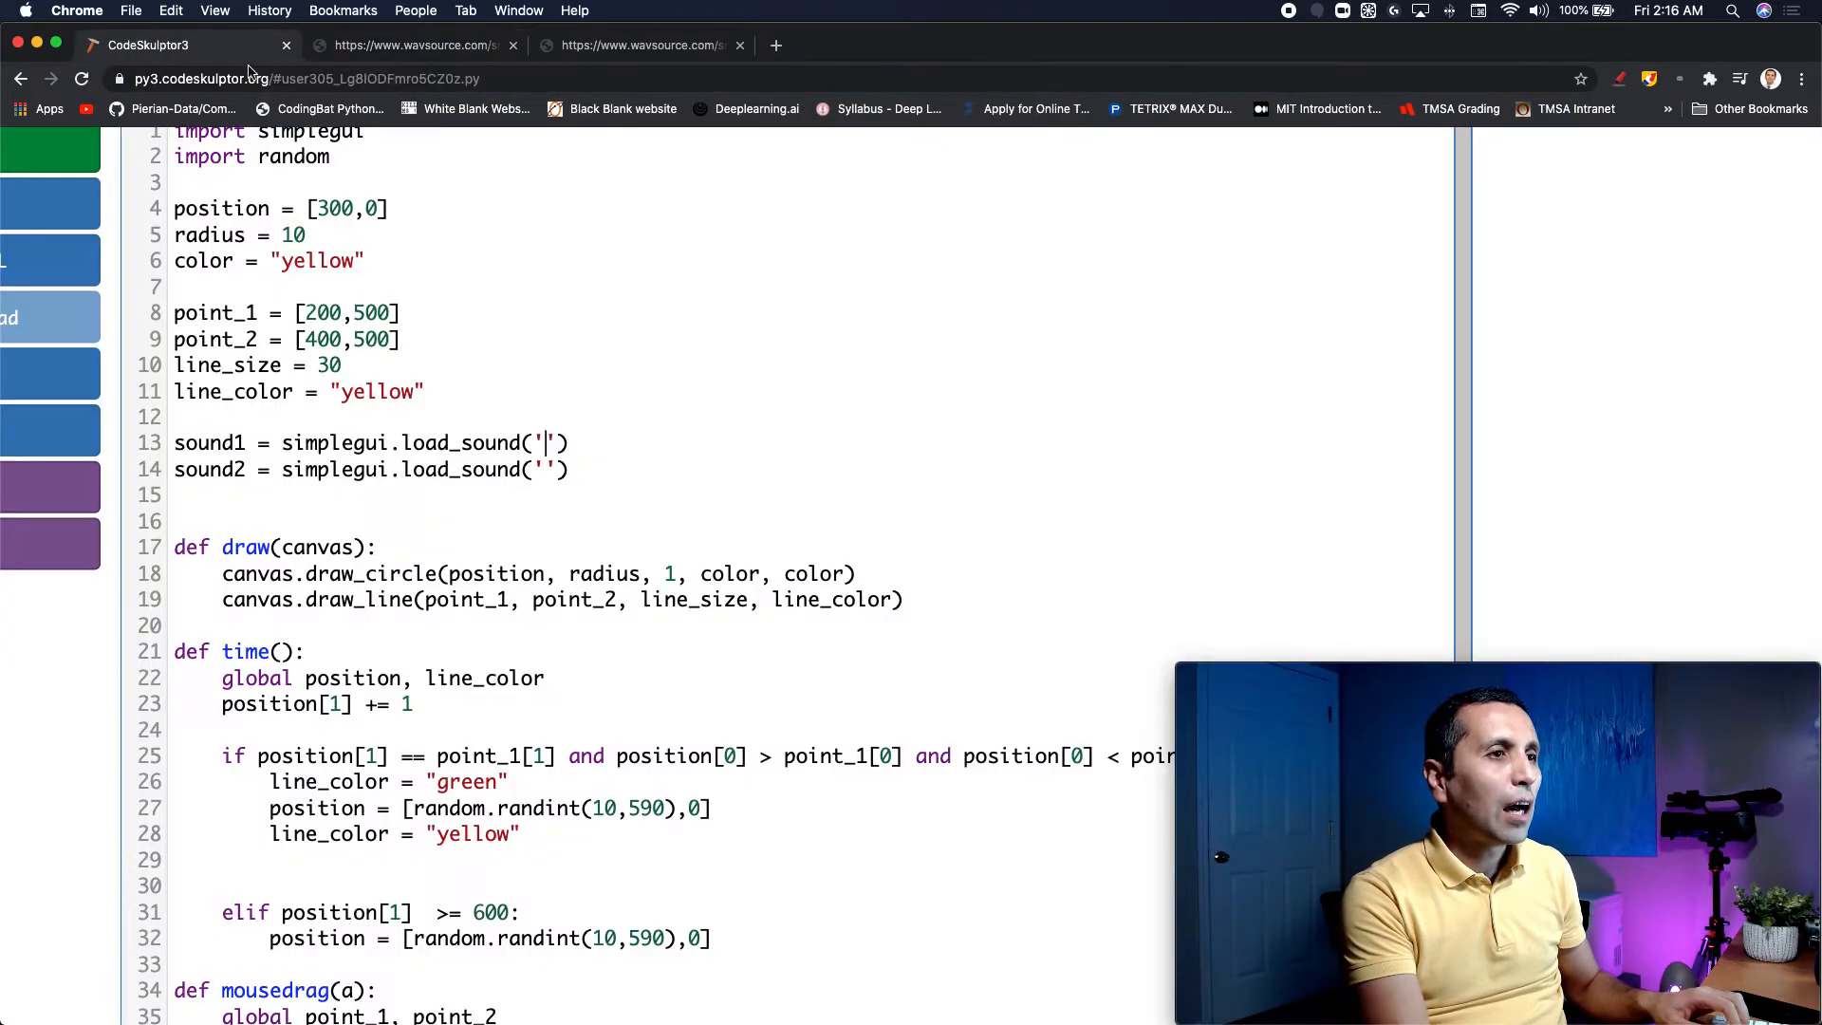
right_click(544, 448)
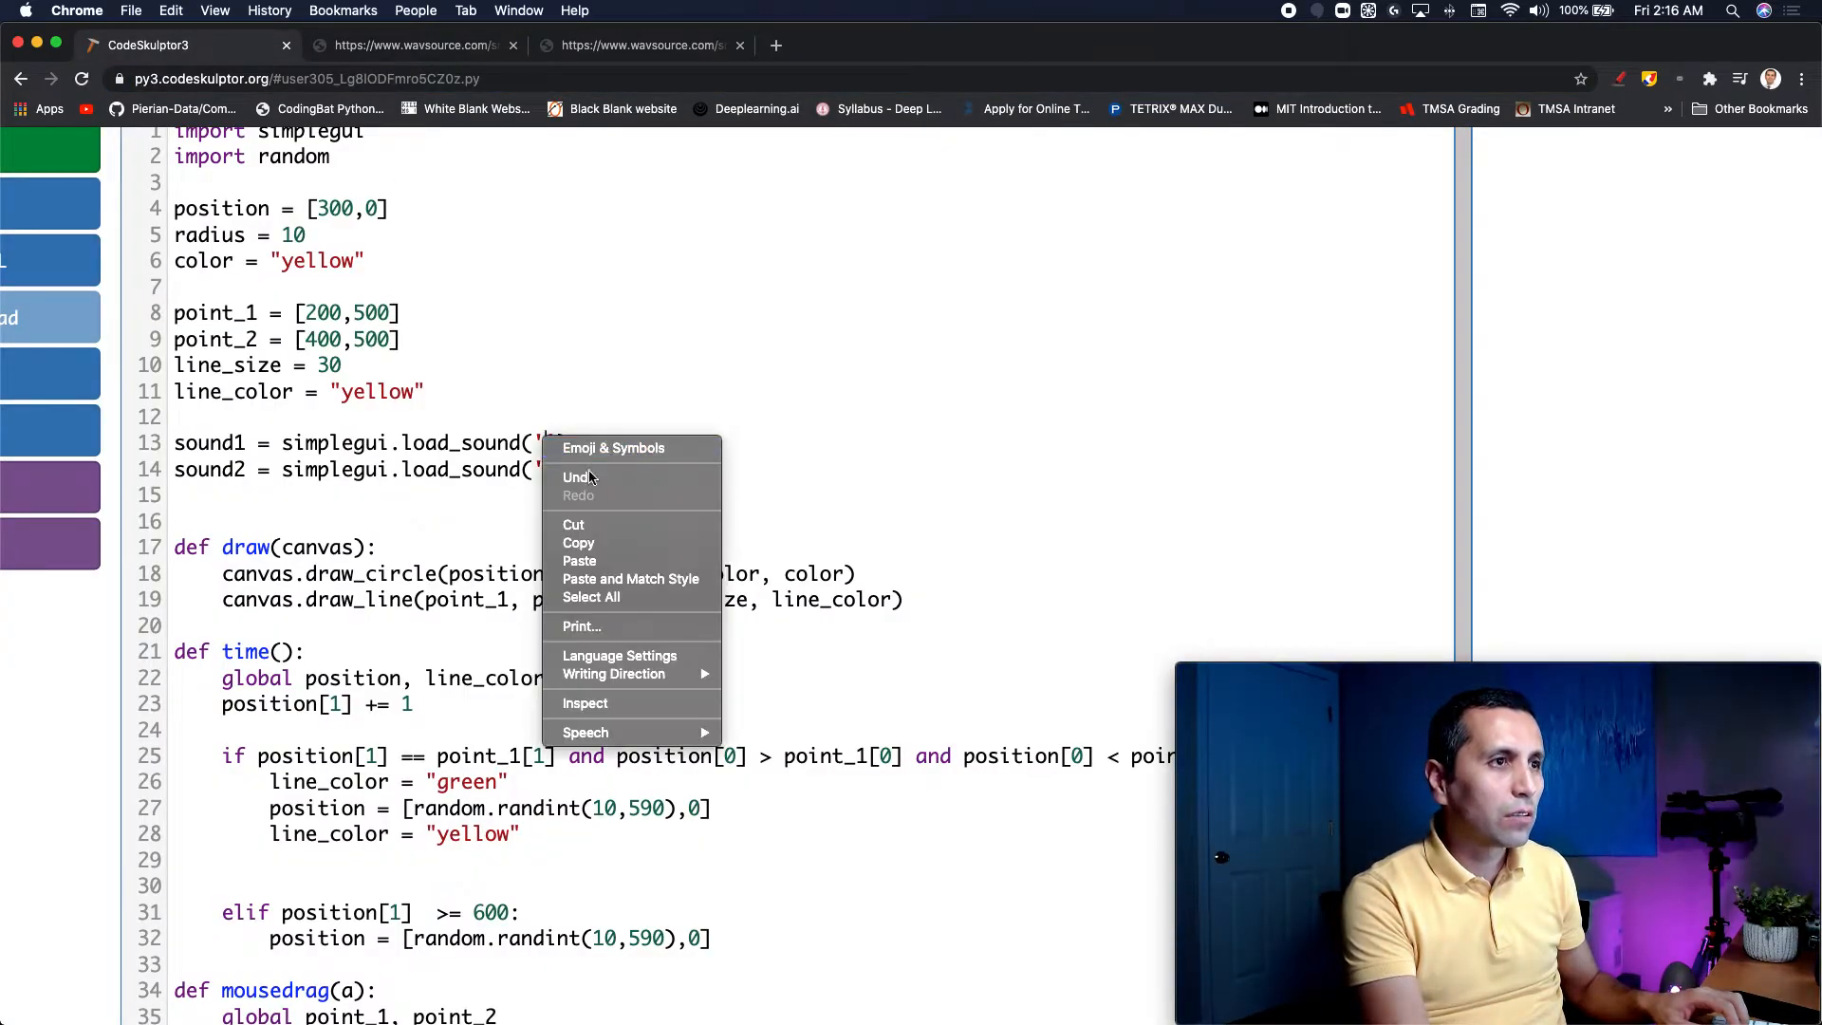
left_click(579, 560)
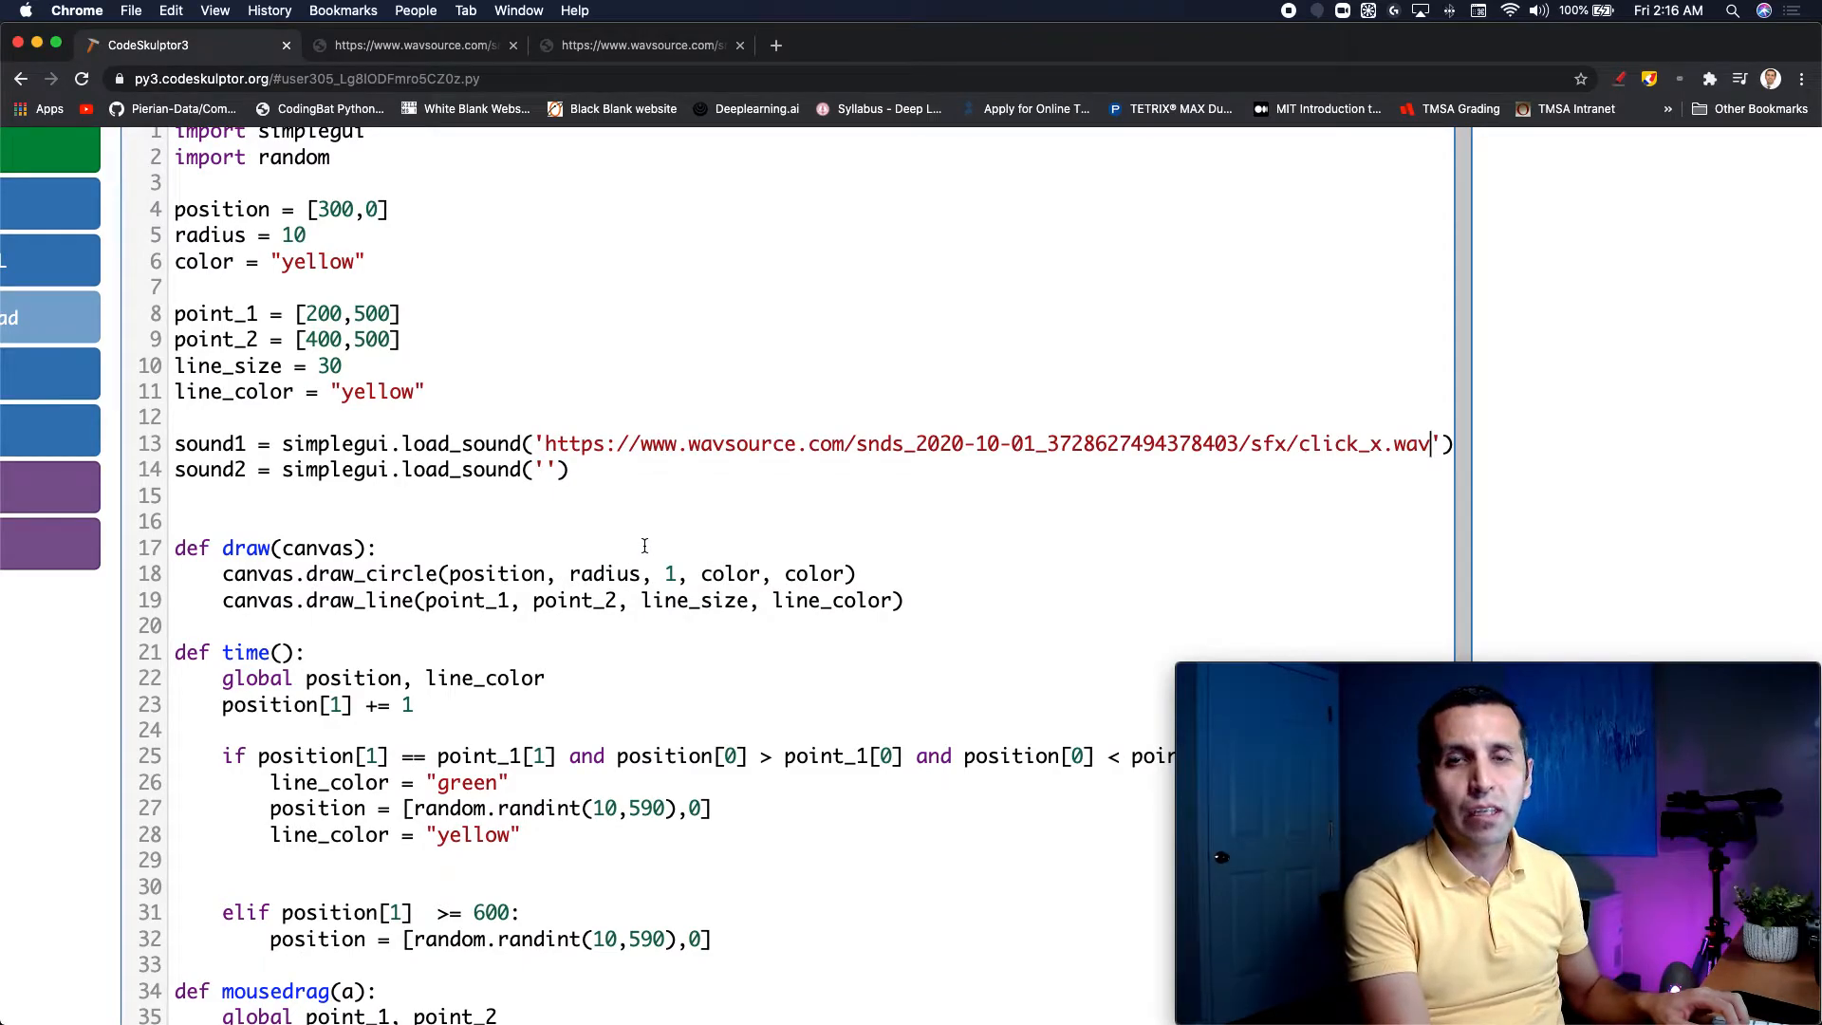
Step: Copy the bloop_x.wav URL and paste it into sound2's load_sound quotes
left_click(640, 44)
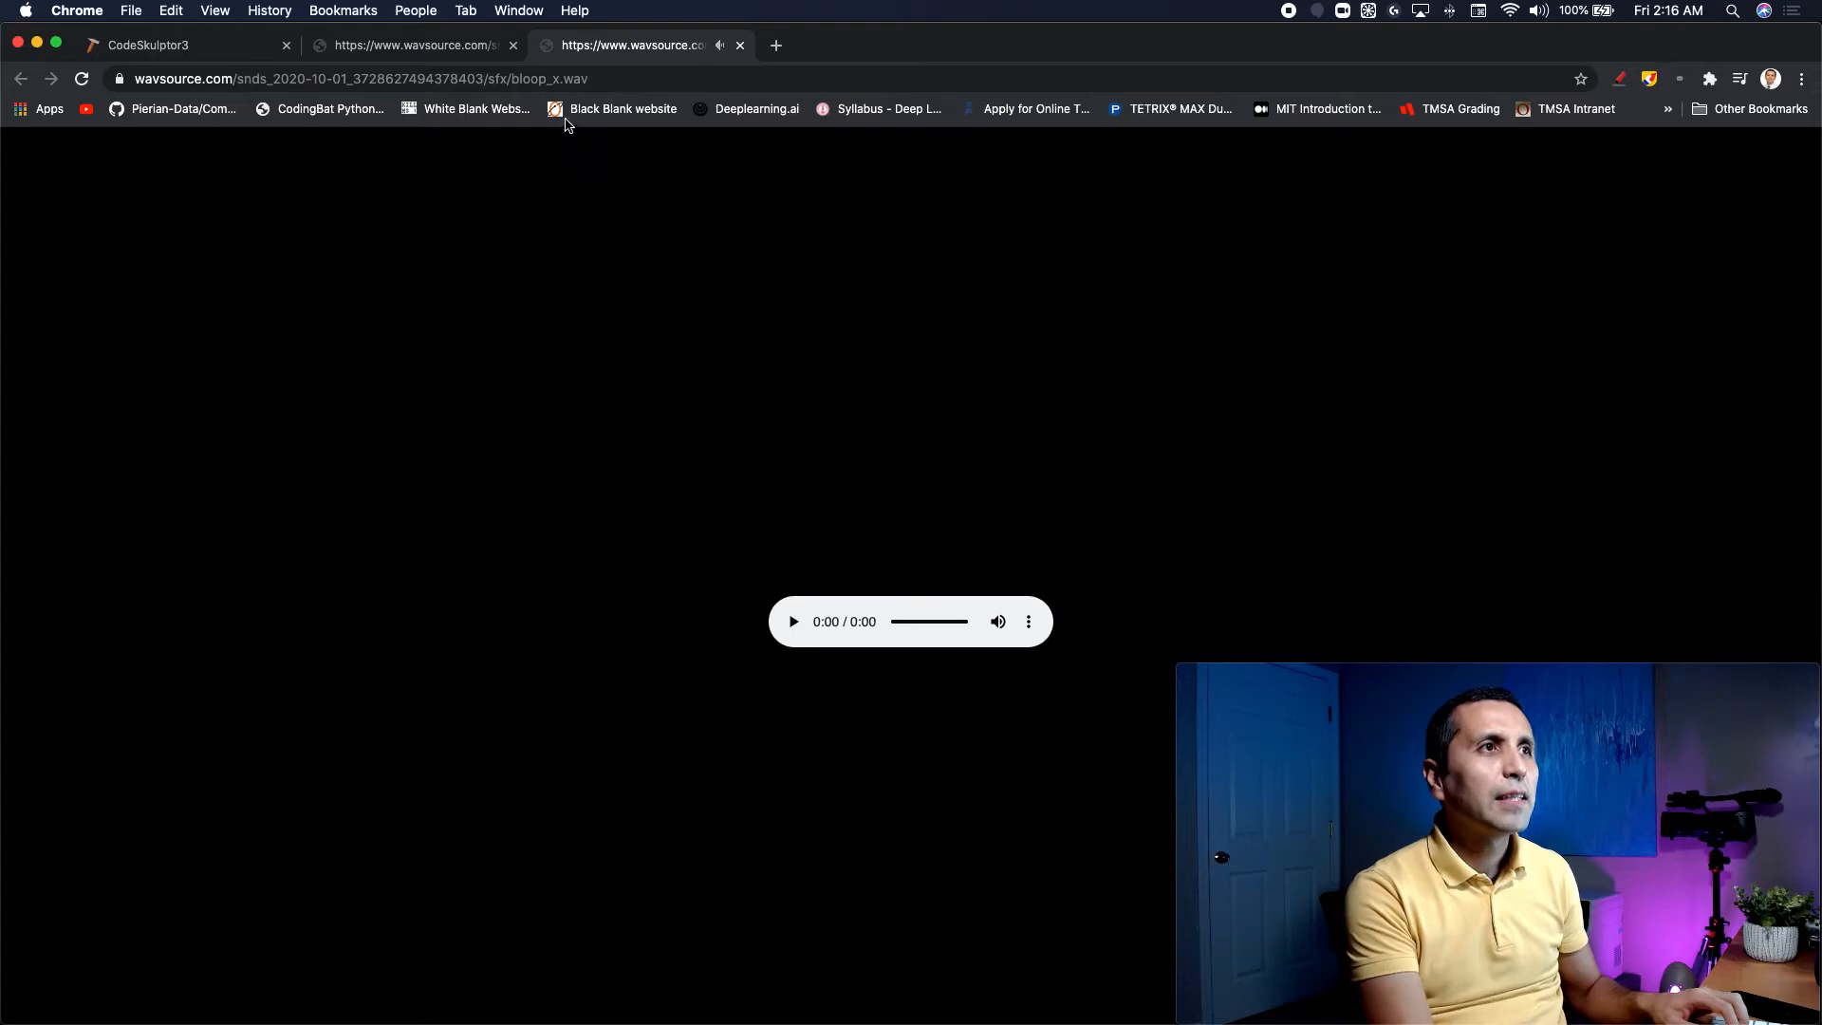
right_click(349, 80)
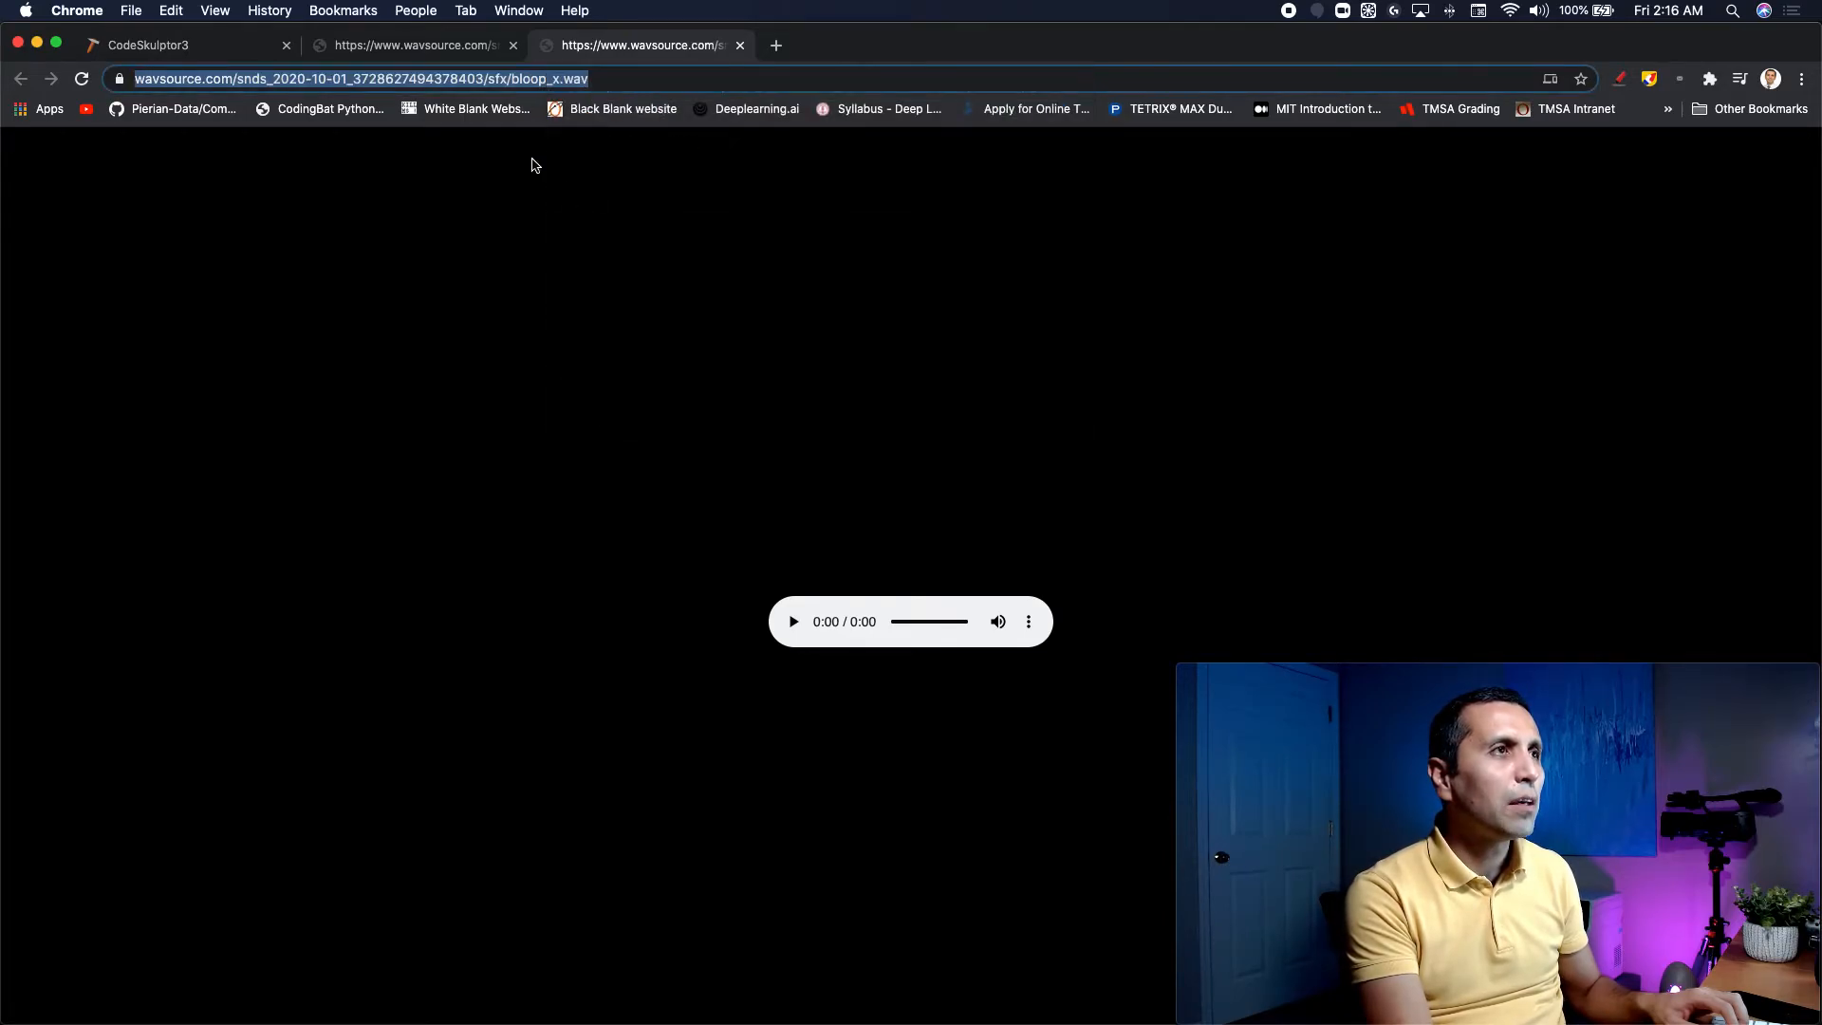
left_click(148, 43)
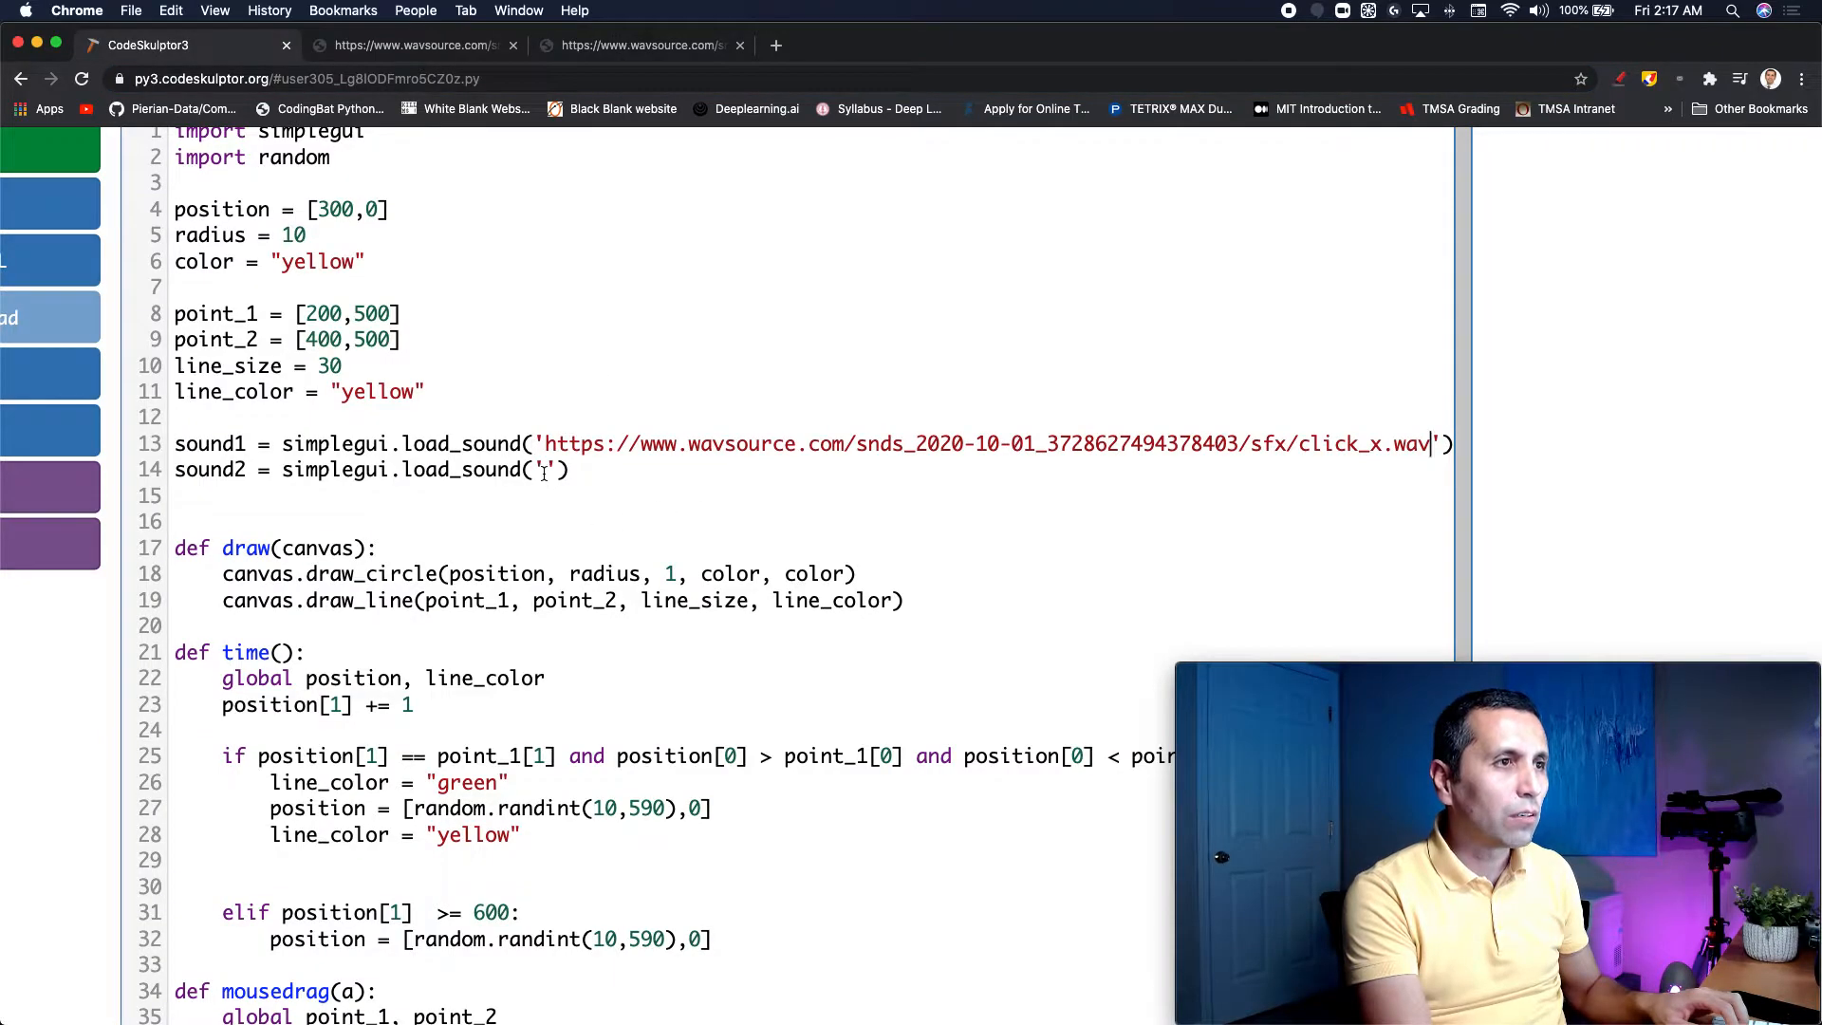
right_click(547, 468)
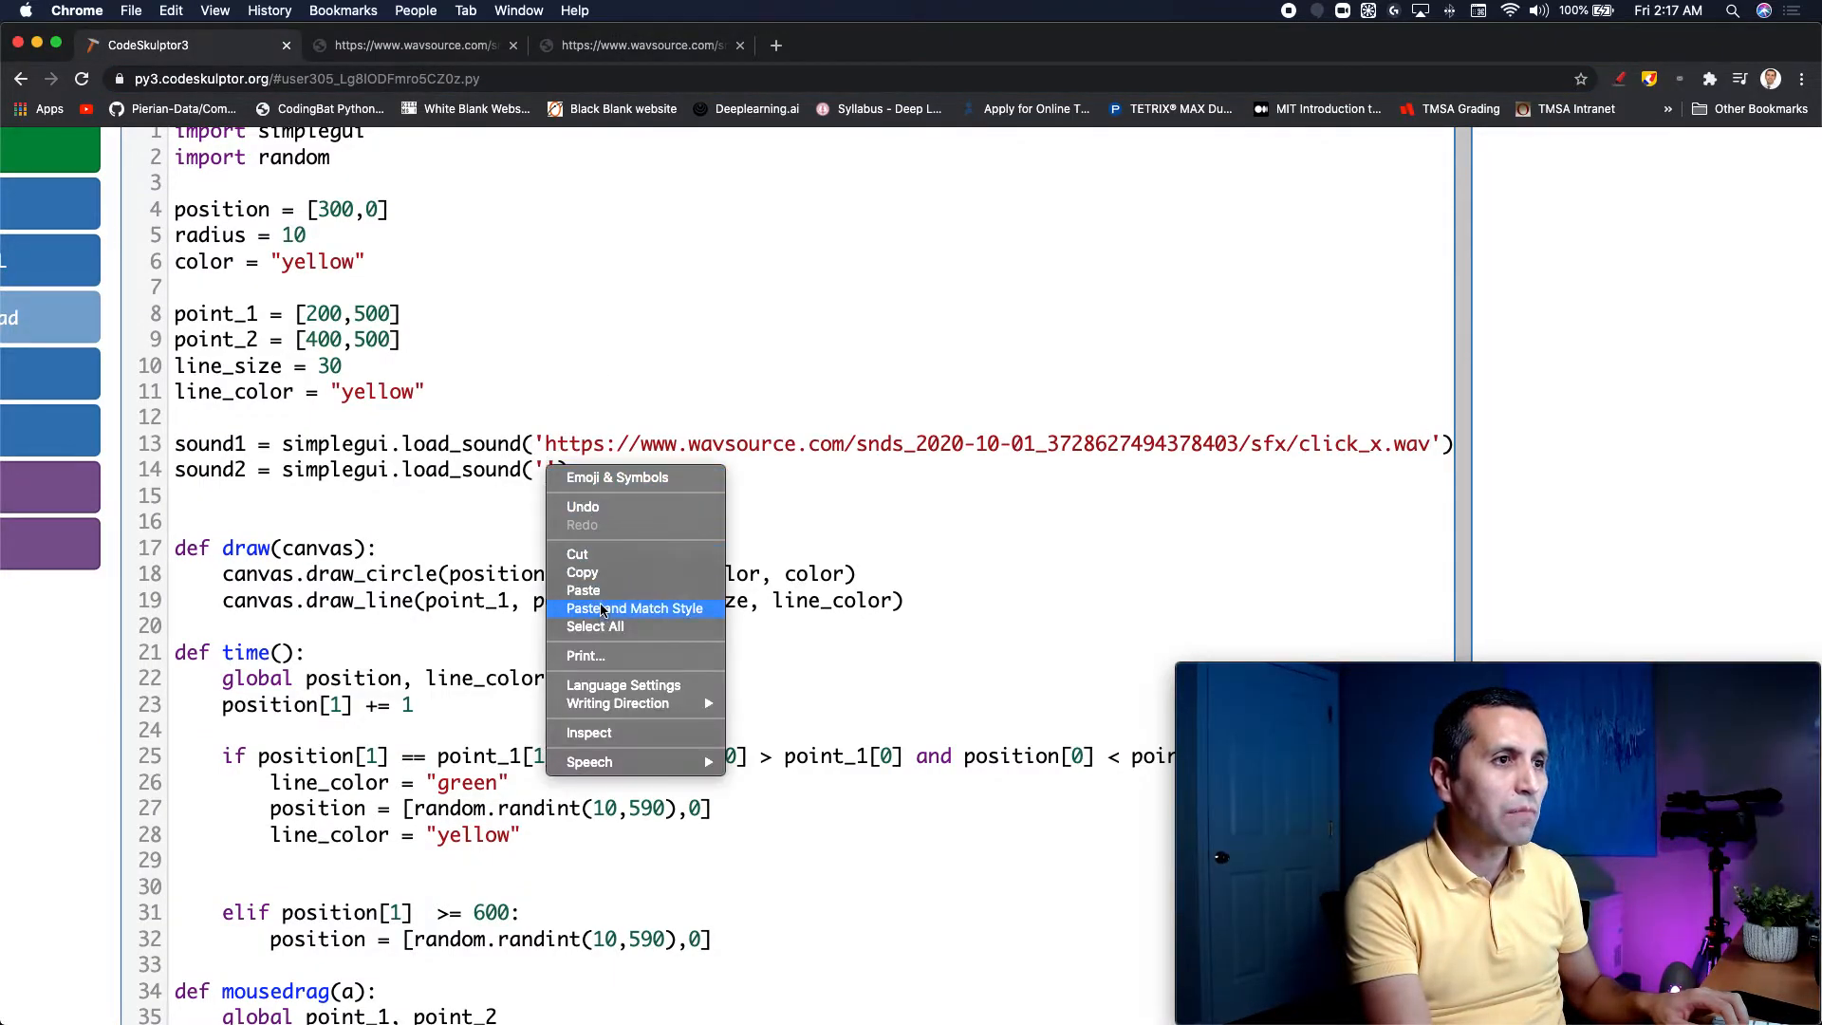
left_click(582, 591)
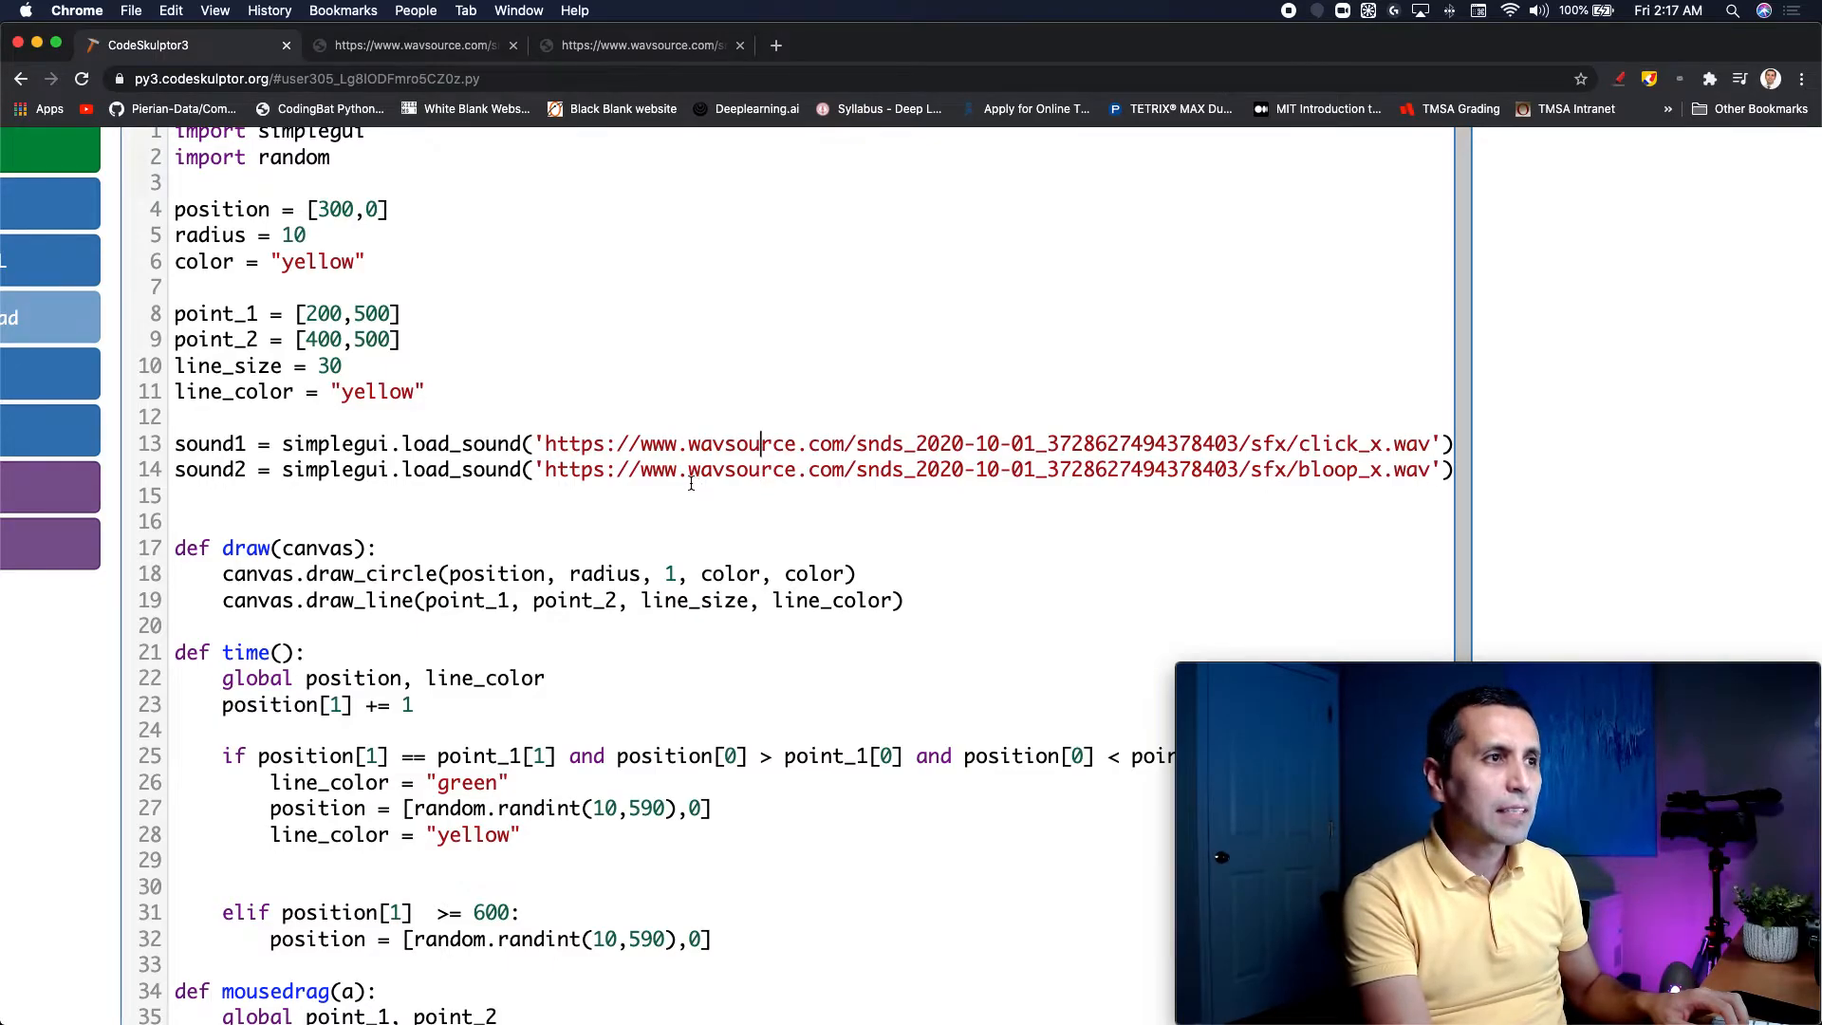
Step: Add sound1.play() as the first line of the catch branch
scroll("down", 3)
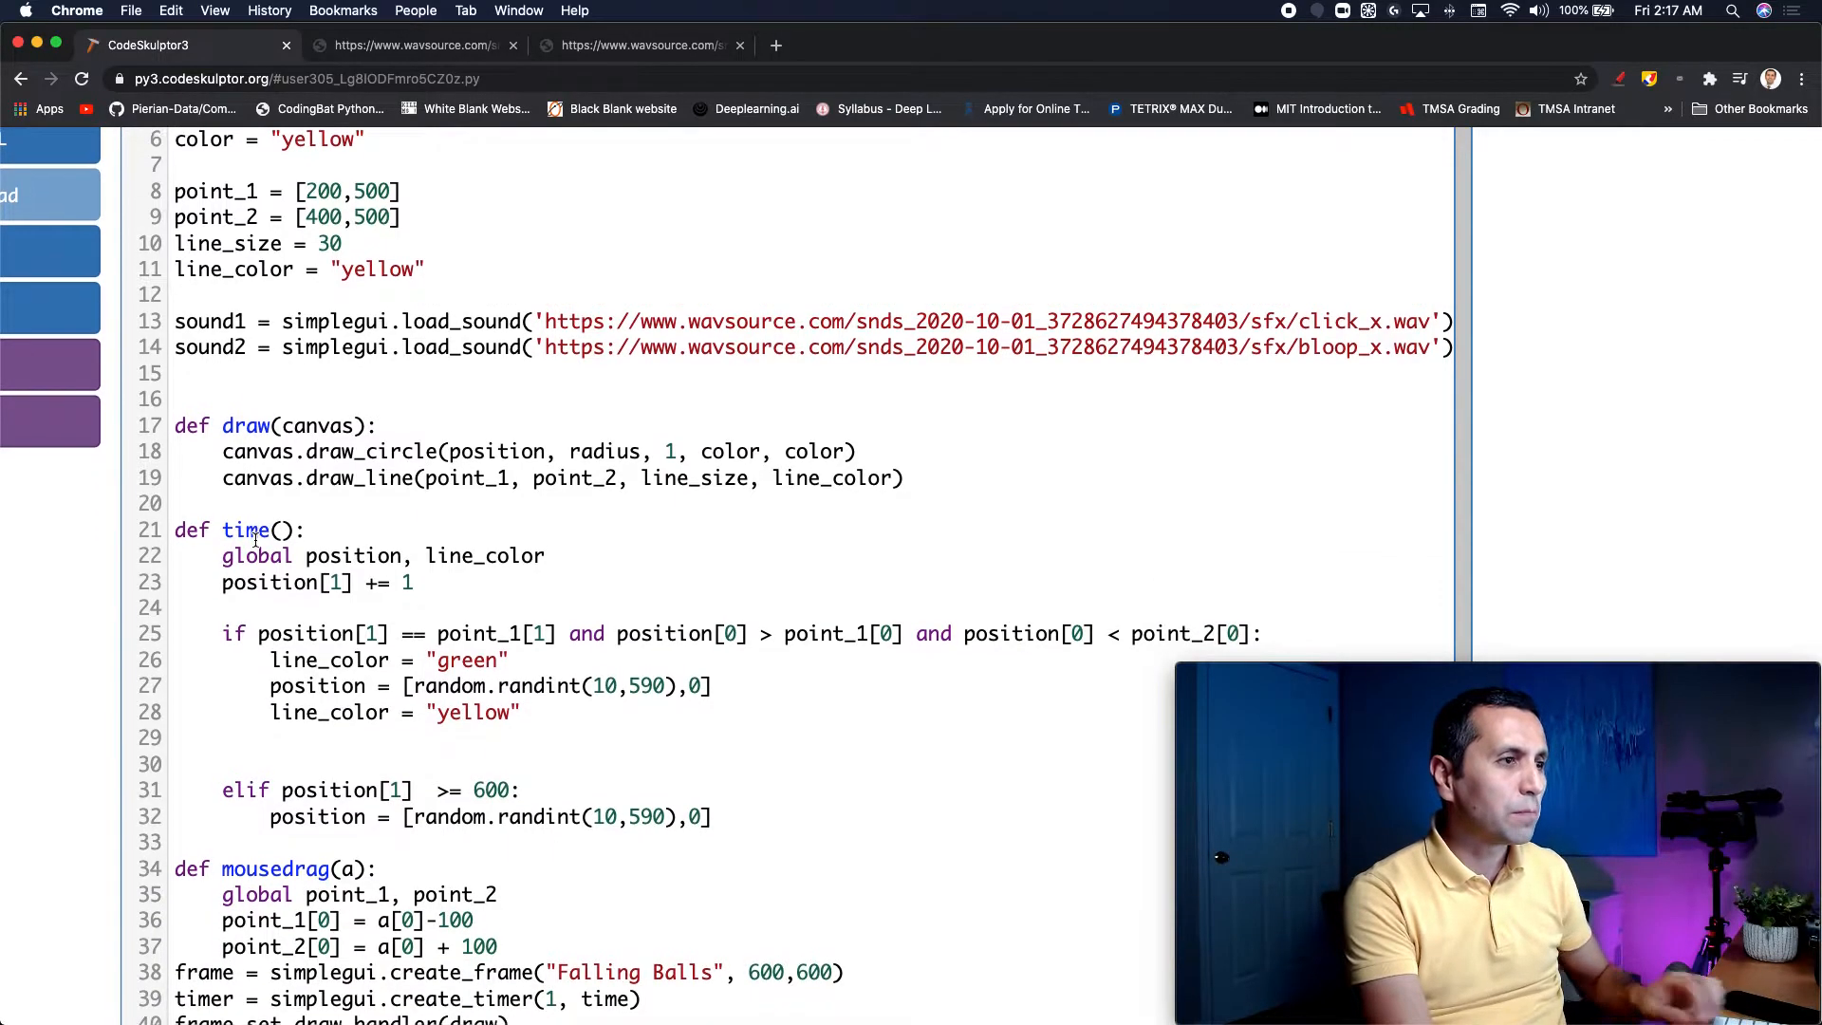
scroll("down", 3)
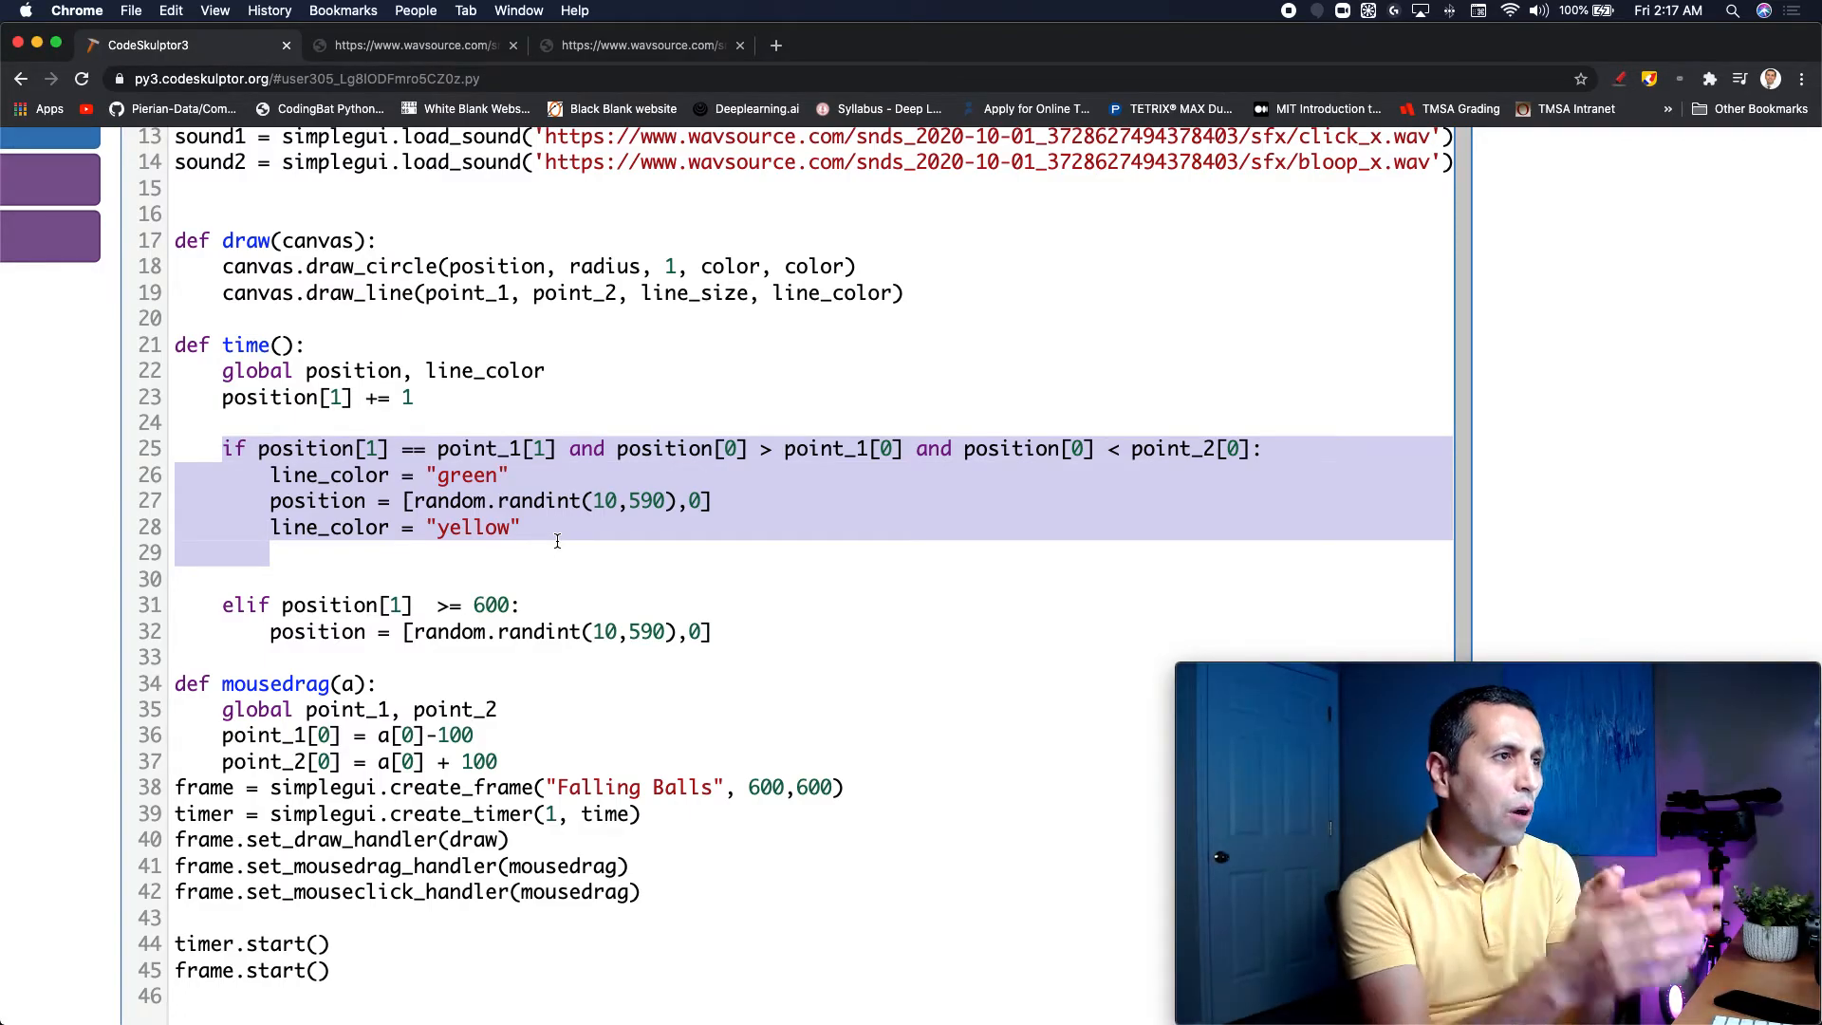
left_click(270, 475)
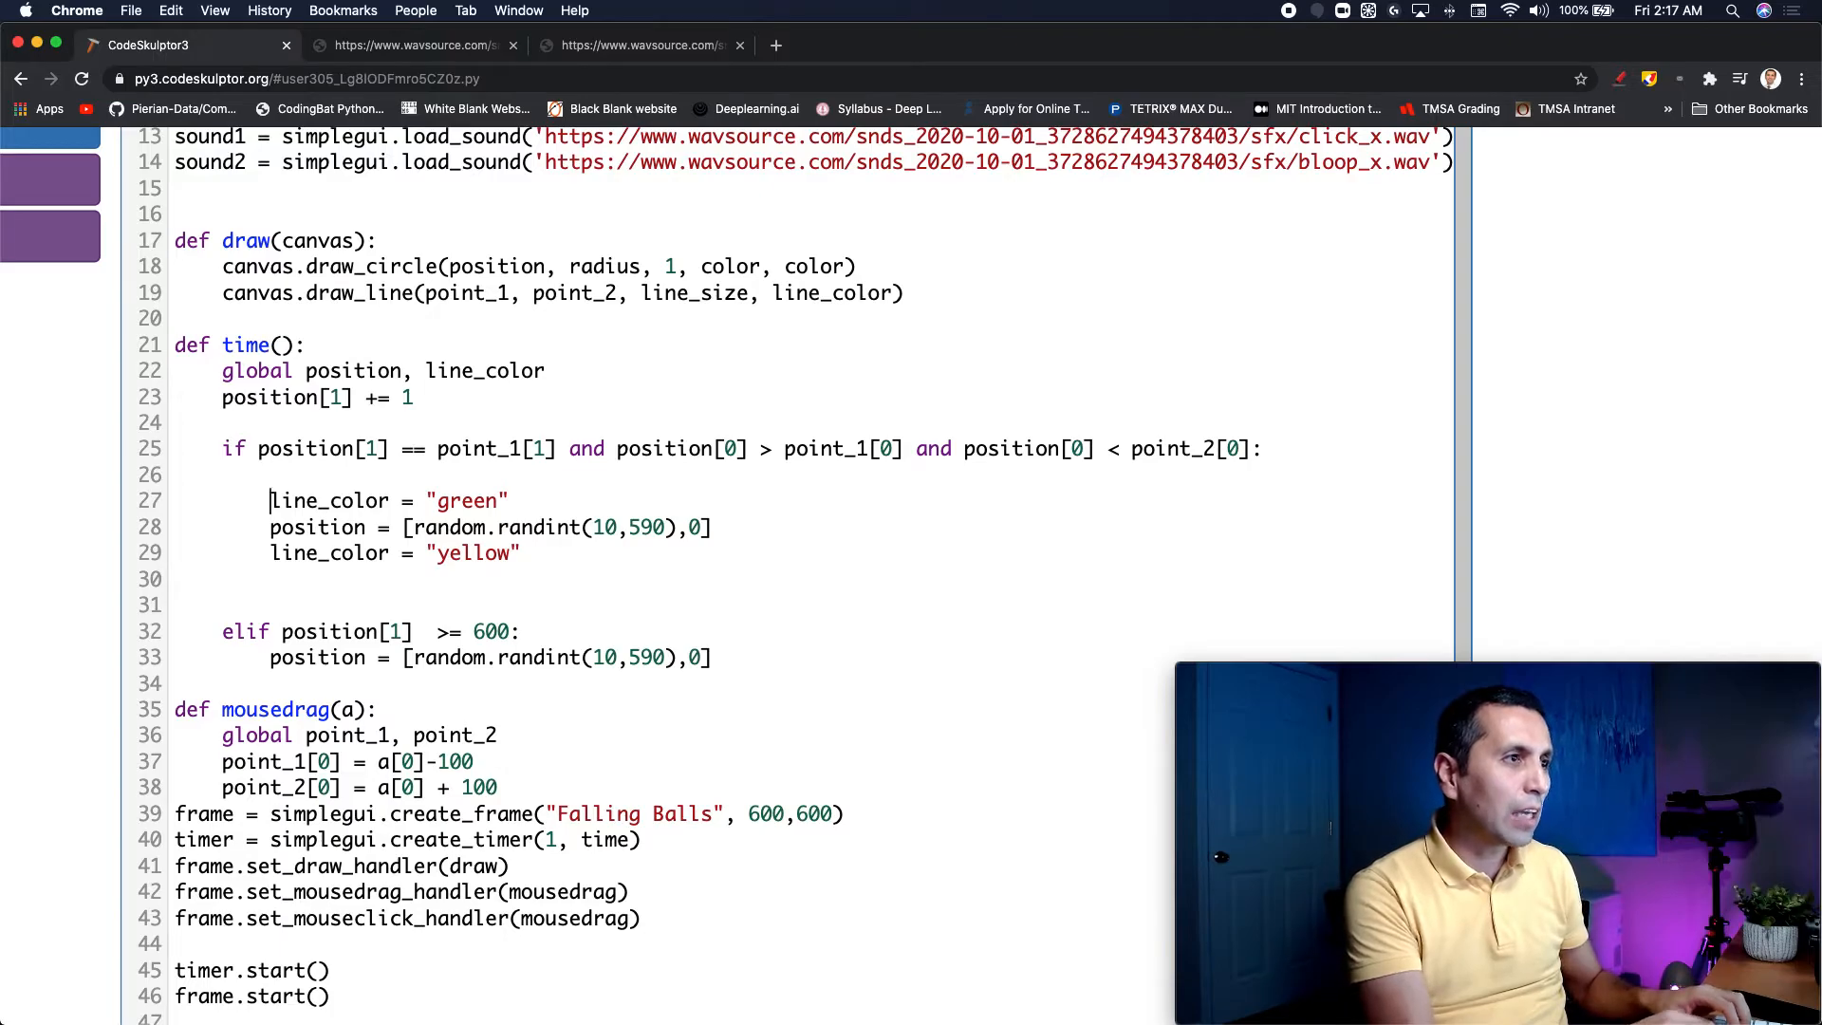
type("sou")
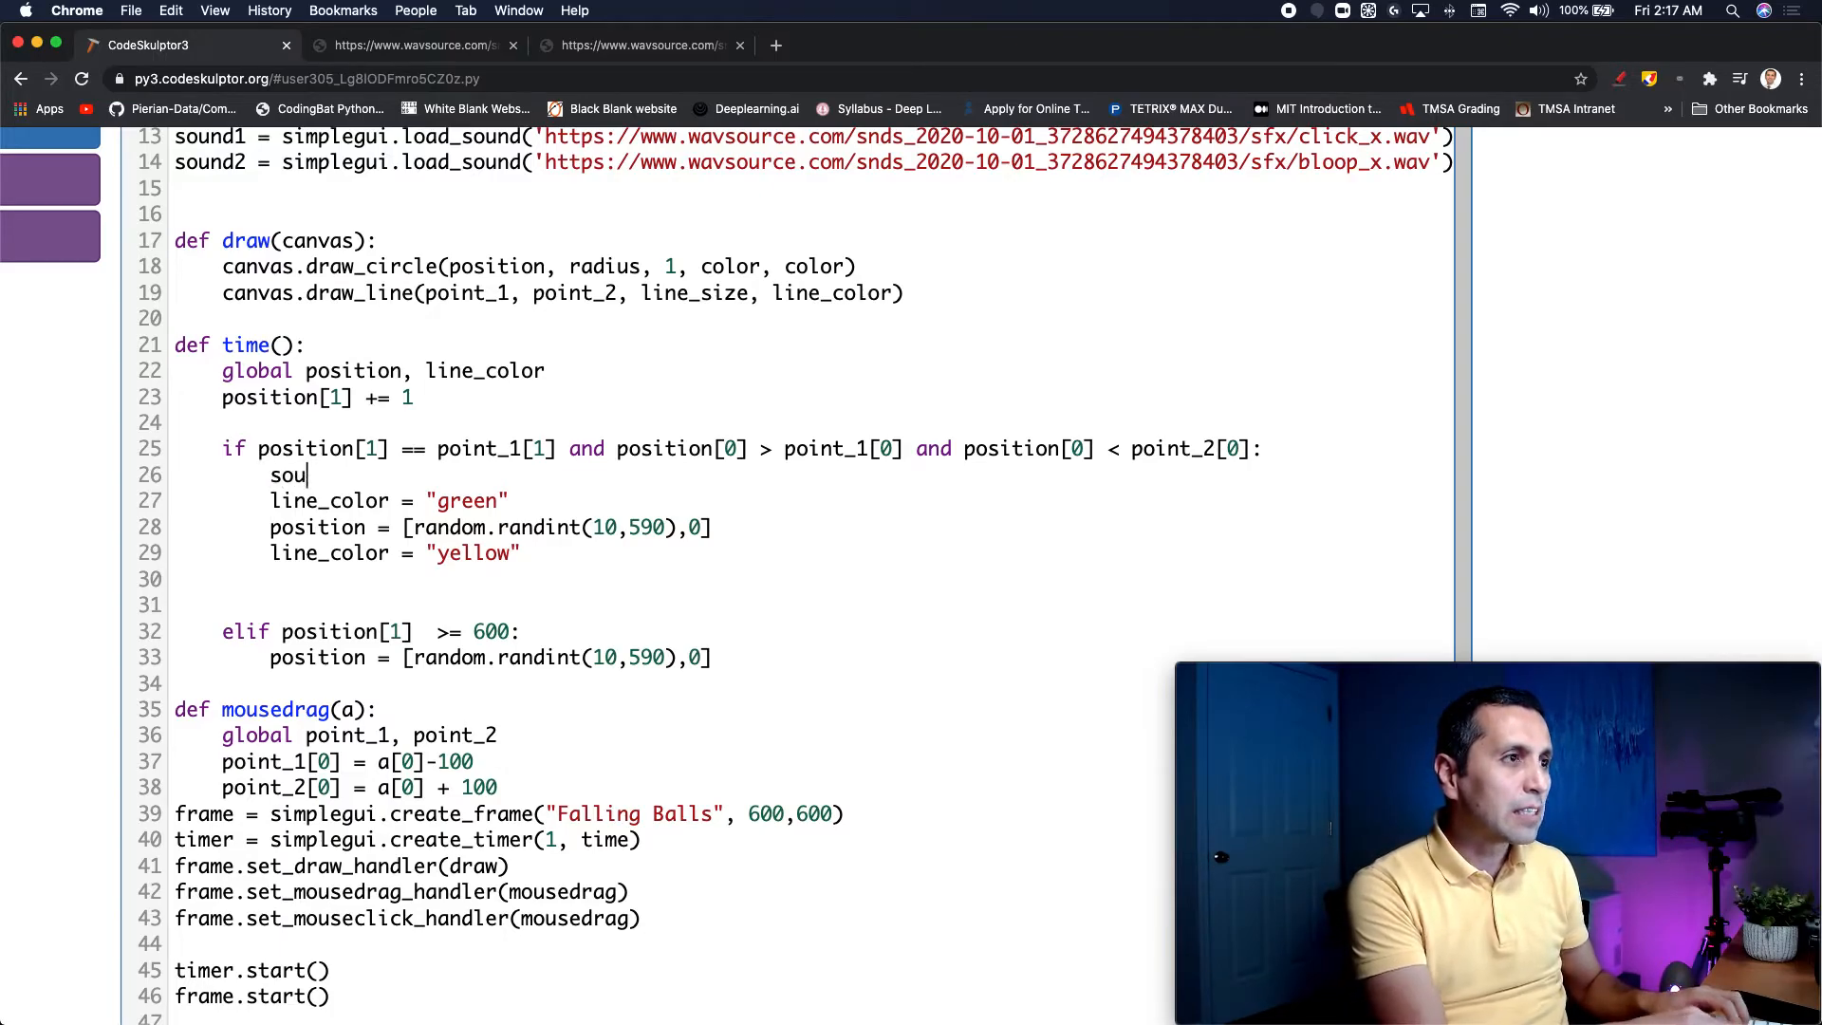
type("nd1.pla")
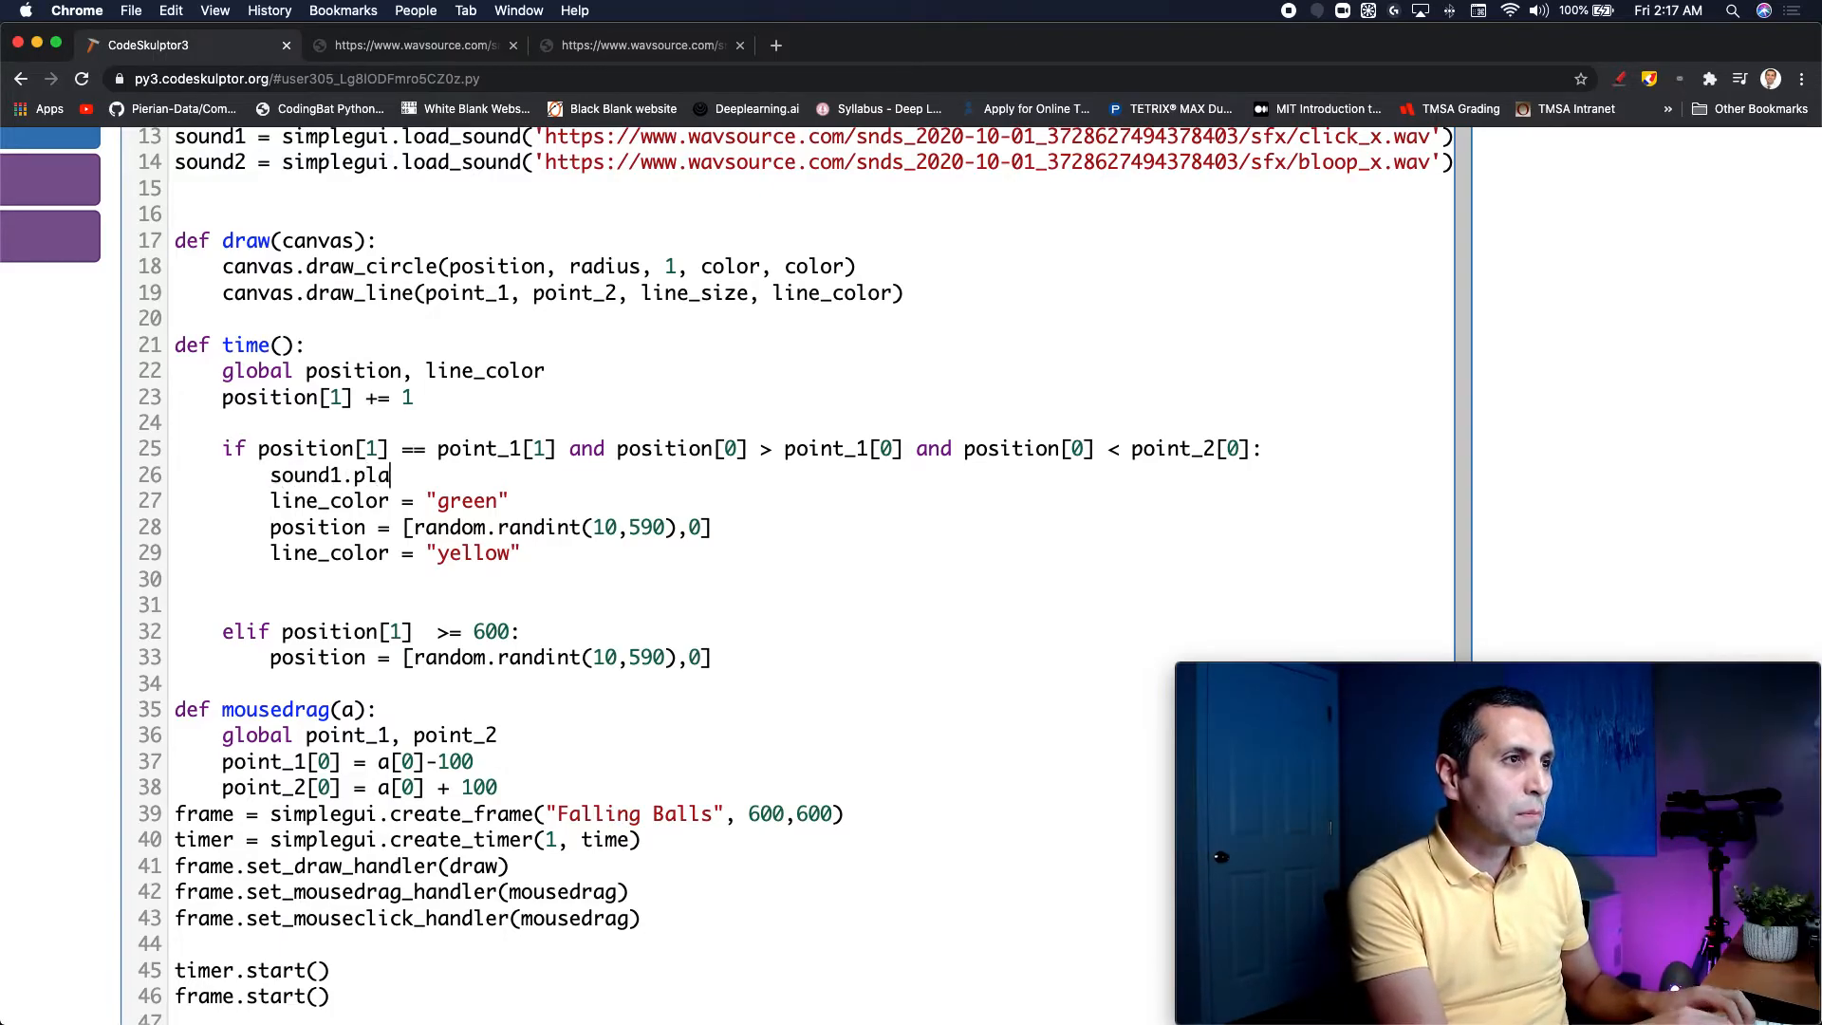
type("y(")
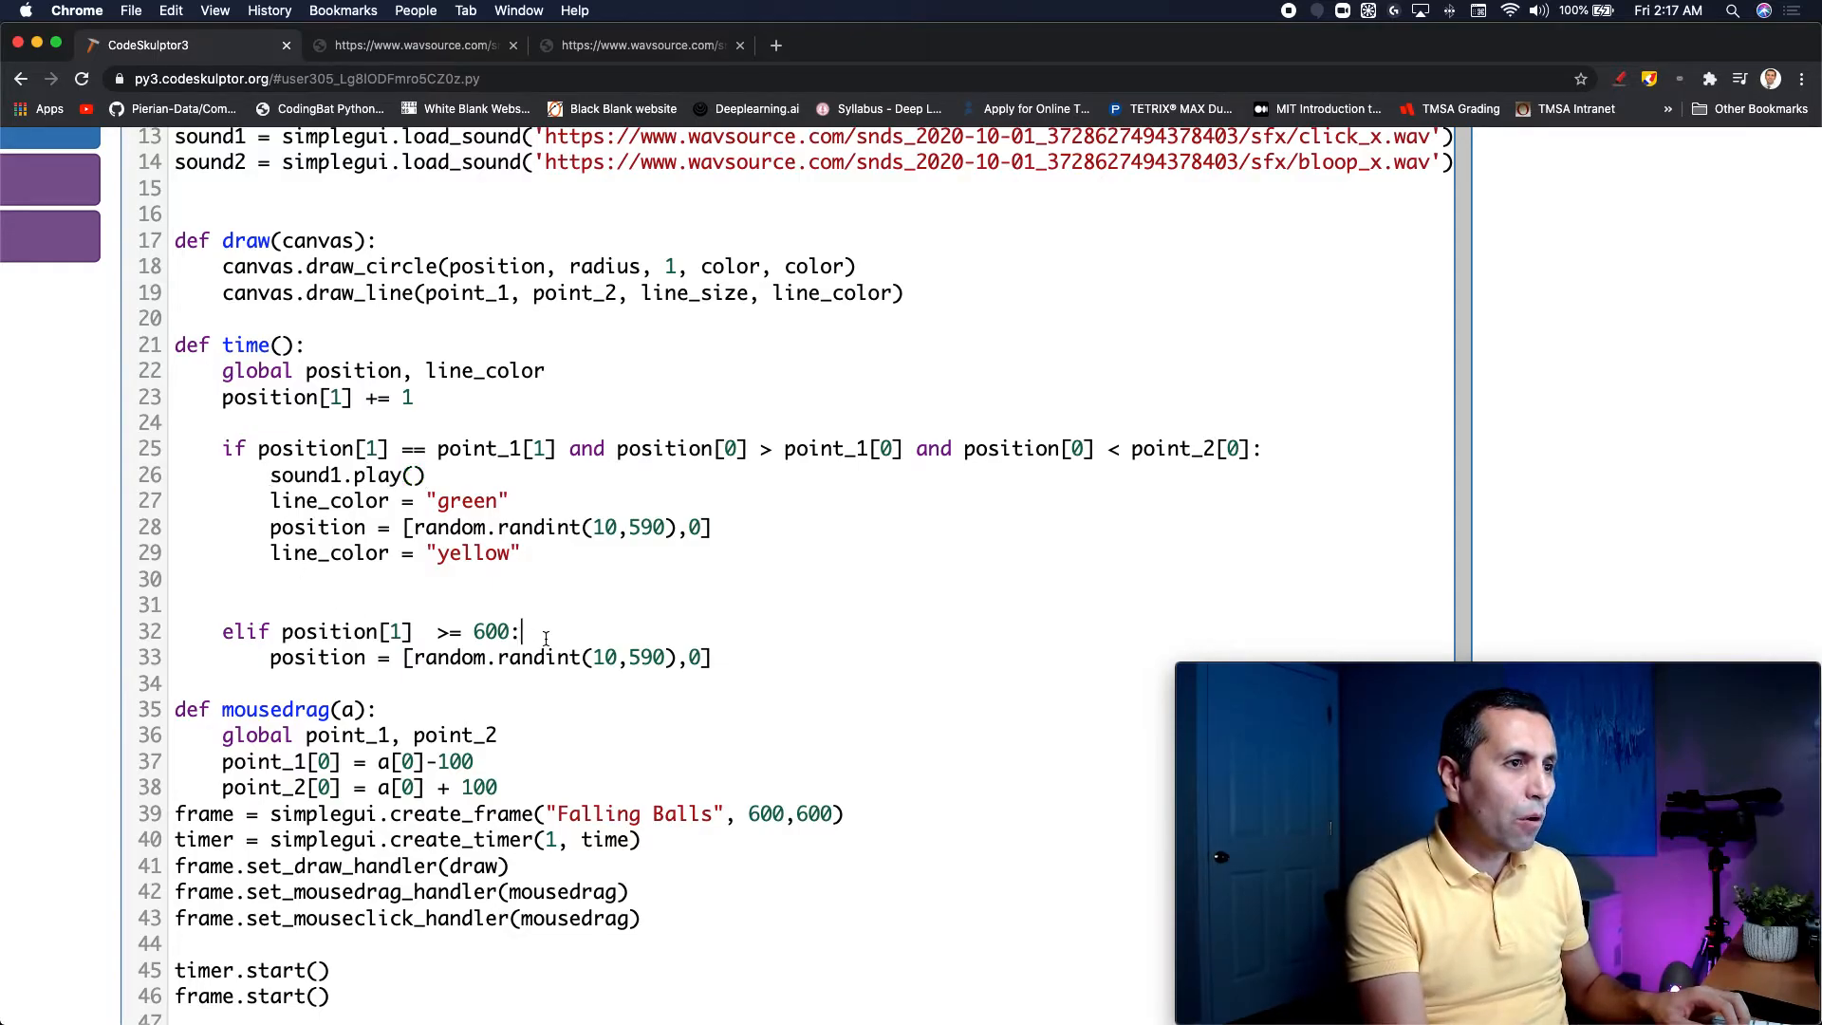
Step: Add sound2.play() as the first line of the missed-ball branch
key("Return")
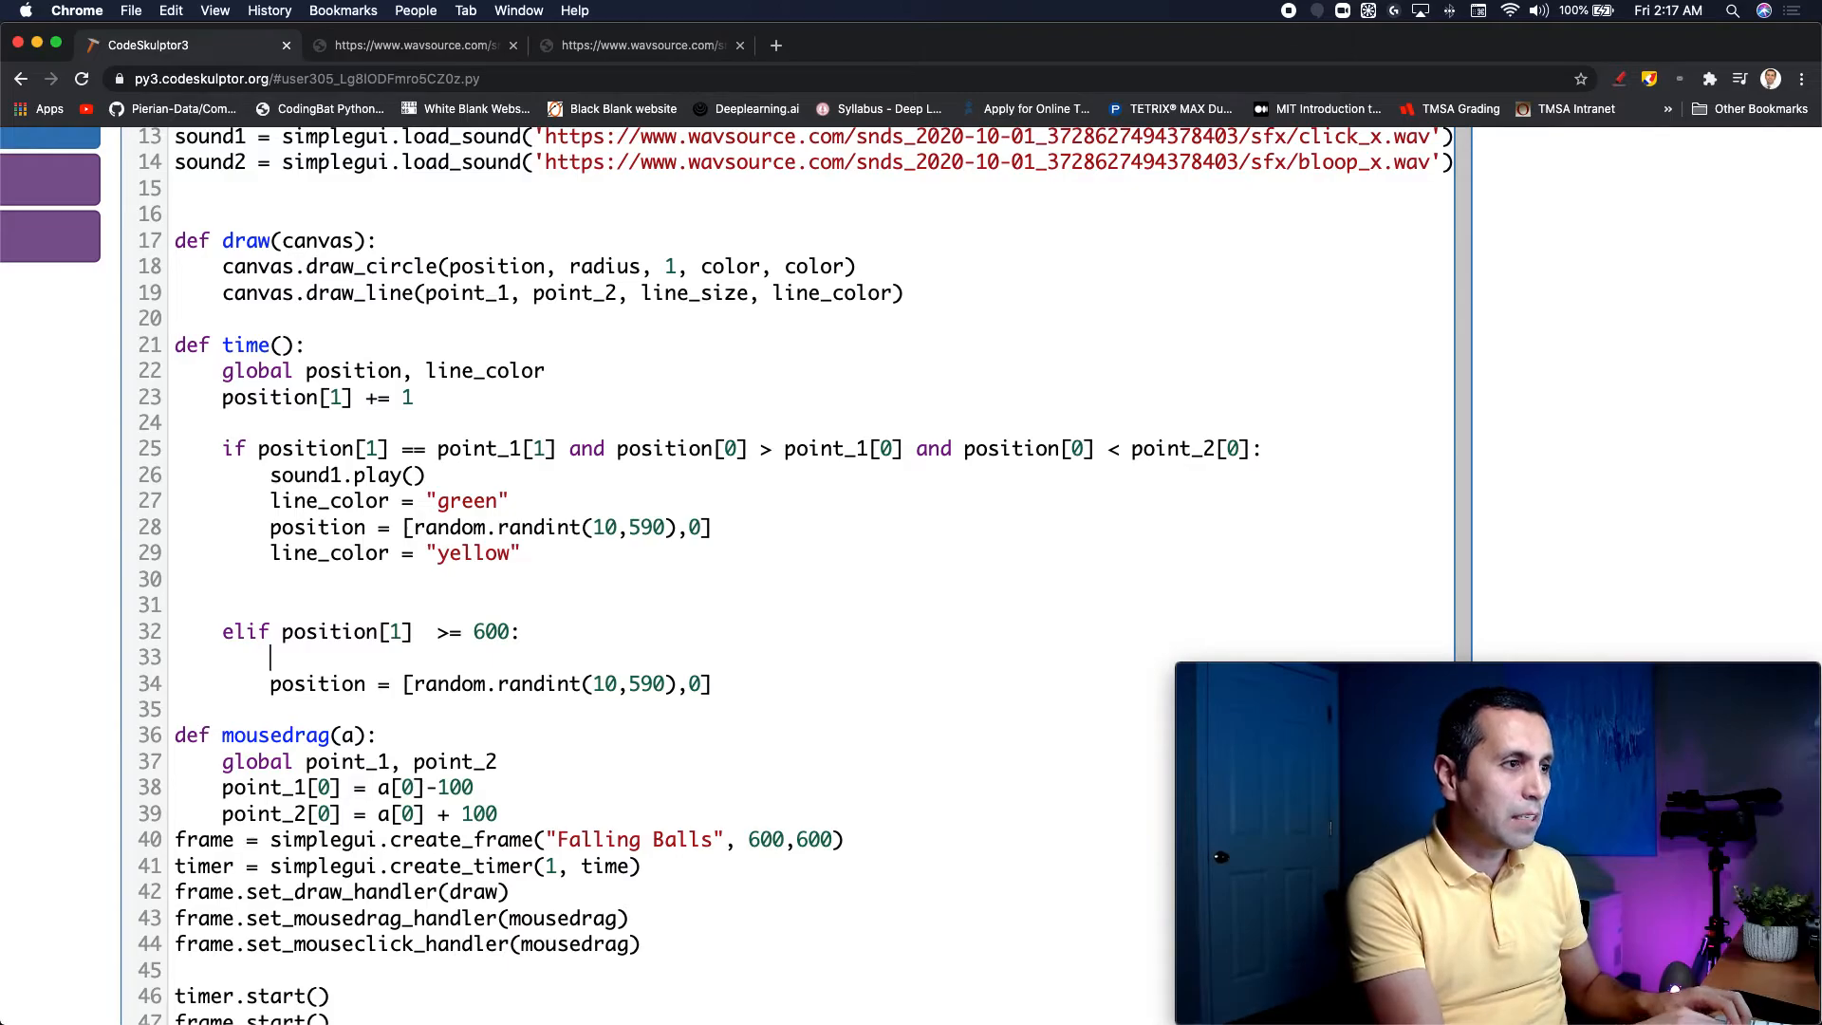
type("sound2")
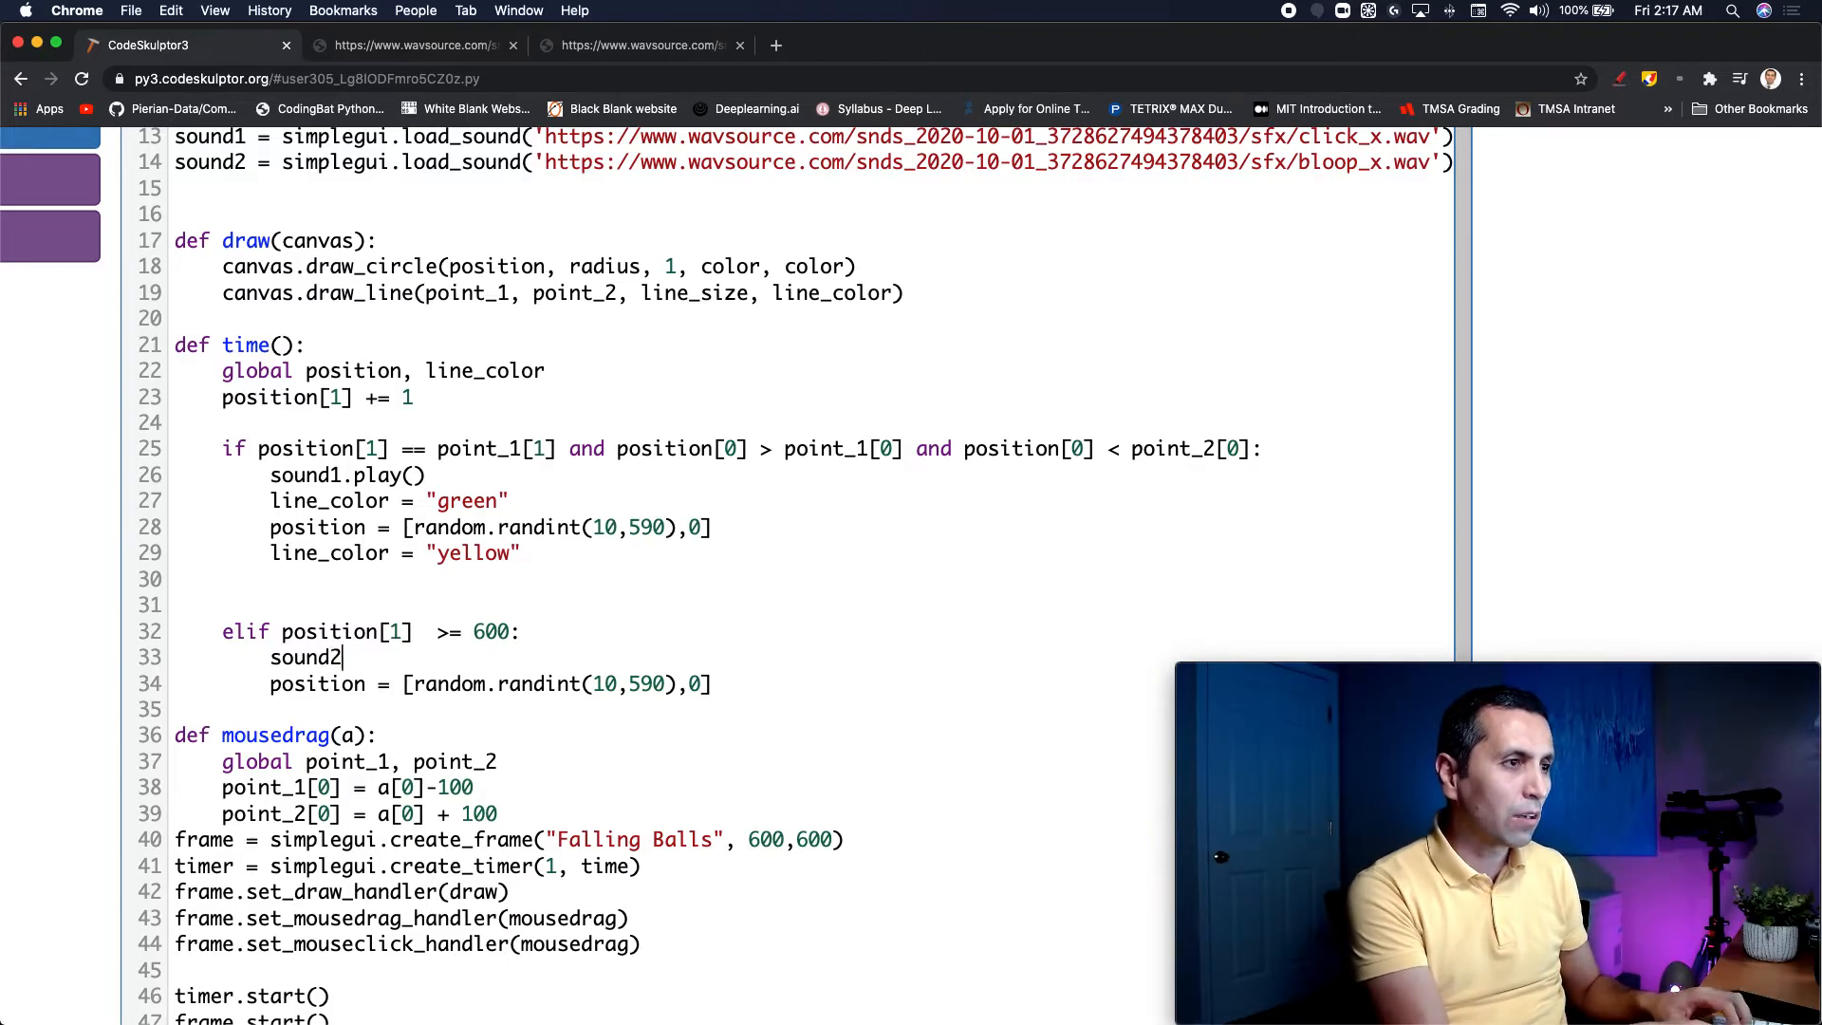
type(".play(")
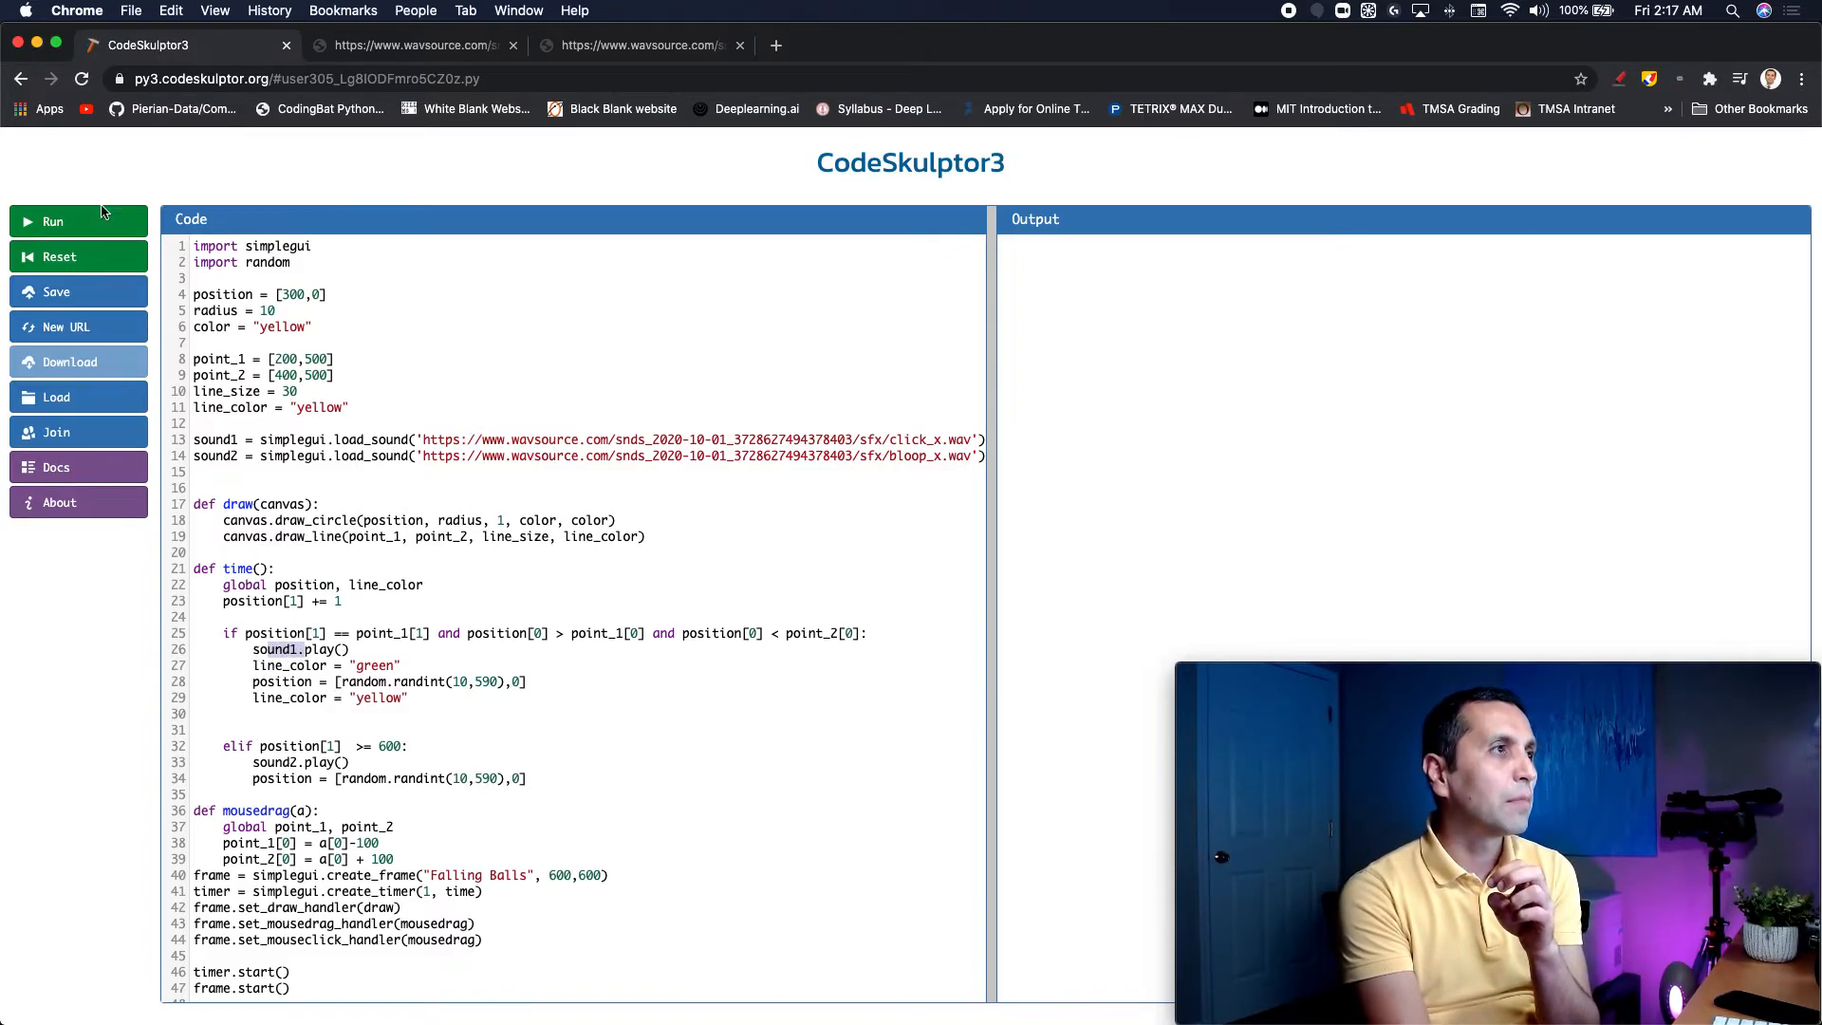
left_click(52, 220)
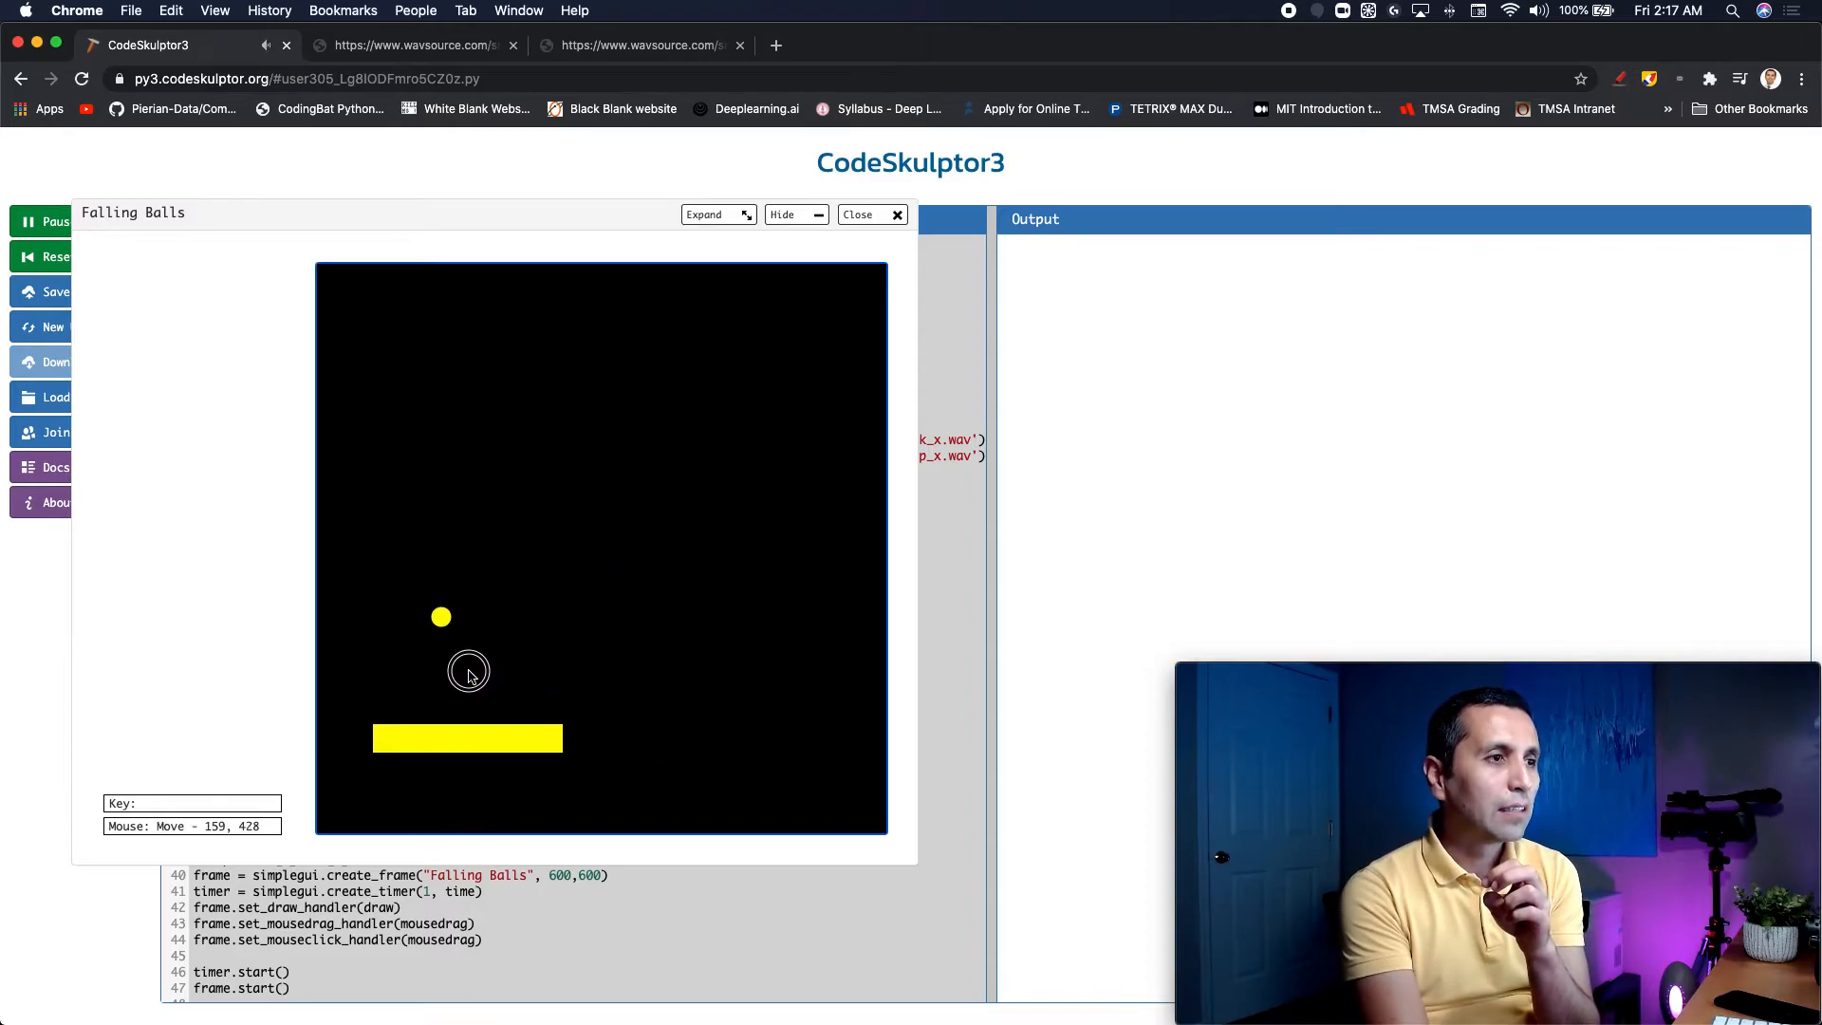
mouse_move(409, 644)
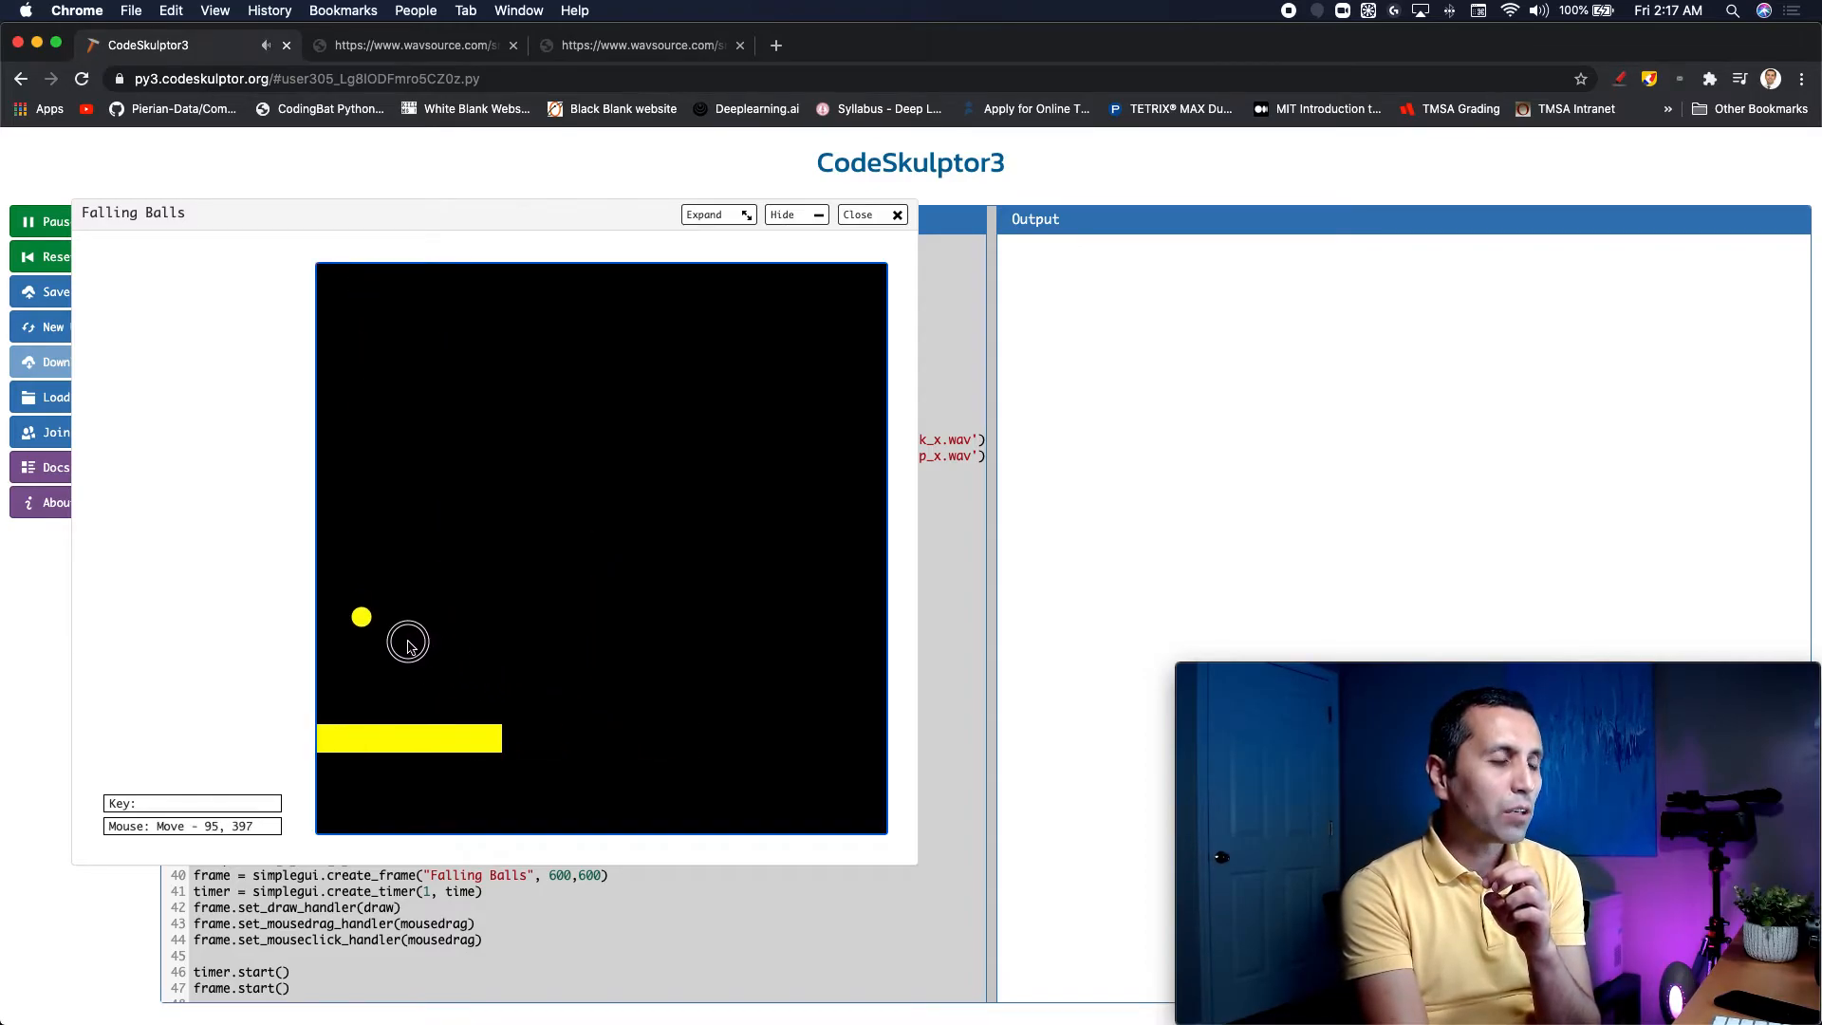
mouse_move(773, 630)
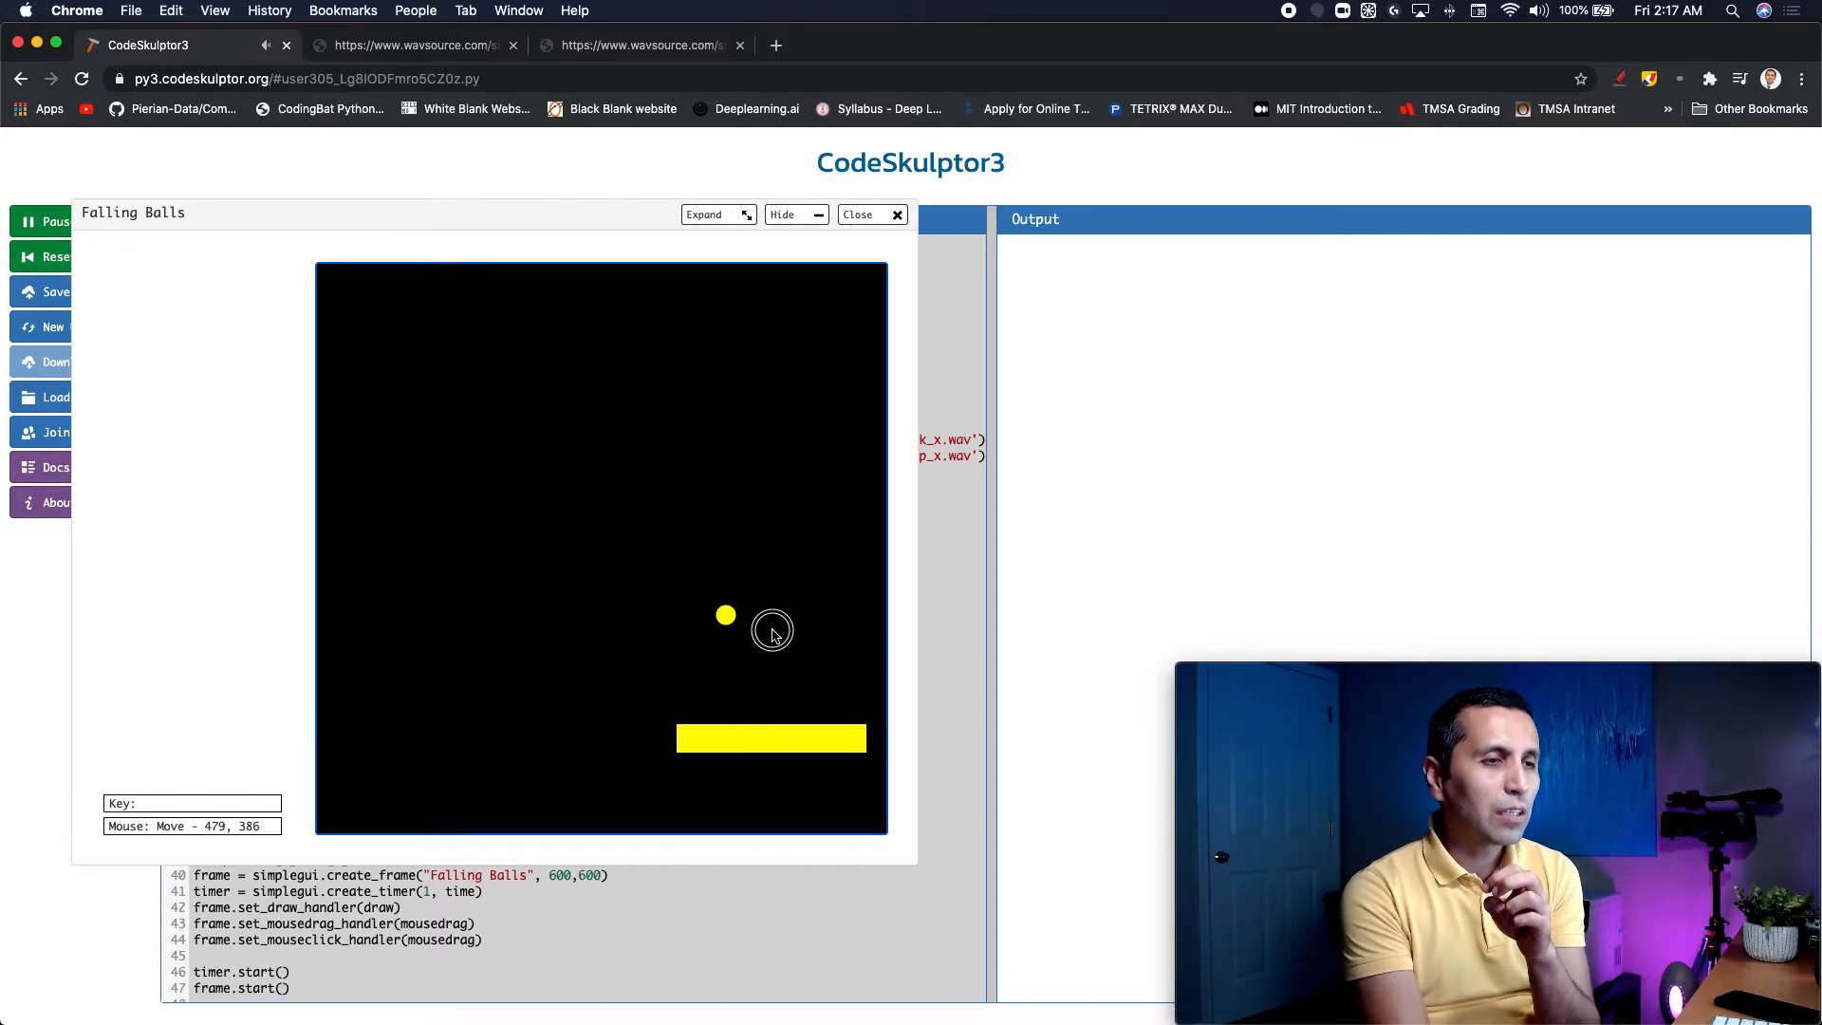
mouse_move(752, 625)
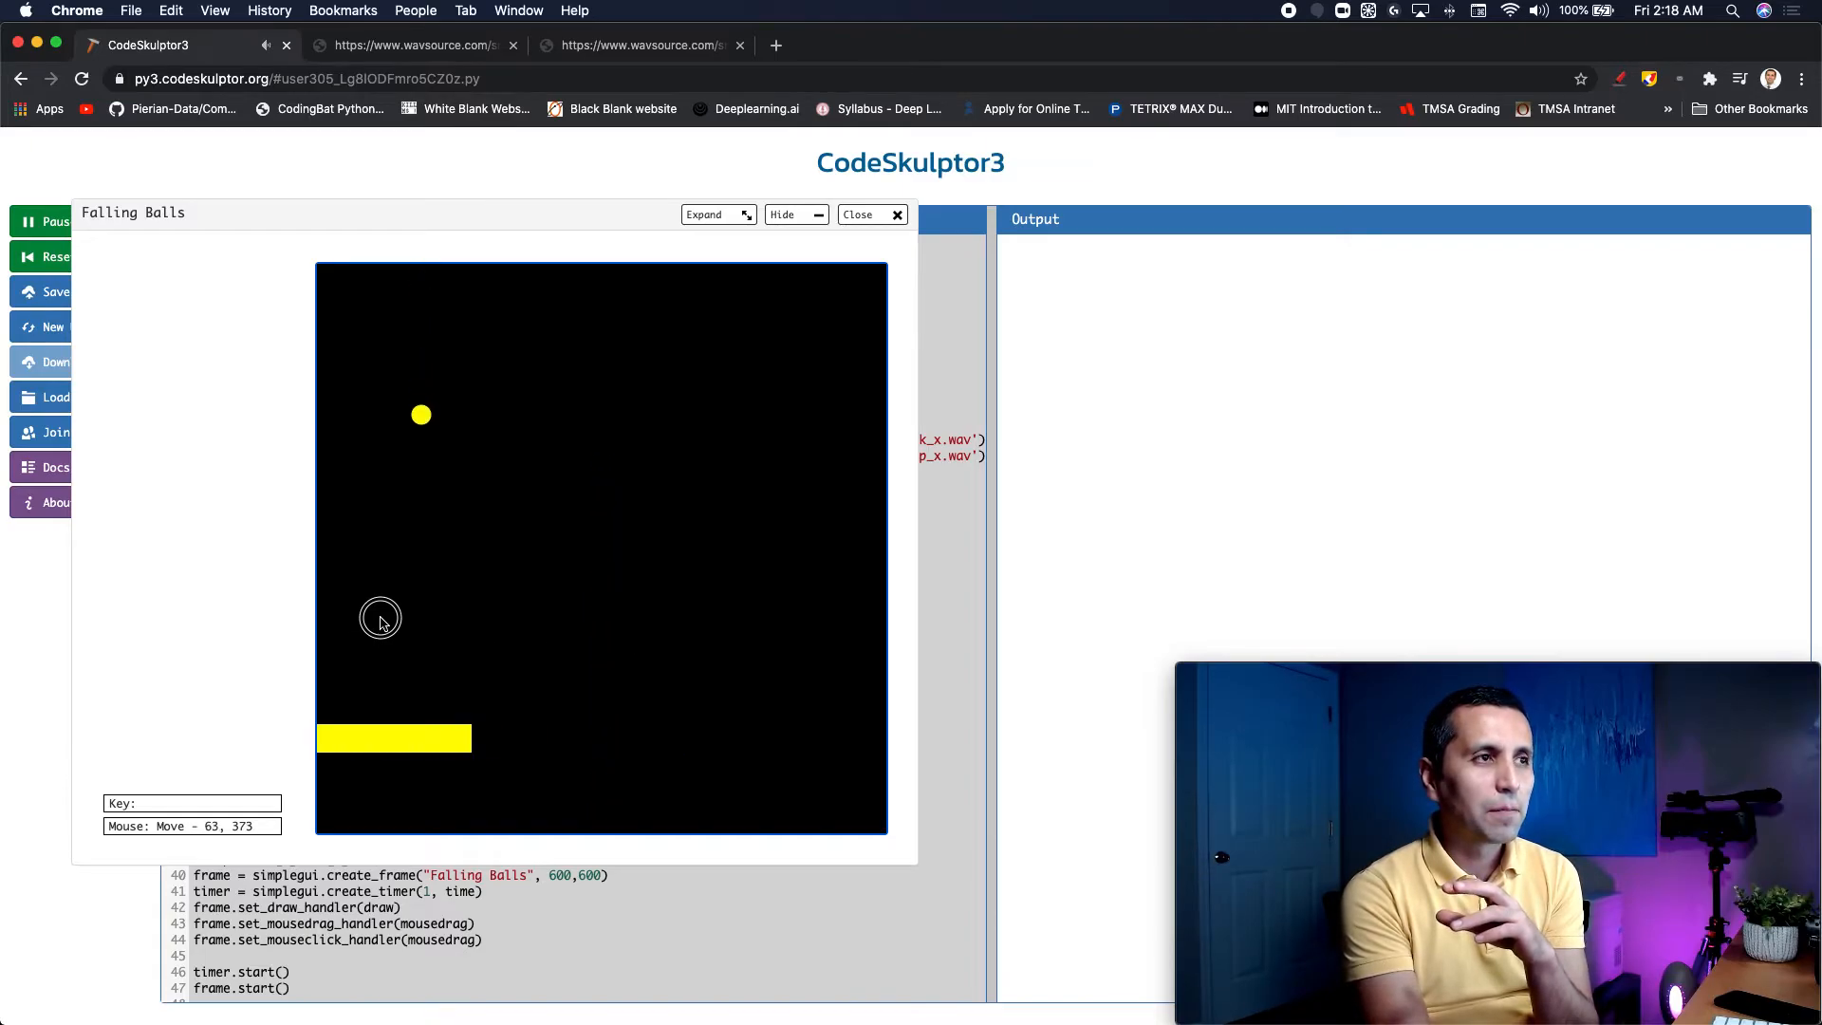
left_click(647, 634)
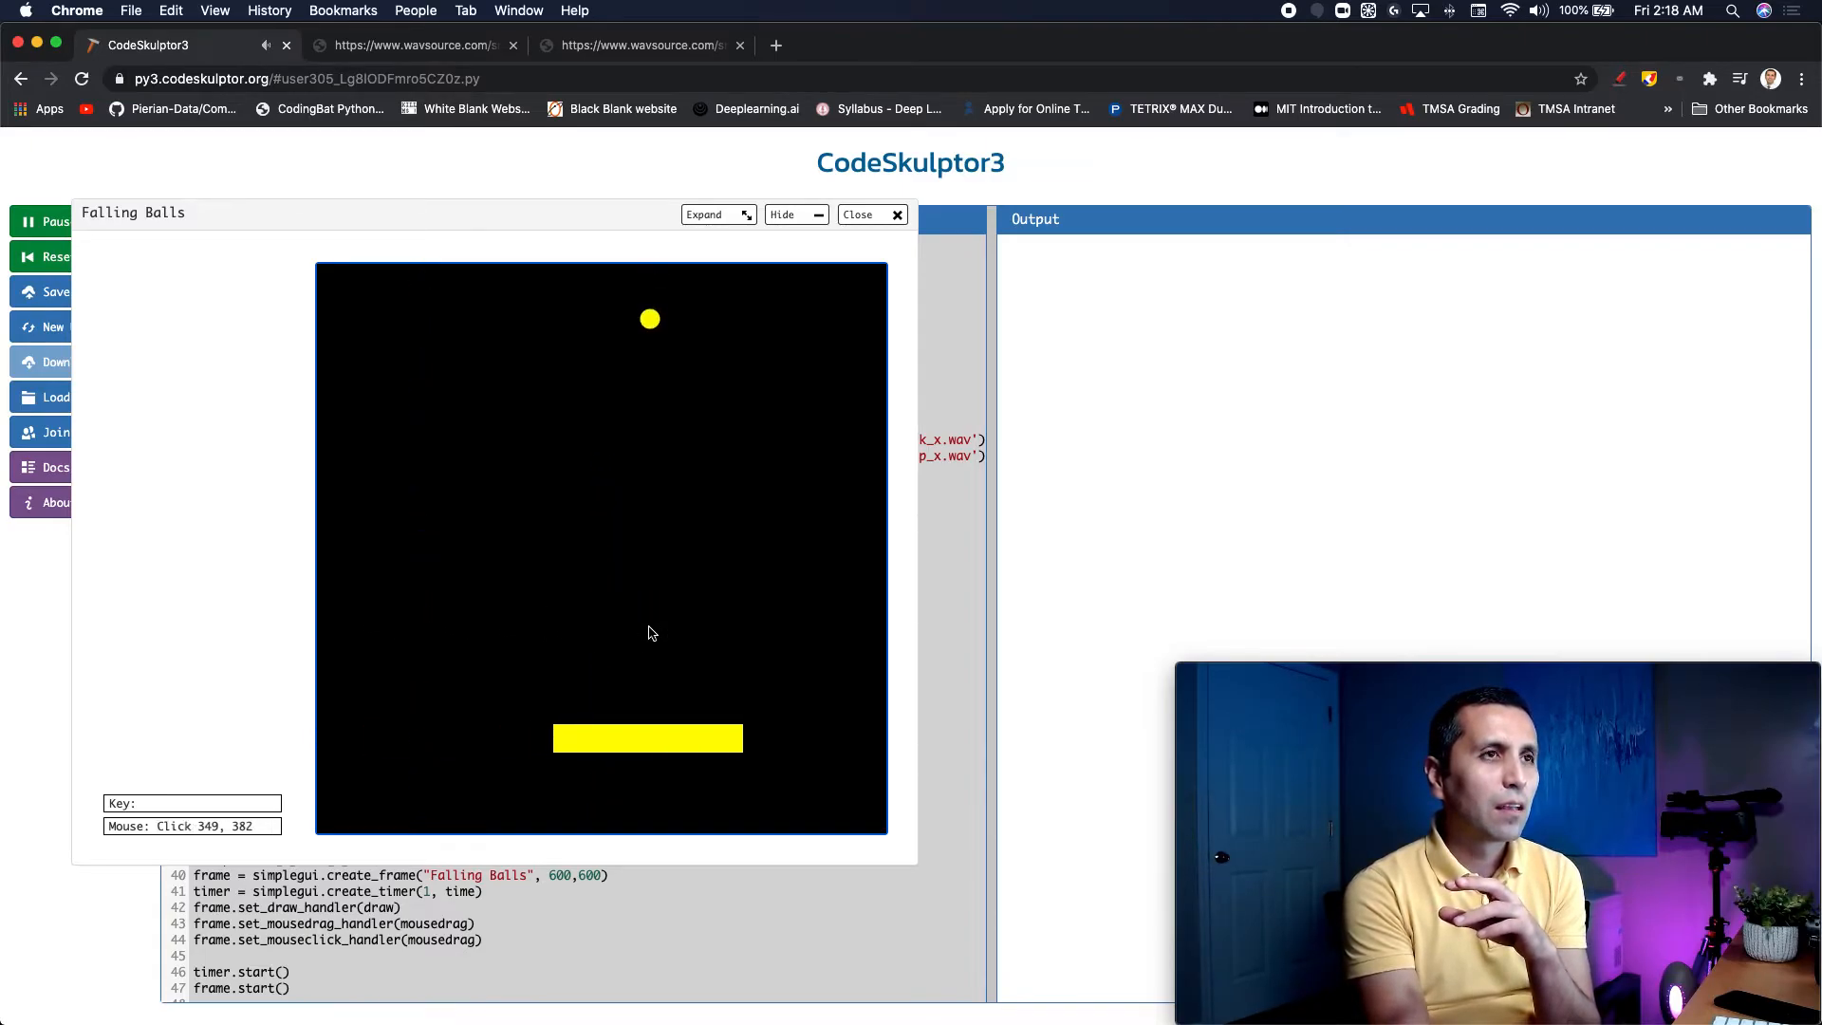
left_click(863, 214)
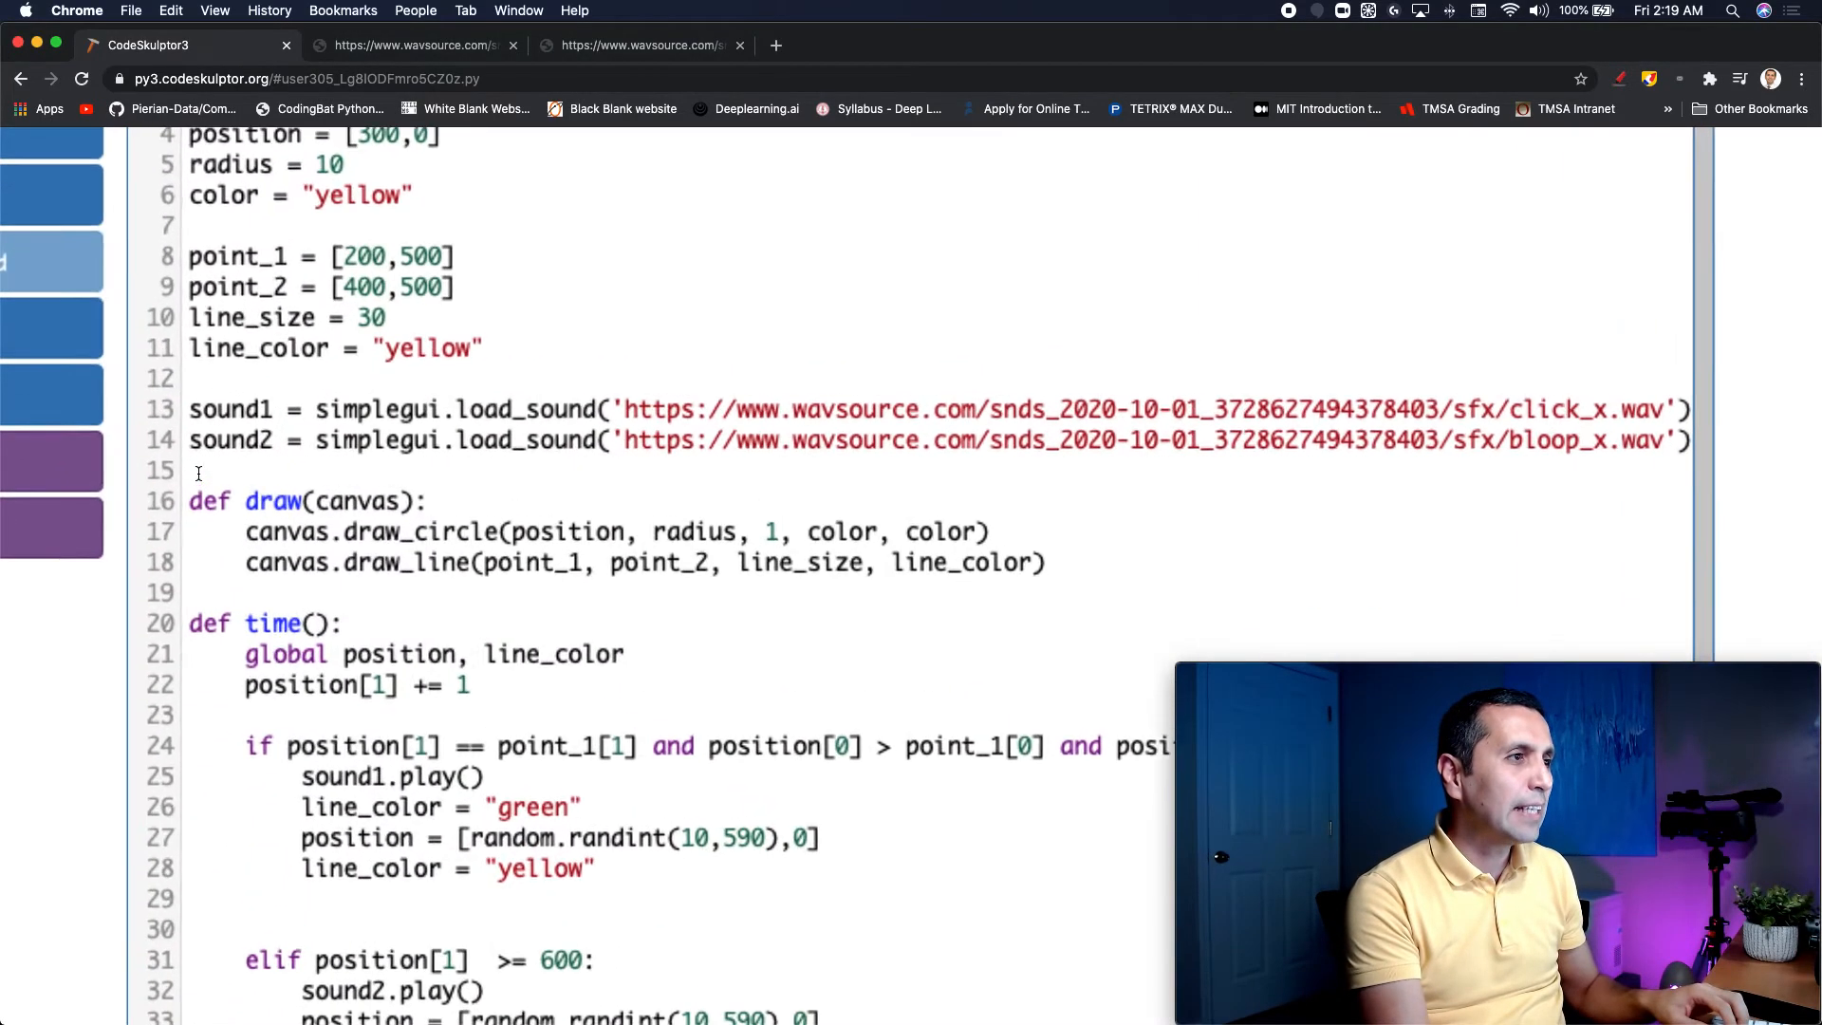
Step: Write sound2.set_volume(0.7) on a new line after the sound2 load line
type("soud")
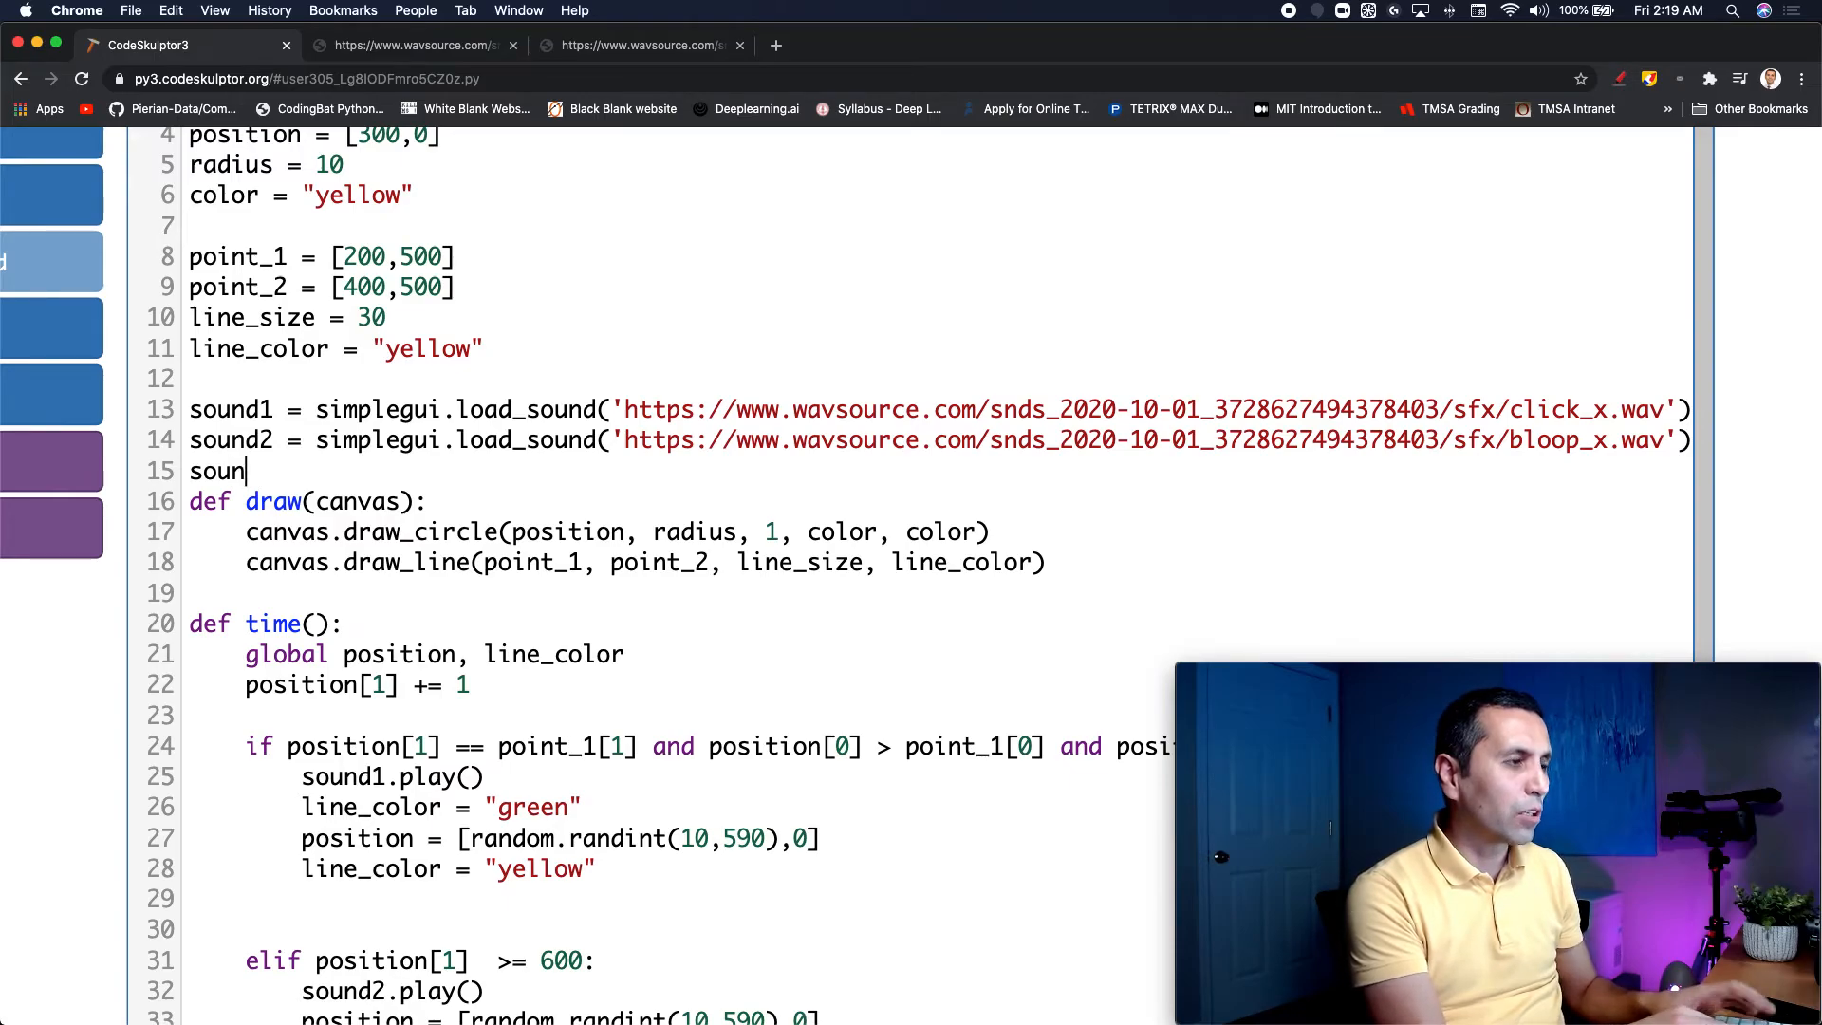
type("d2")
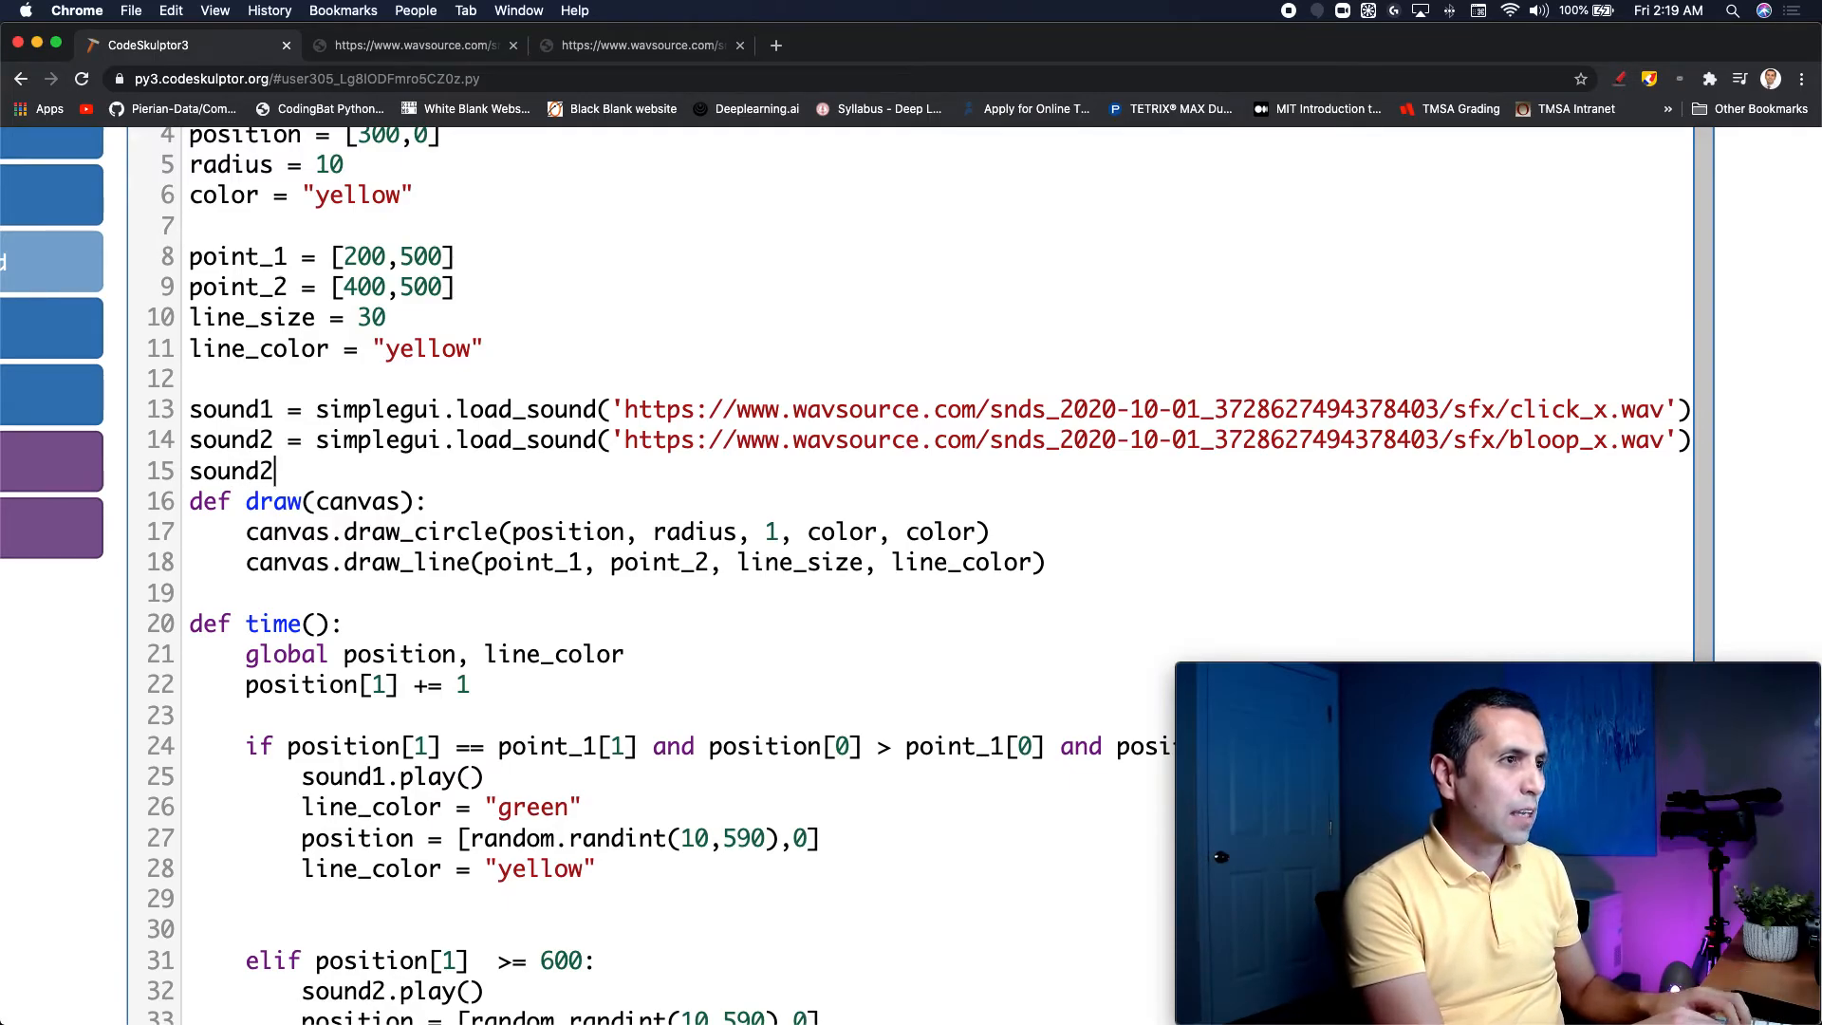
type(".set_colume")
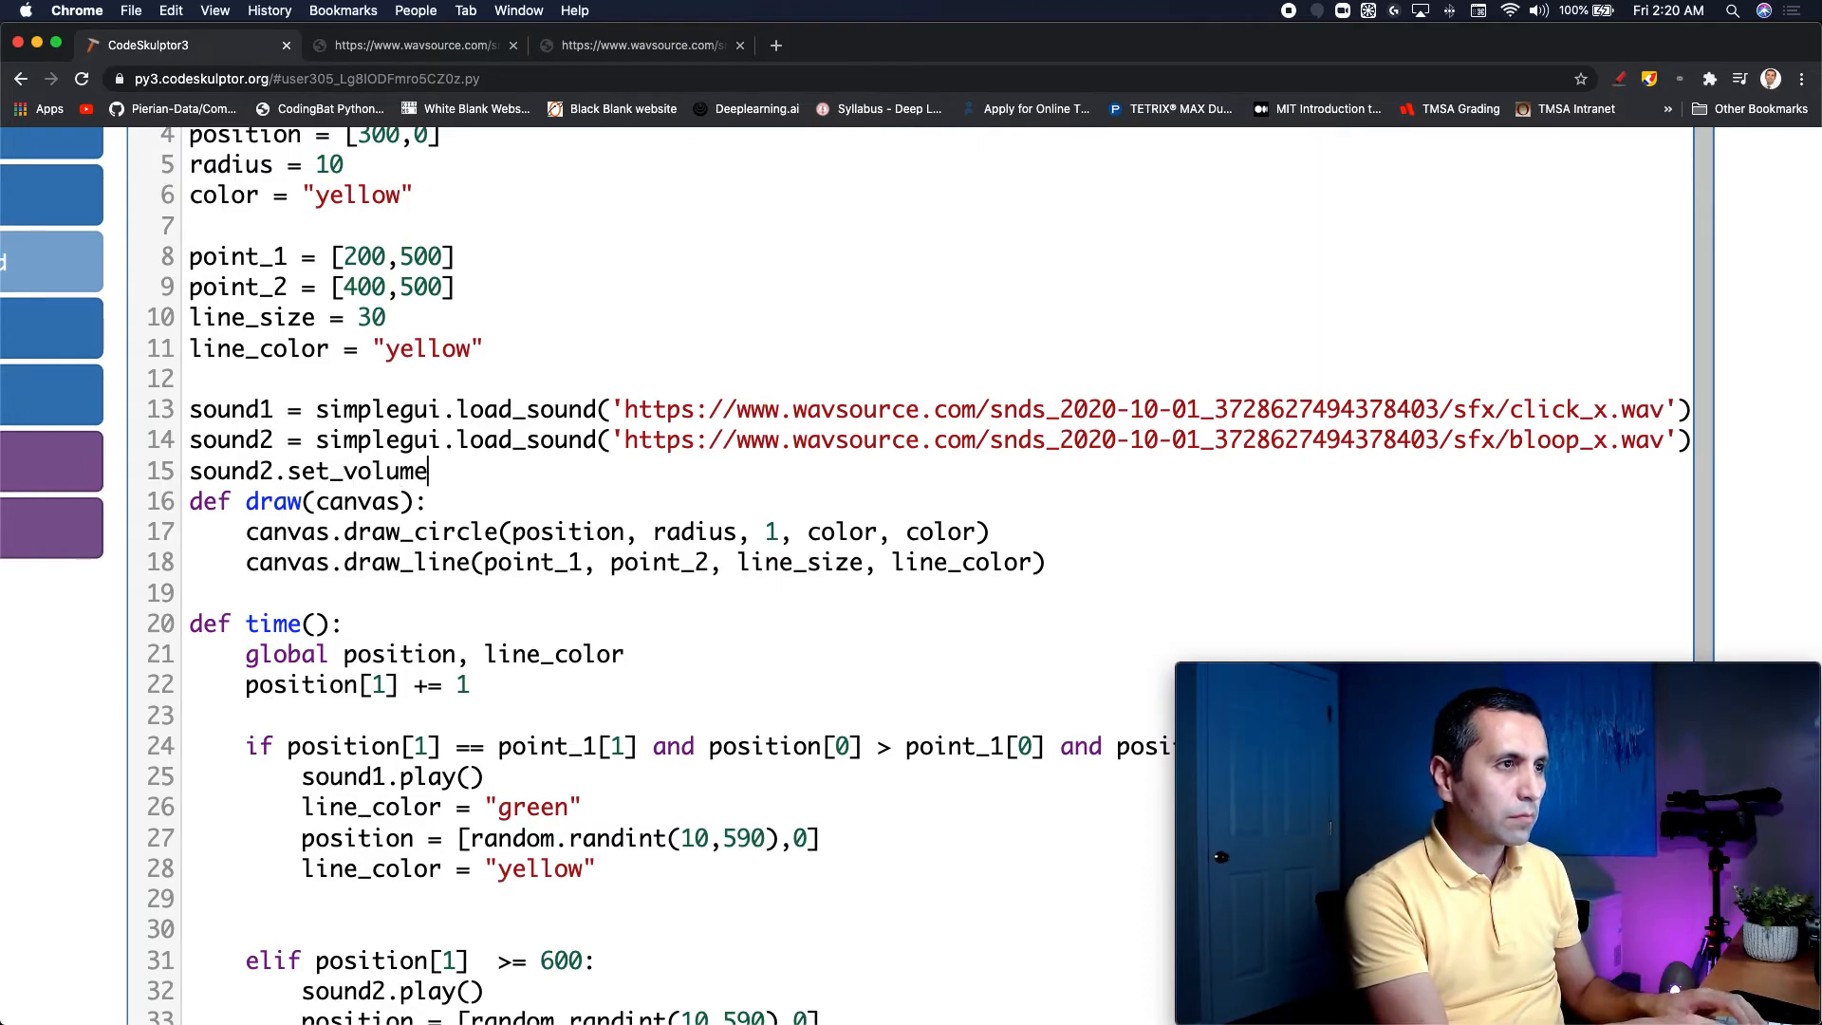
type("()")
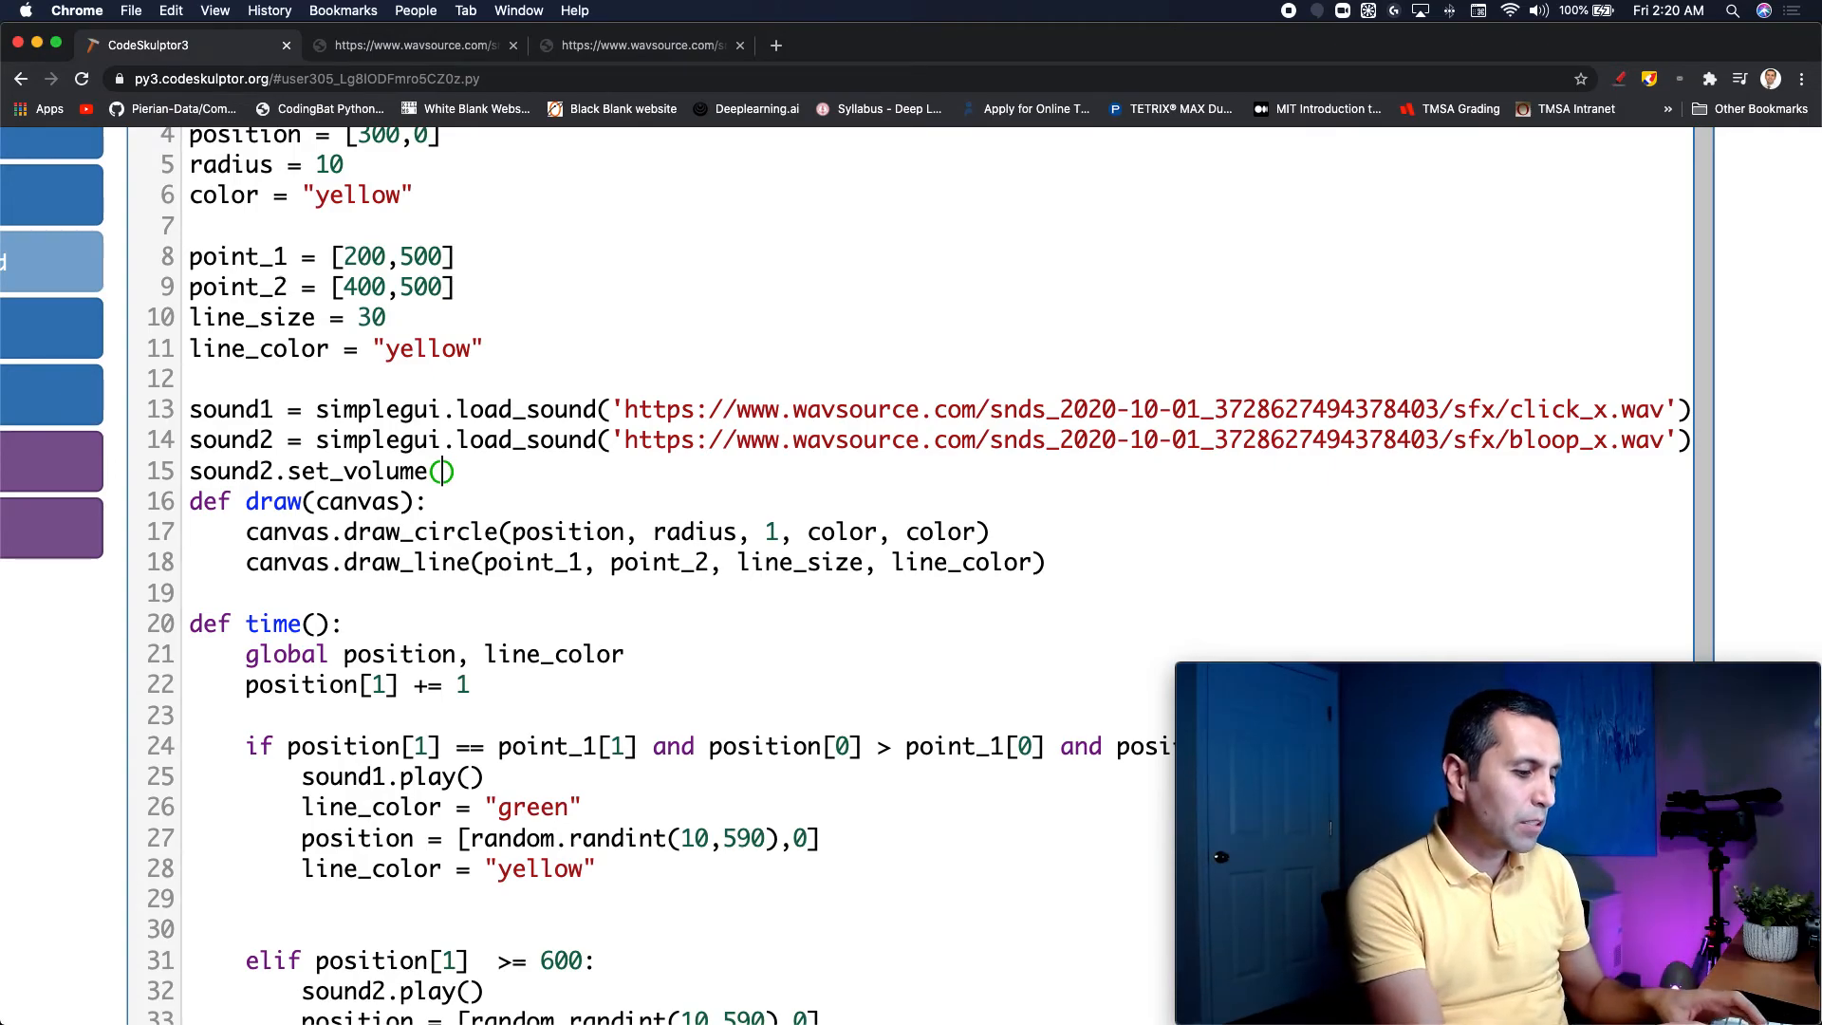
type("0.7")
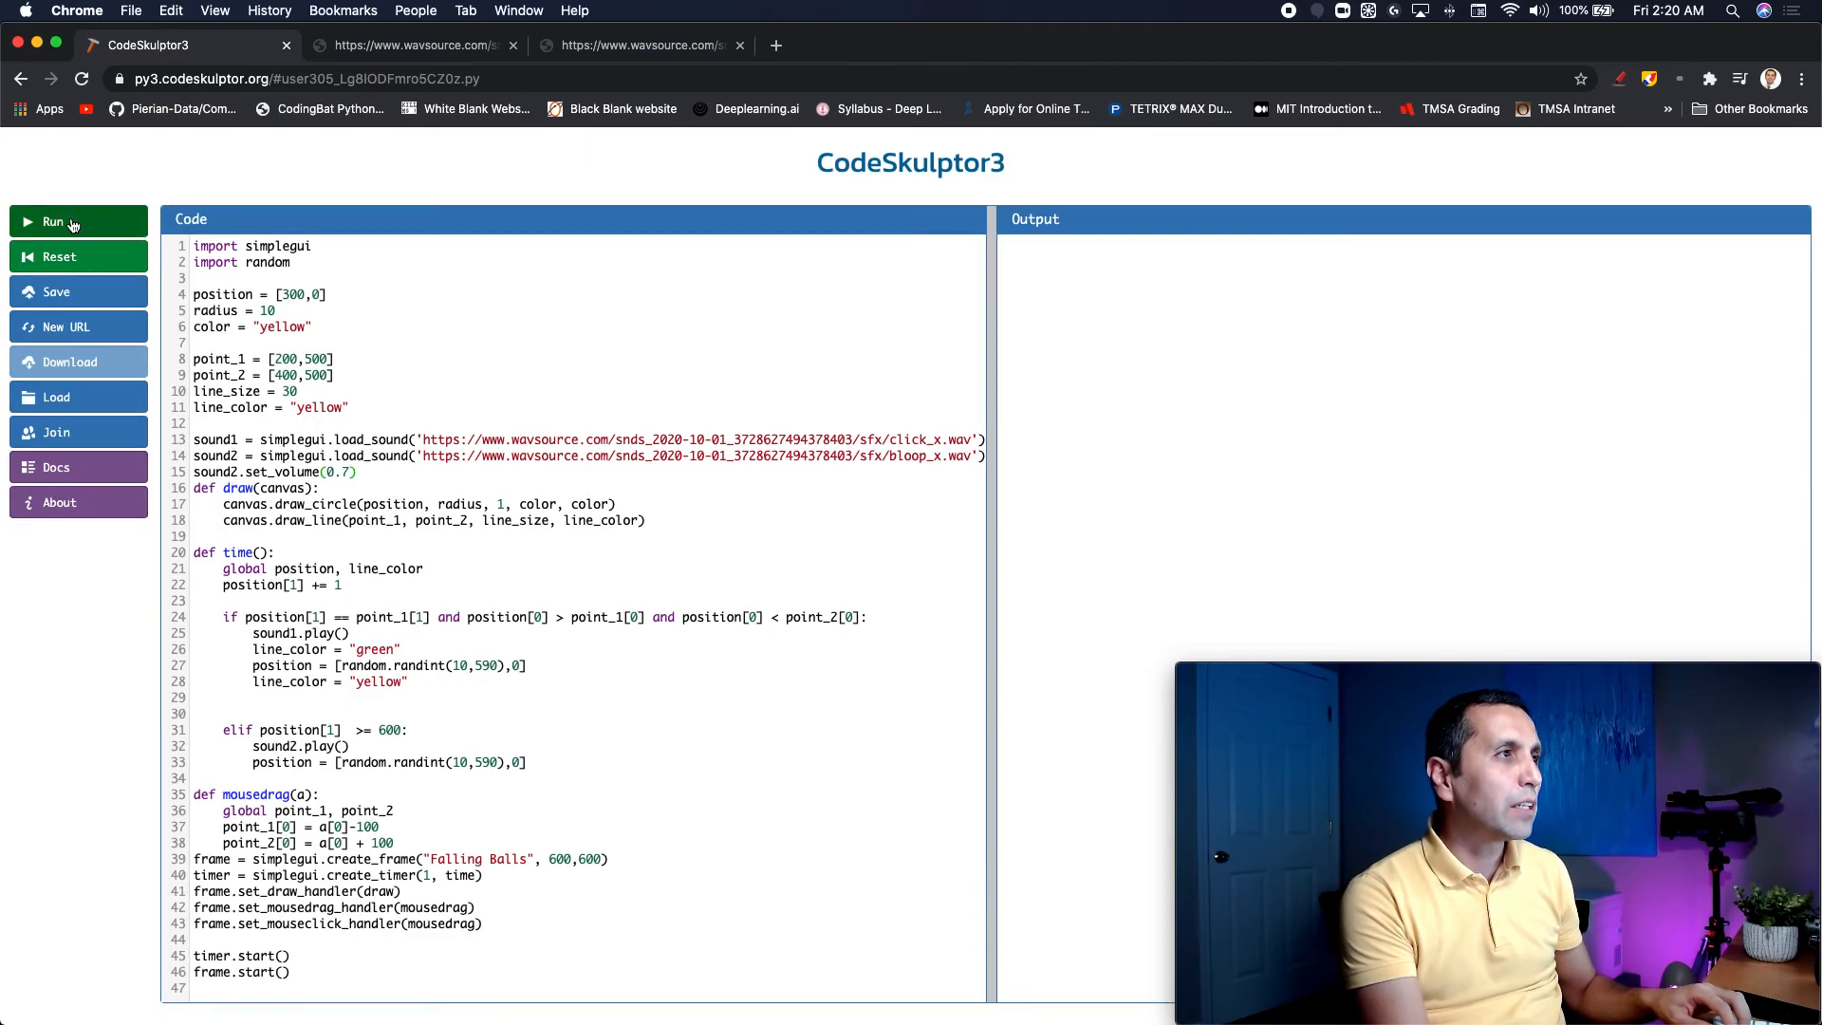
left_click(53, 222)
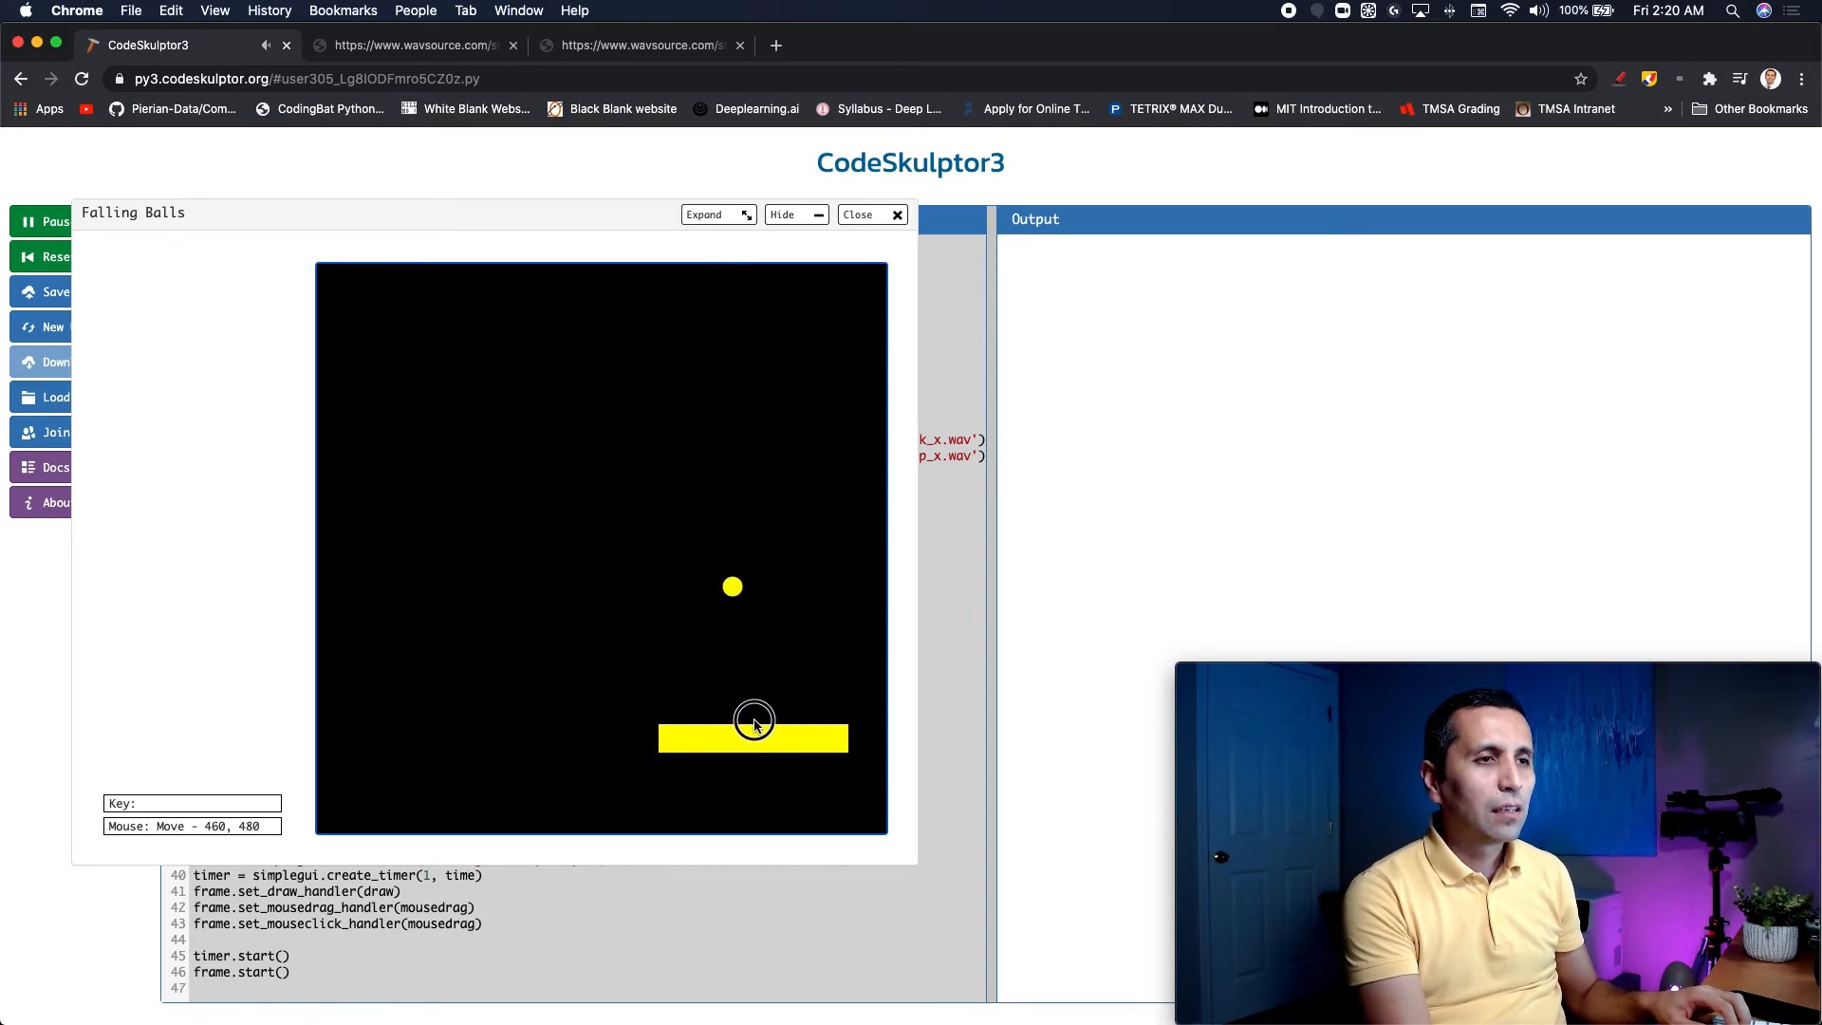
mouse_move(729, 713)
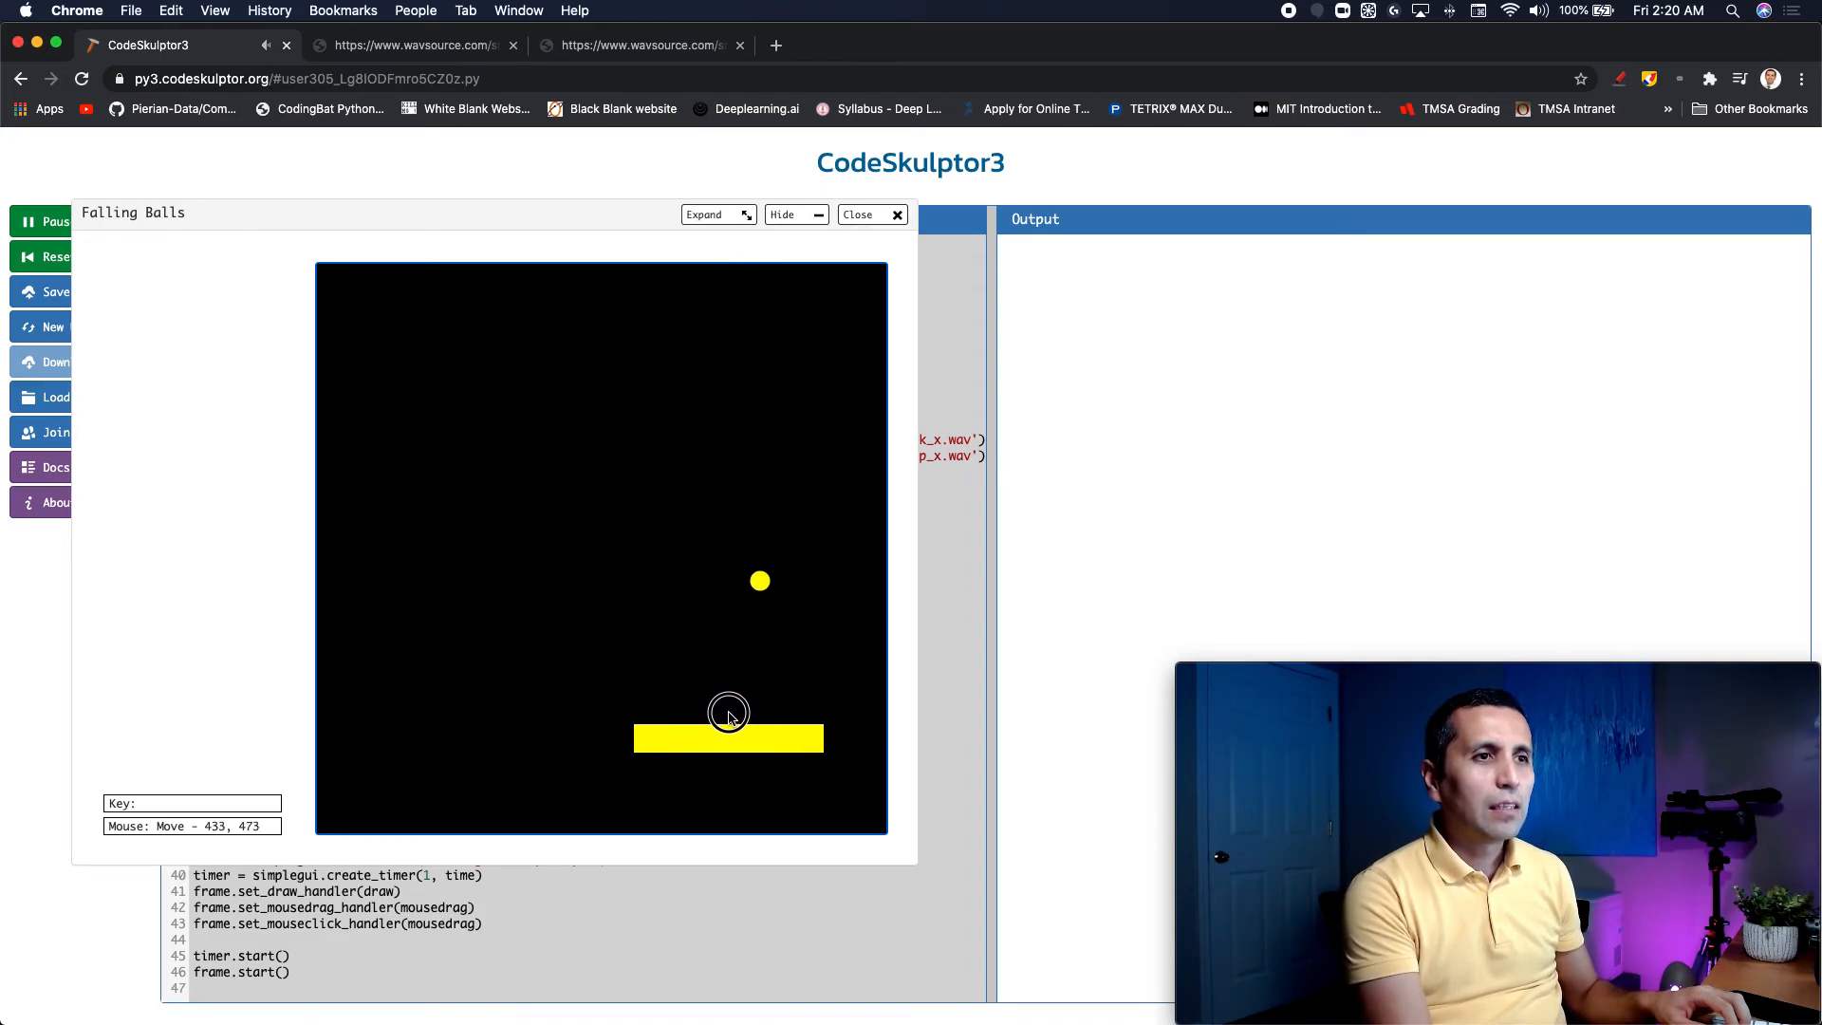
left_click(728, 715)
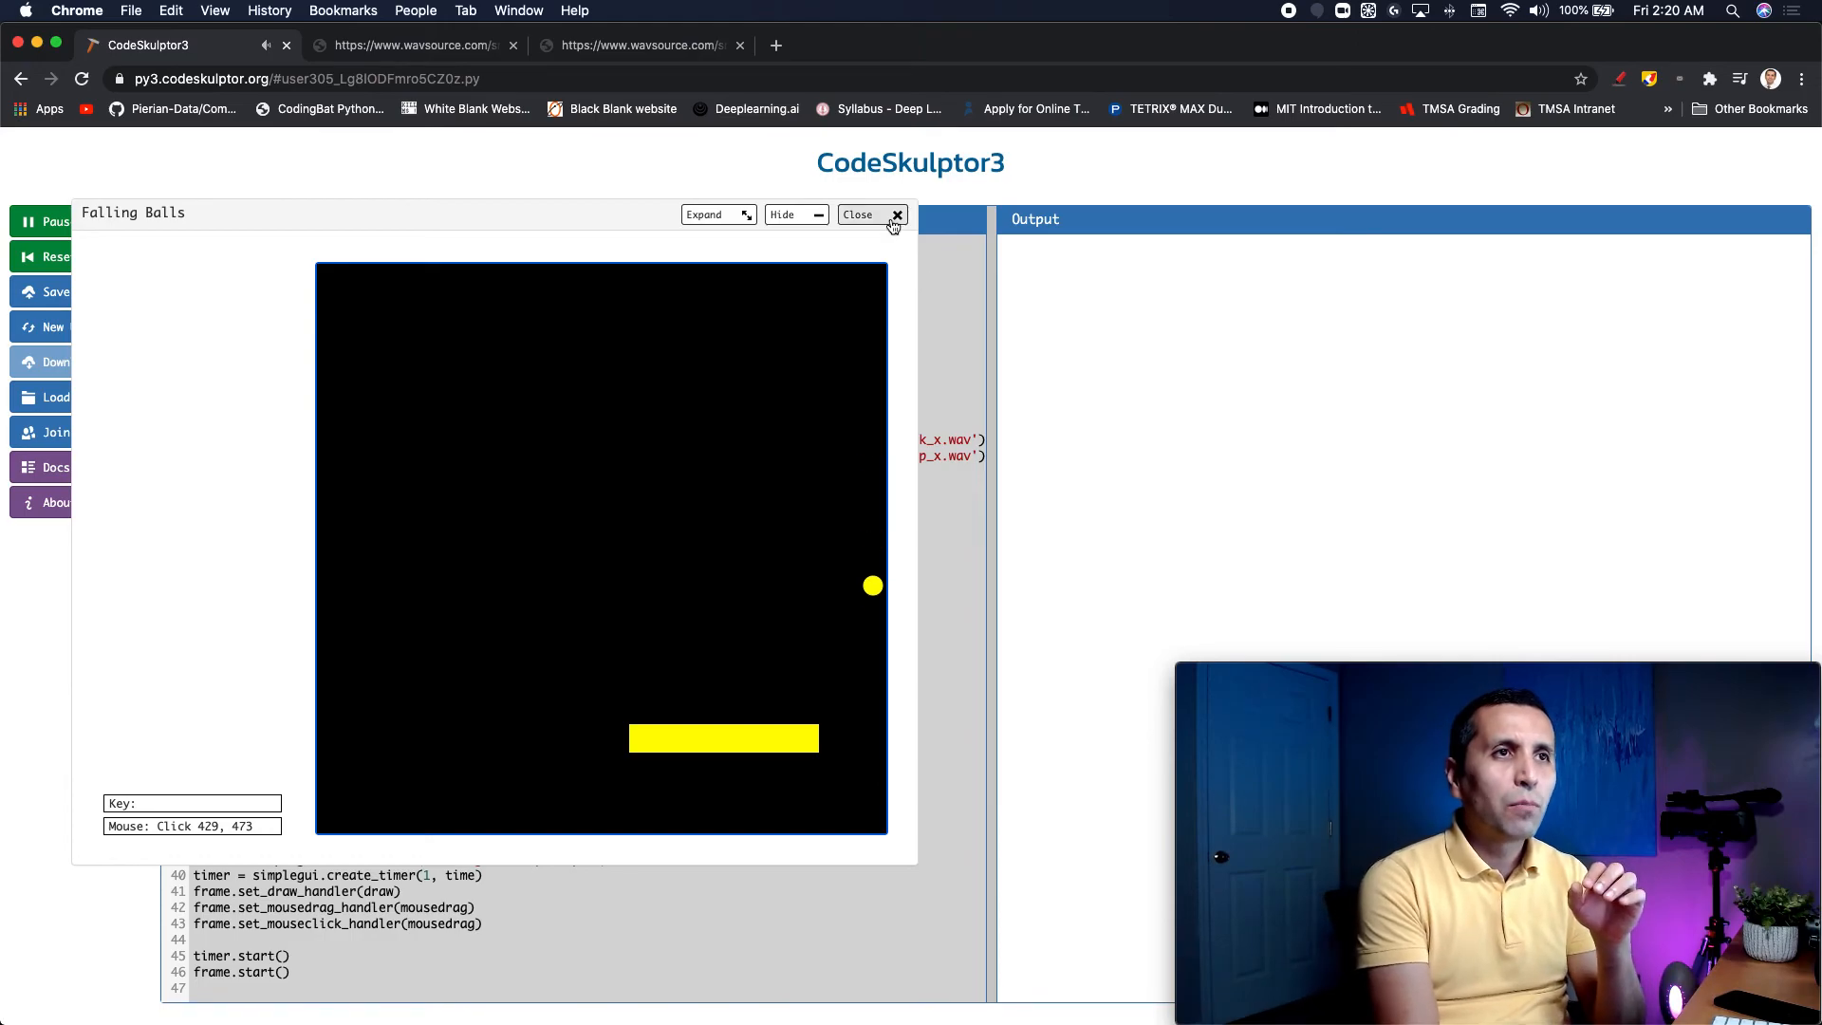
left_click(858, 215)
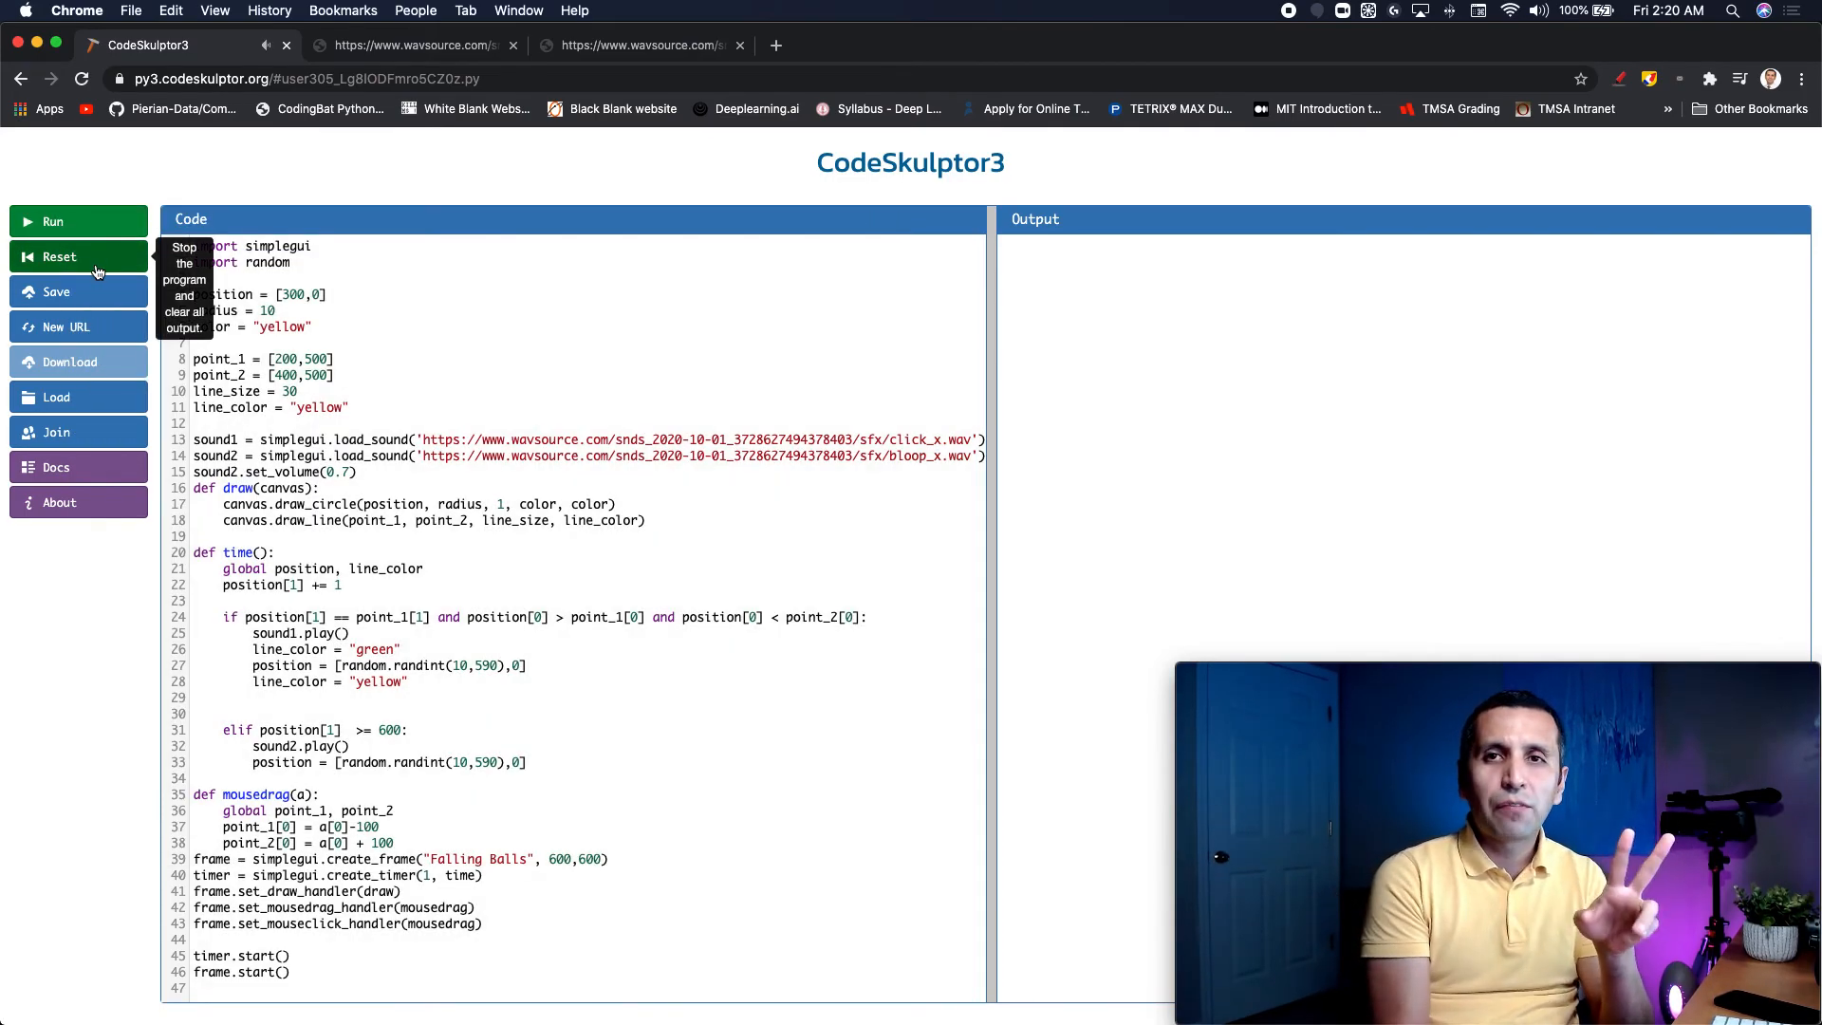